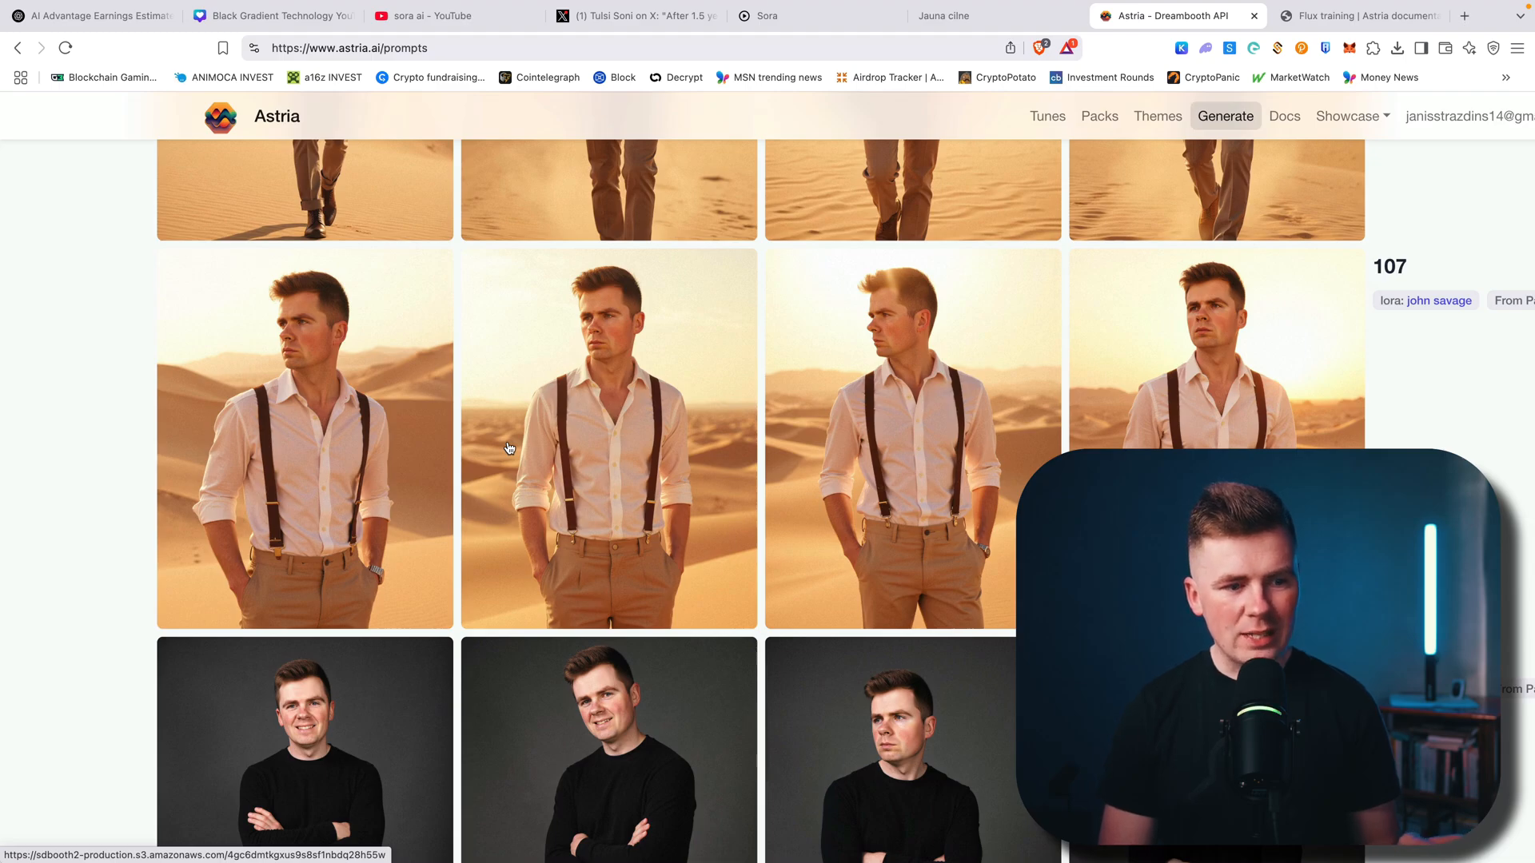
Scroll through the earlier generated images and return to the image generation page.
{"action": "scroll", "scroll_direction": "down", "scroll_amount": 3}
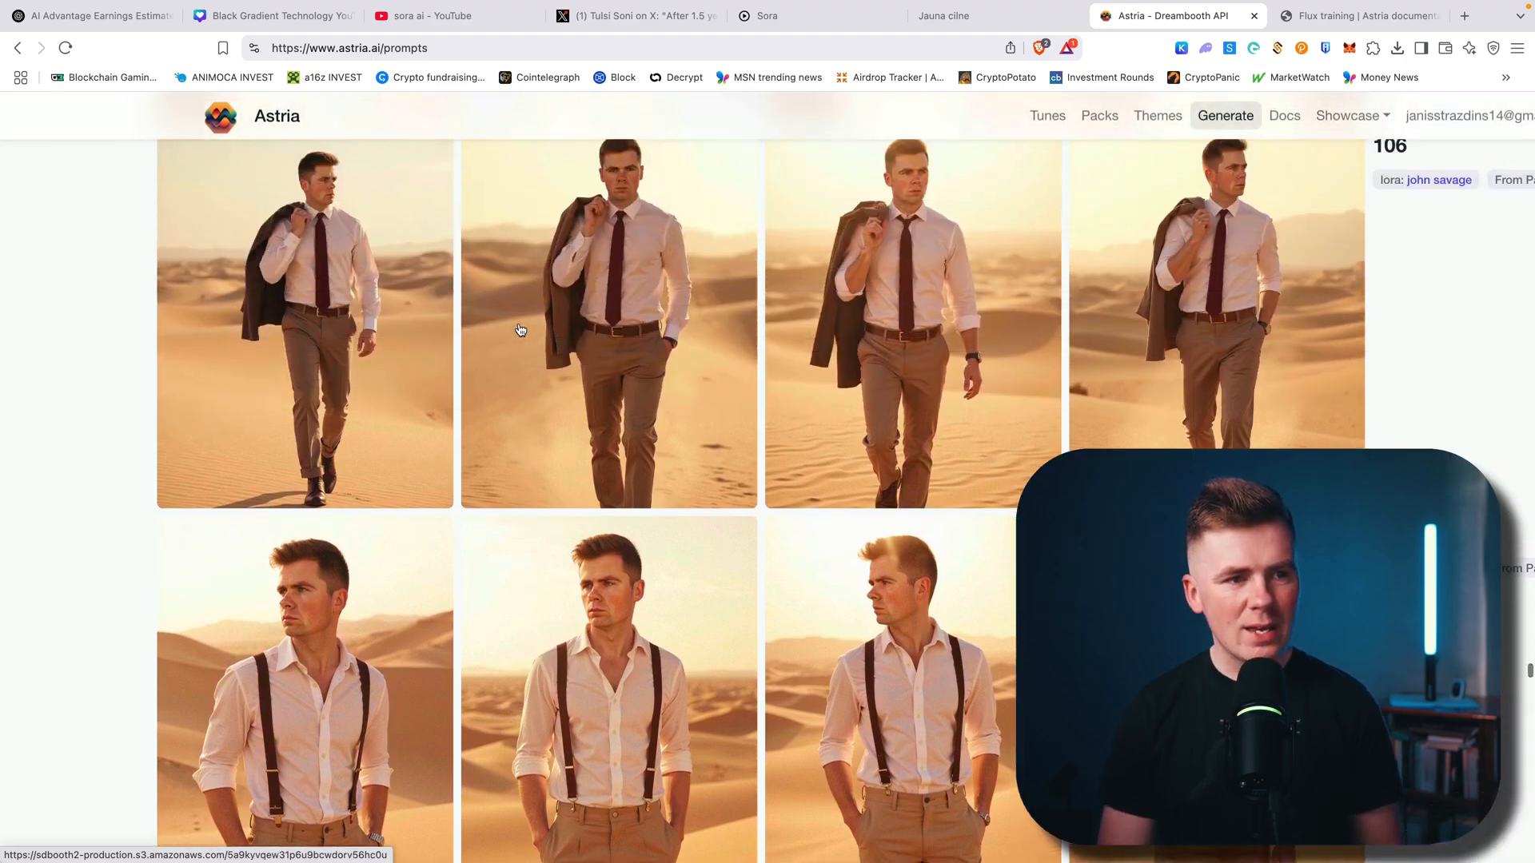
{"action": "scroll", "scroll_direction": "down", "scroll_amount": 3}
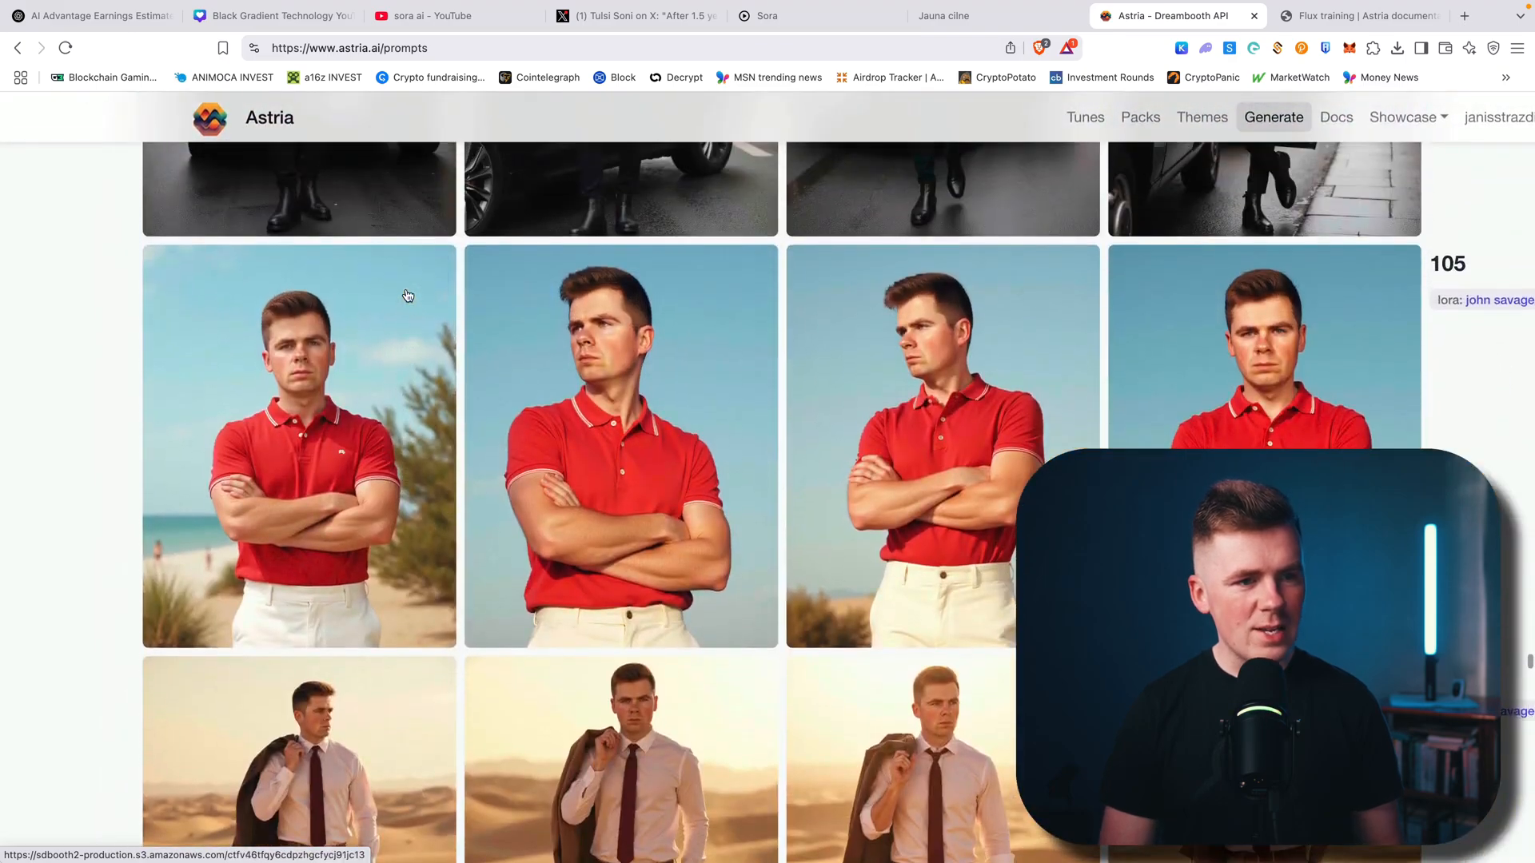
{"action": "scroll", "scroll_direction": "down", "scroll_amount": 3}
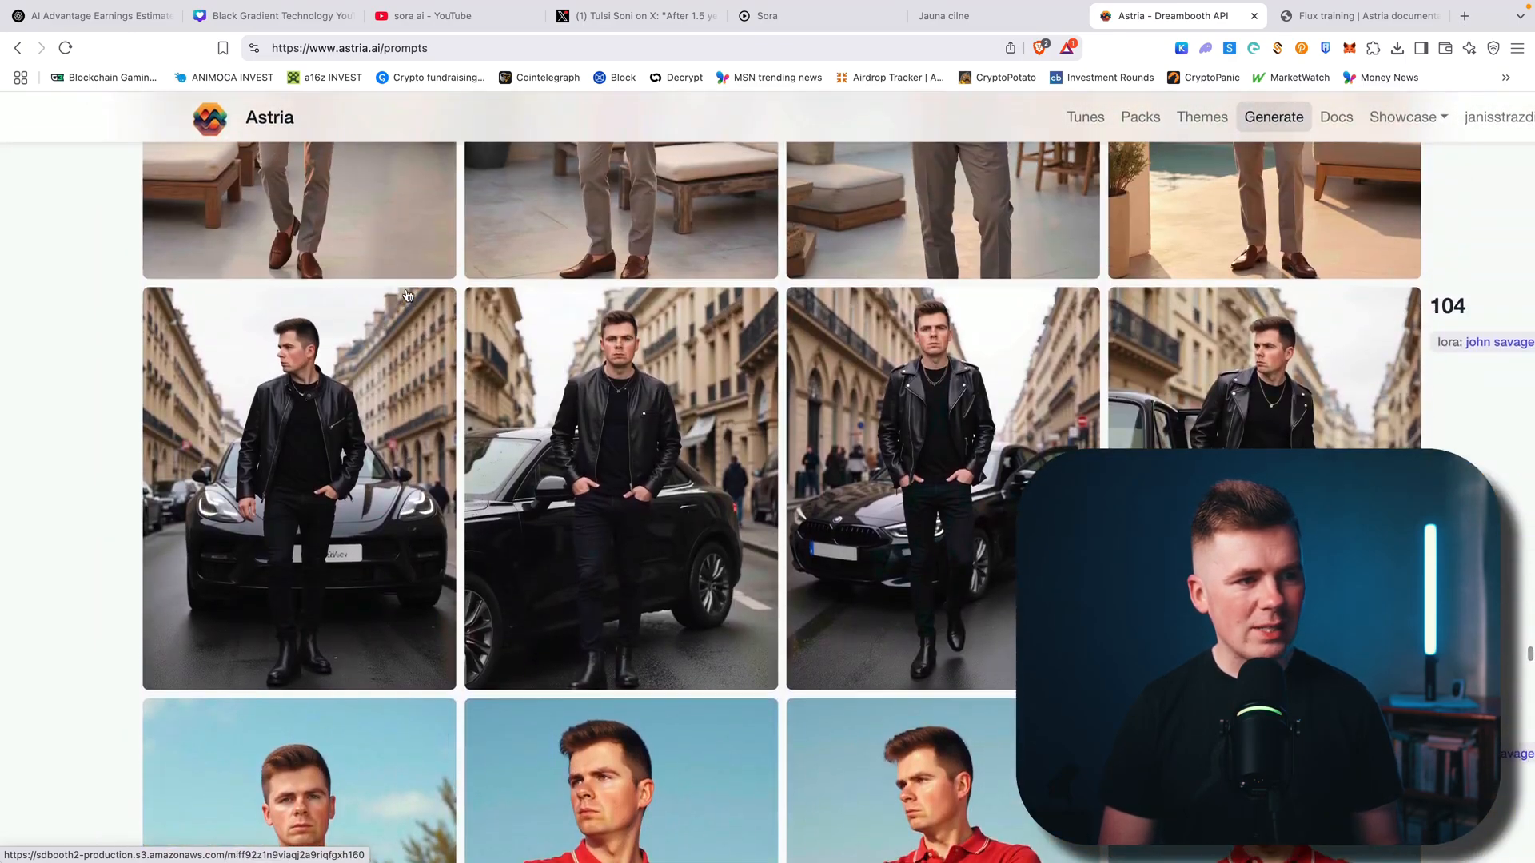
{"action": "scroll", "scroll_direction": "down", "scroll_amount": 3}
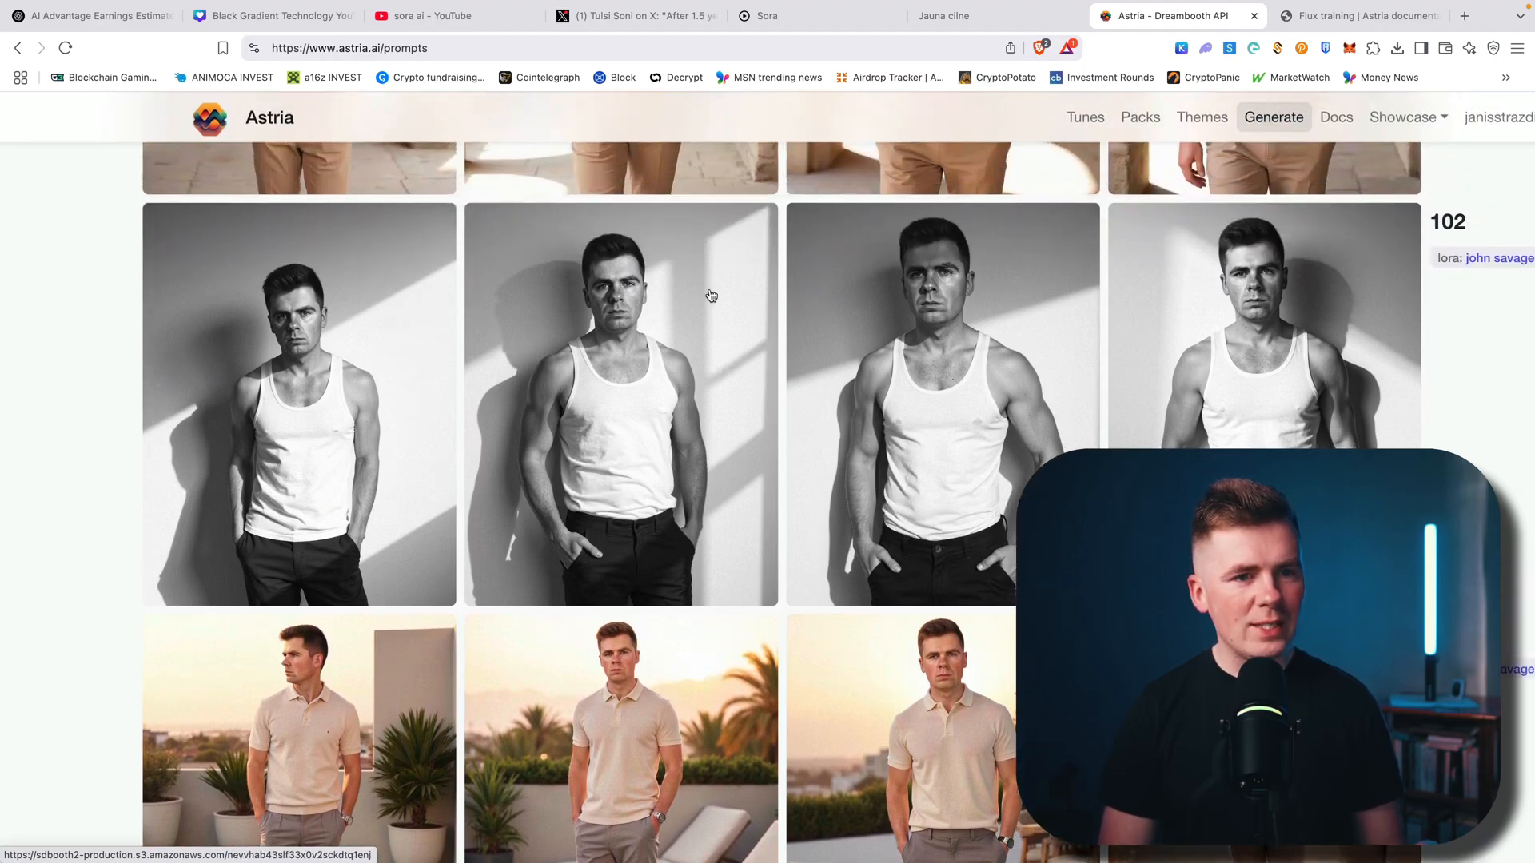
{"action": "scroll", "scroll_direction": "down", "scroll_amount": 3}
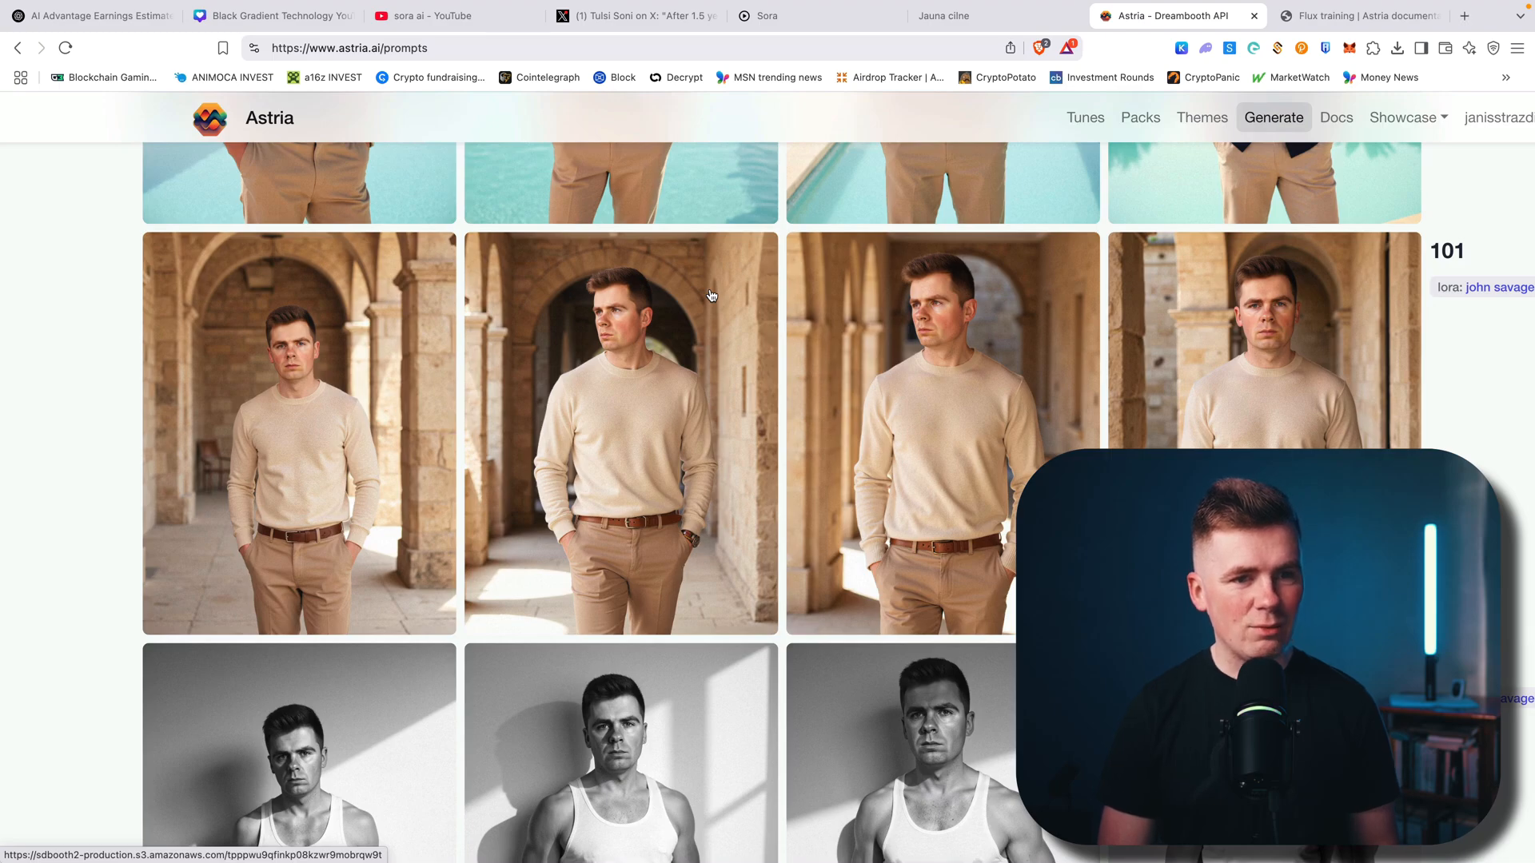
{"action": "scroll", "scroll_direction": "down", "scroll_amount": 3}
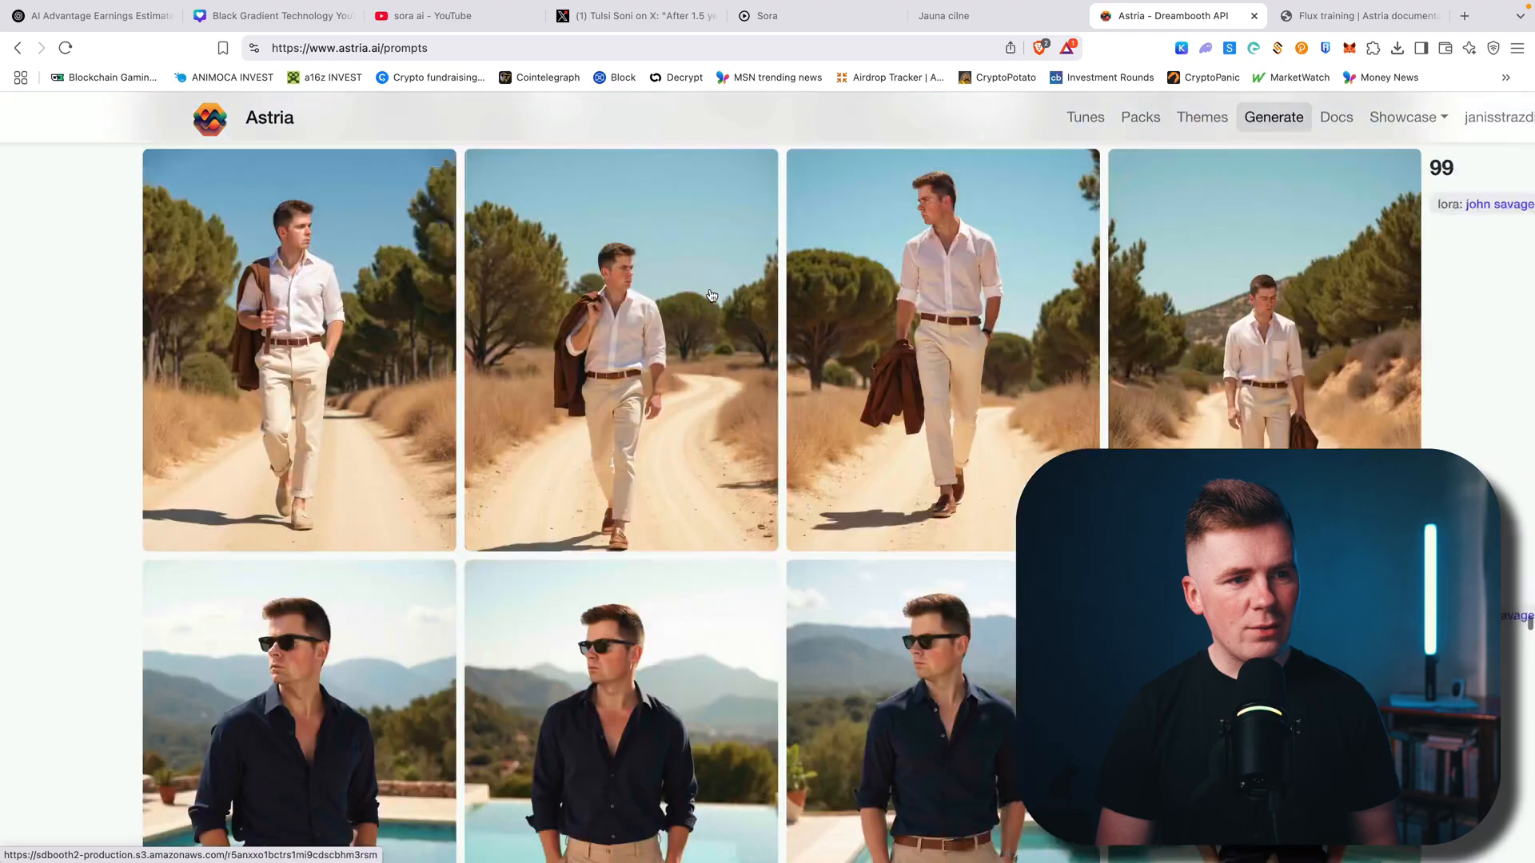
{"action": "scroll", "scroll_direction": "down", "scroll_amount": 3}
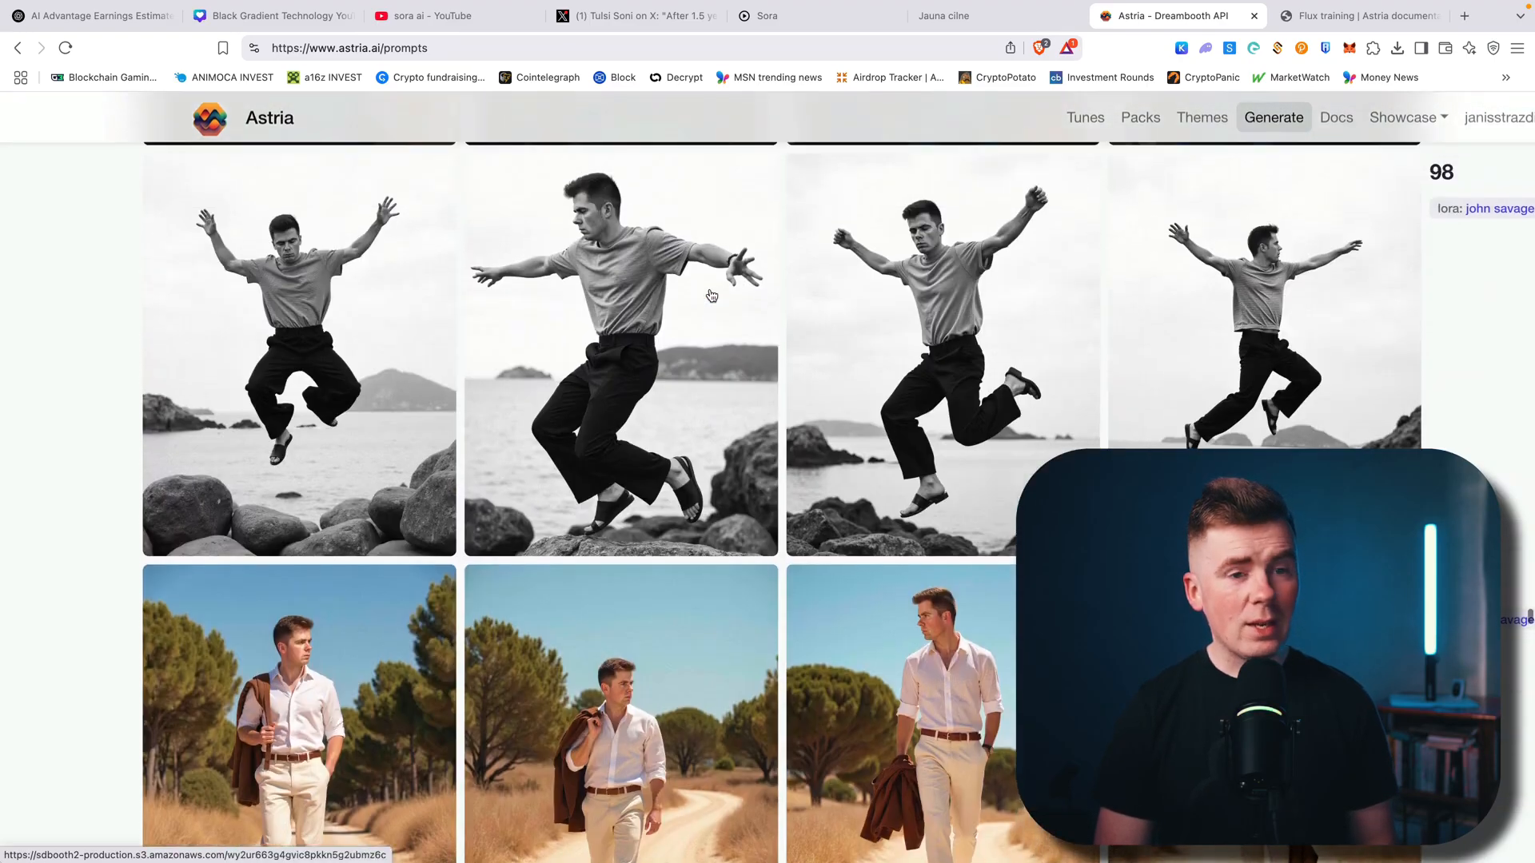
{"action": "scroll", "scroll_direction": "down", "scroll_amount": 3}
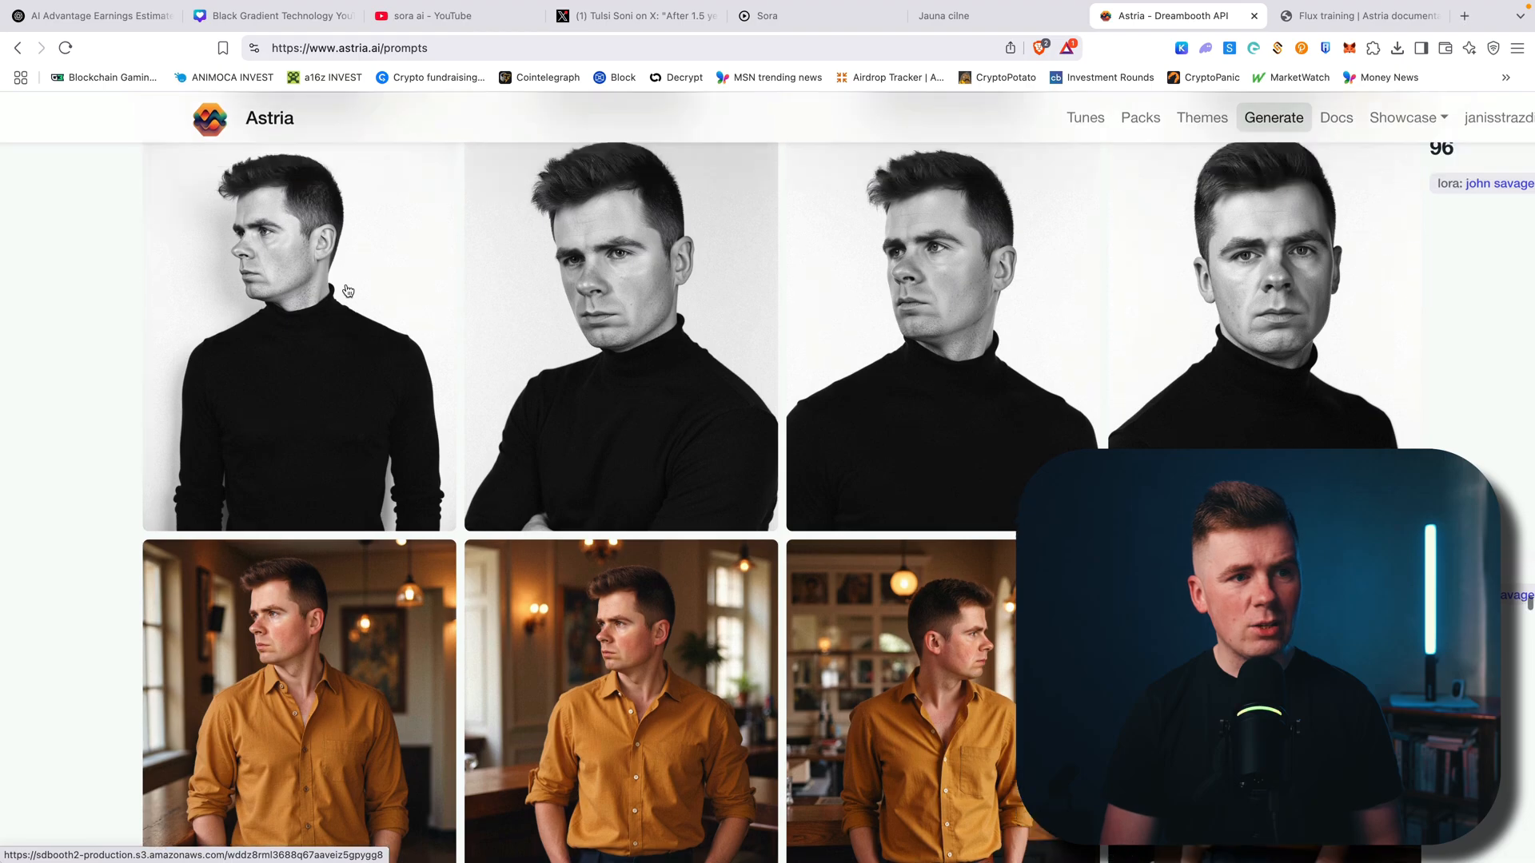
{"action": "scroll", "scroll_direction": "down", "scroll_amount": 3}
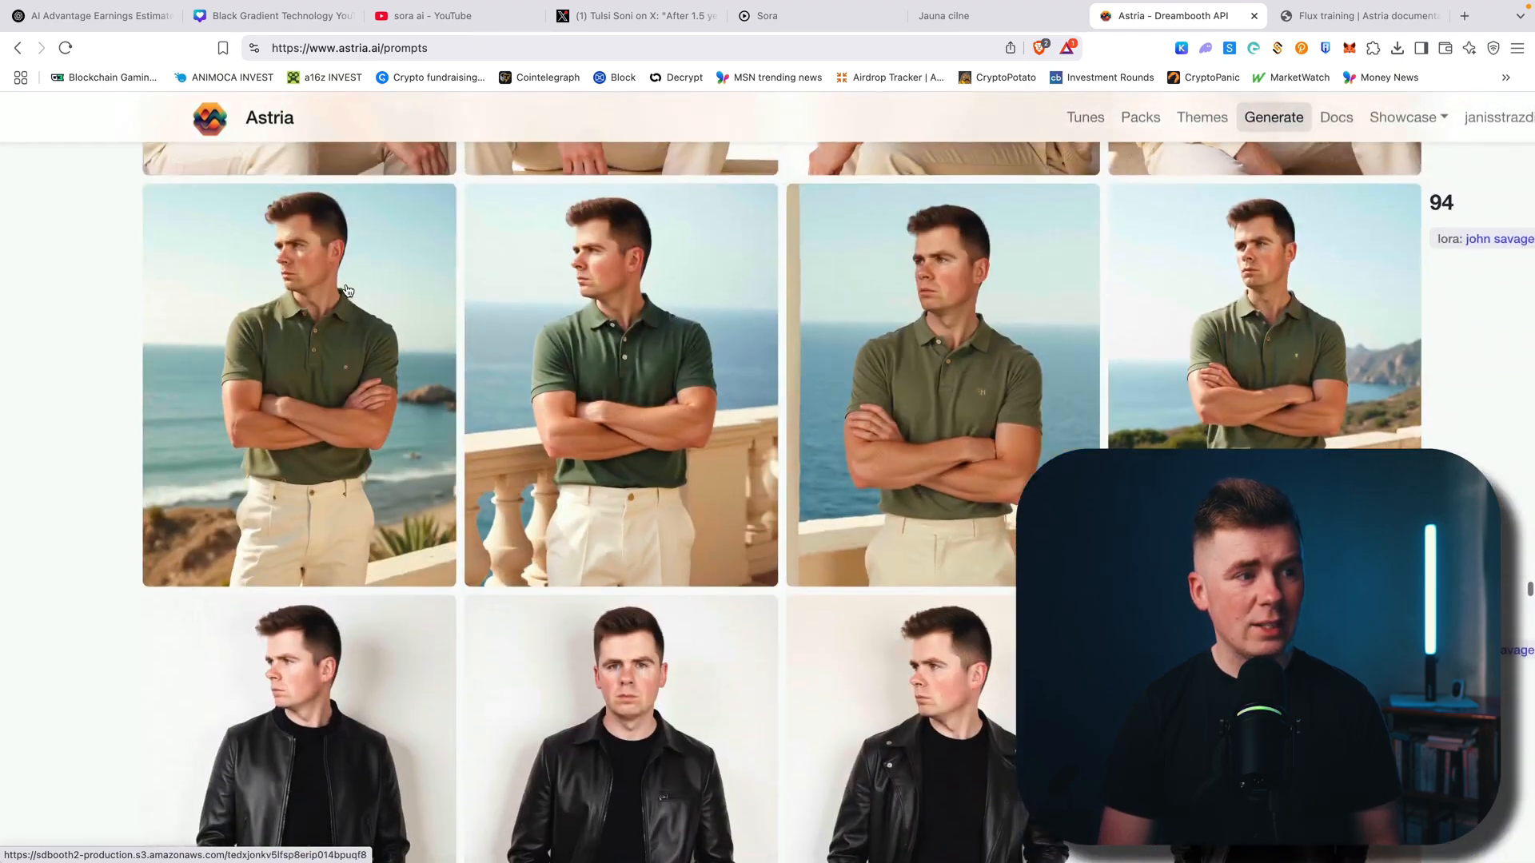
{"action": "scroll", "scroll_direction": "down", "scroll_amount": 3}
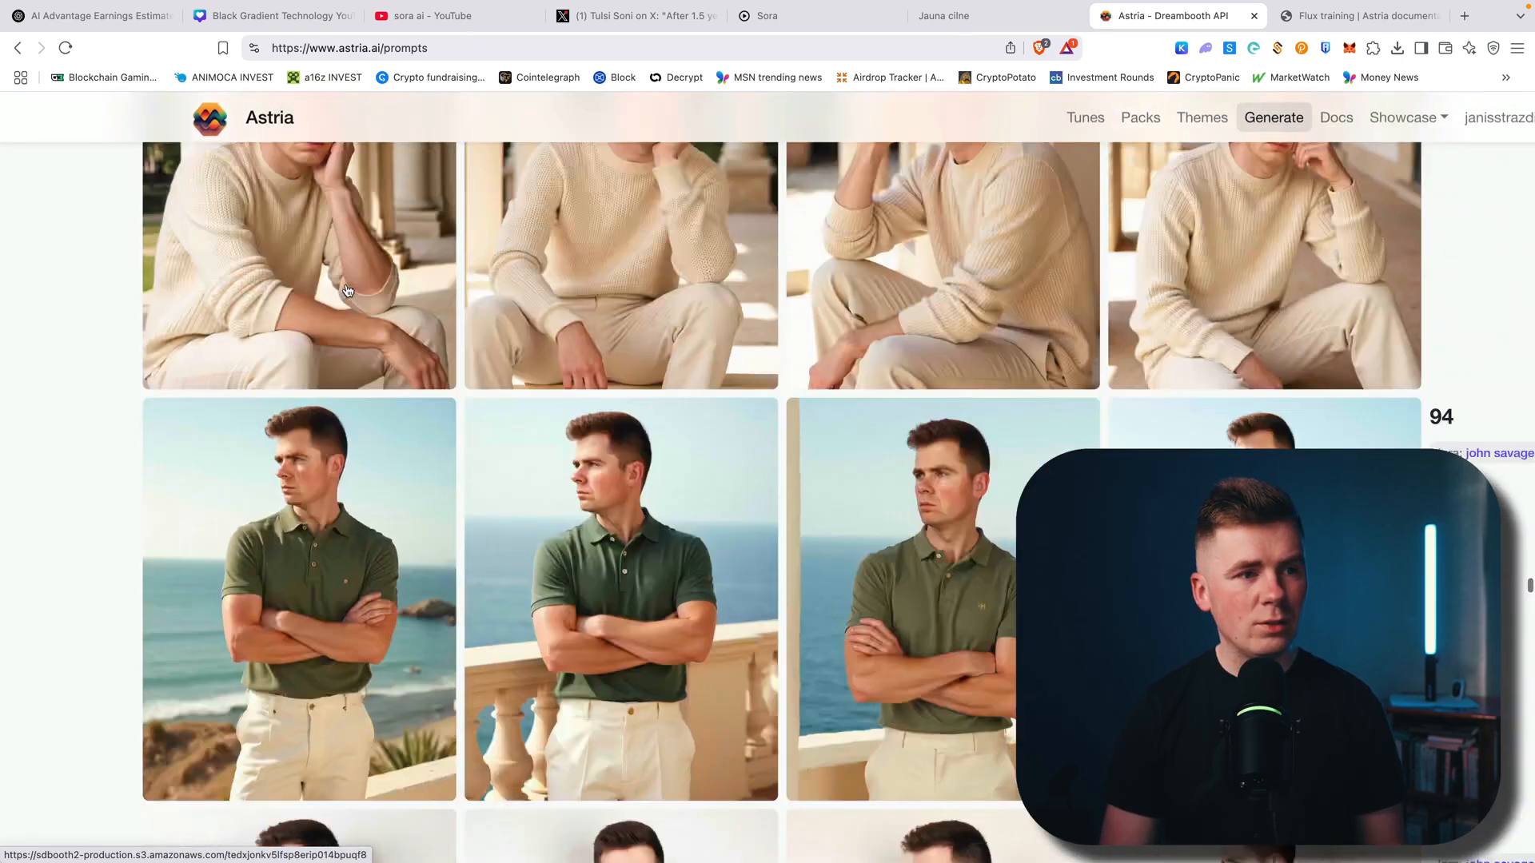
{"action": "scroll", "scroll_direction": "down", "scroll_amount": 3}
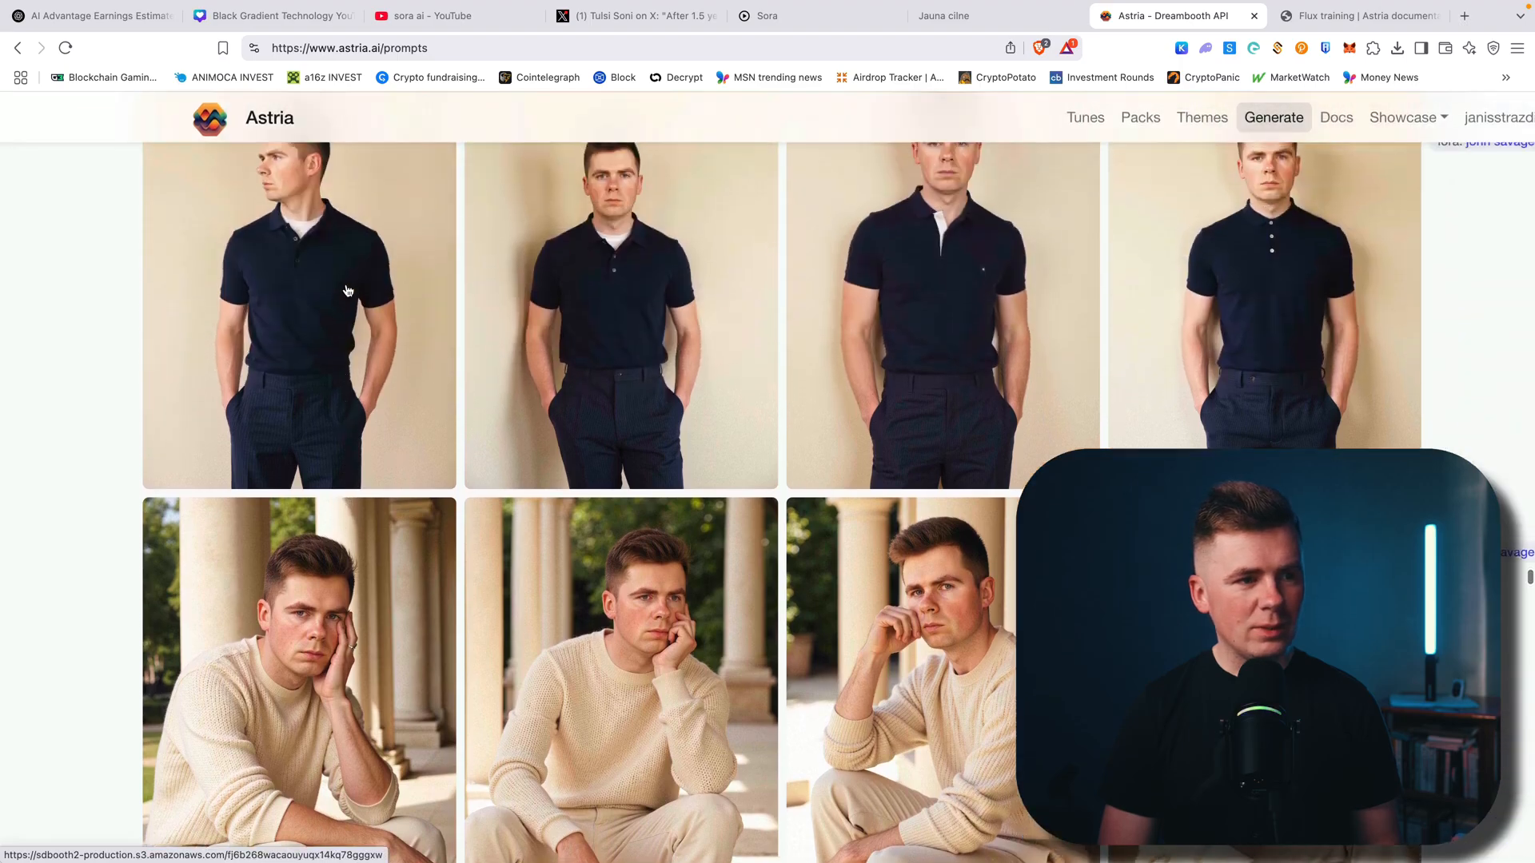
{"action": "scroll", "scroll_direction": "down", "scroll_amount": 3}
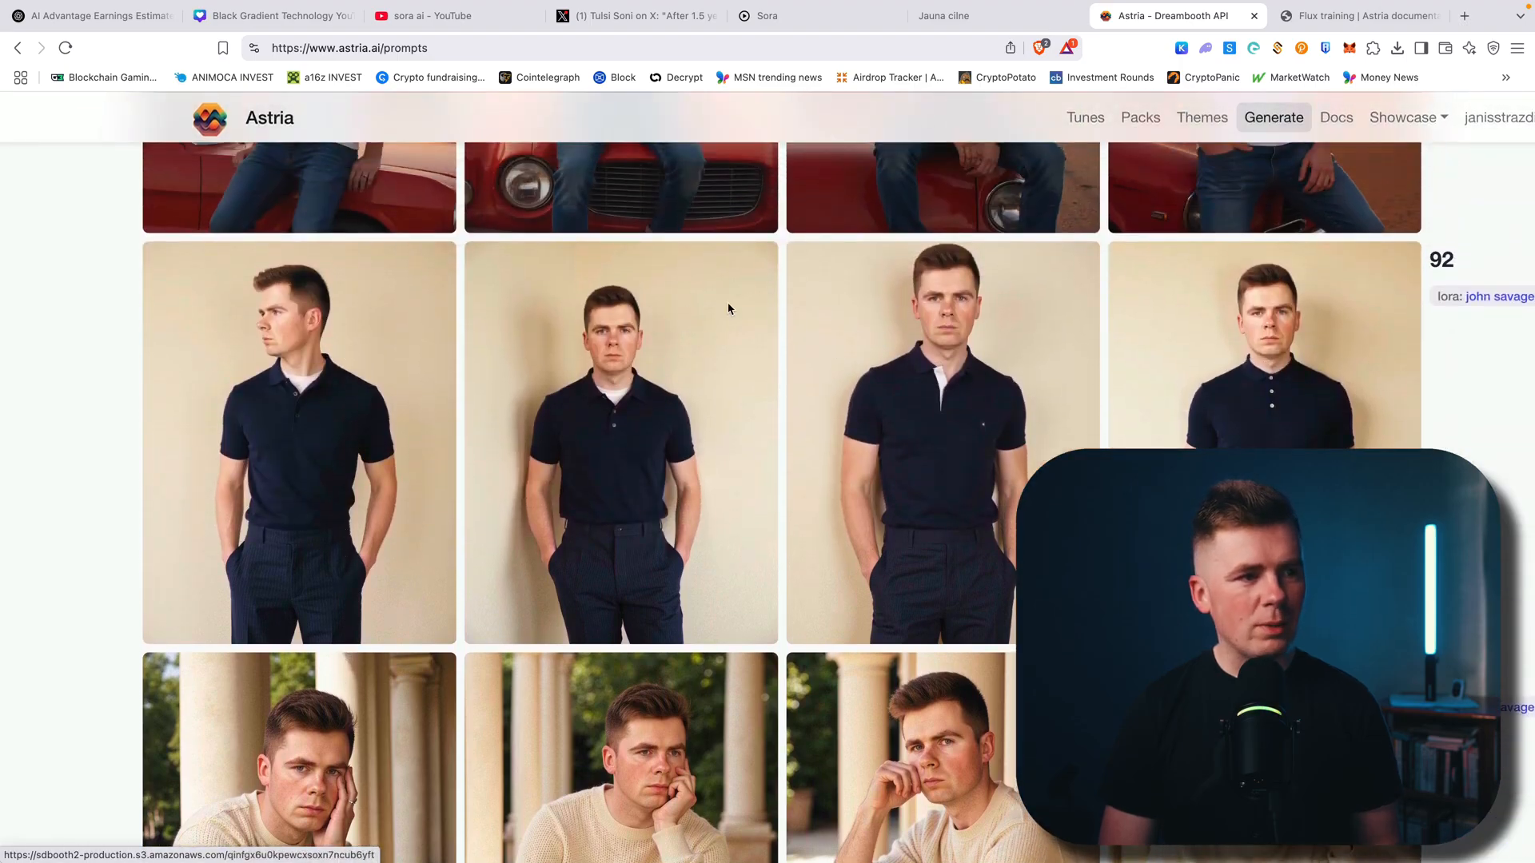
{"action": "scroll", "scroll_direction": "down", "scroll_amount": 3}
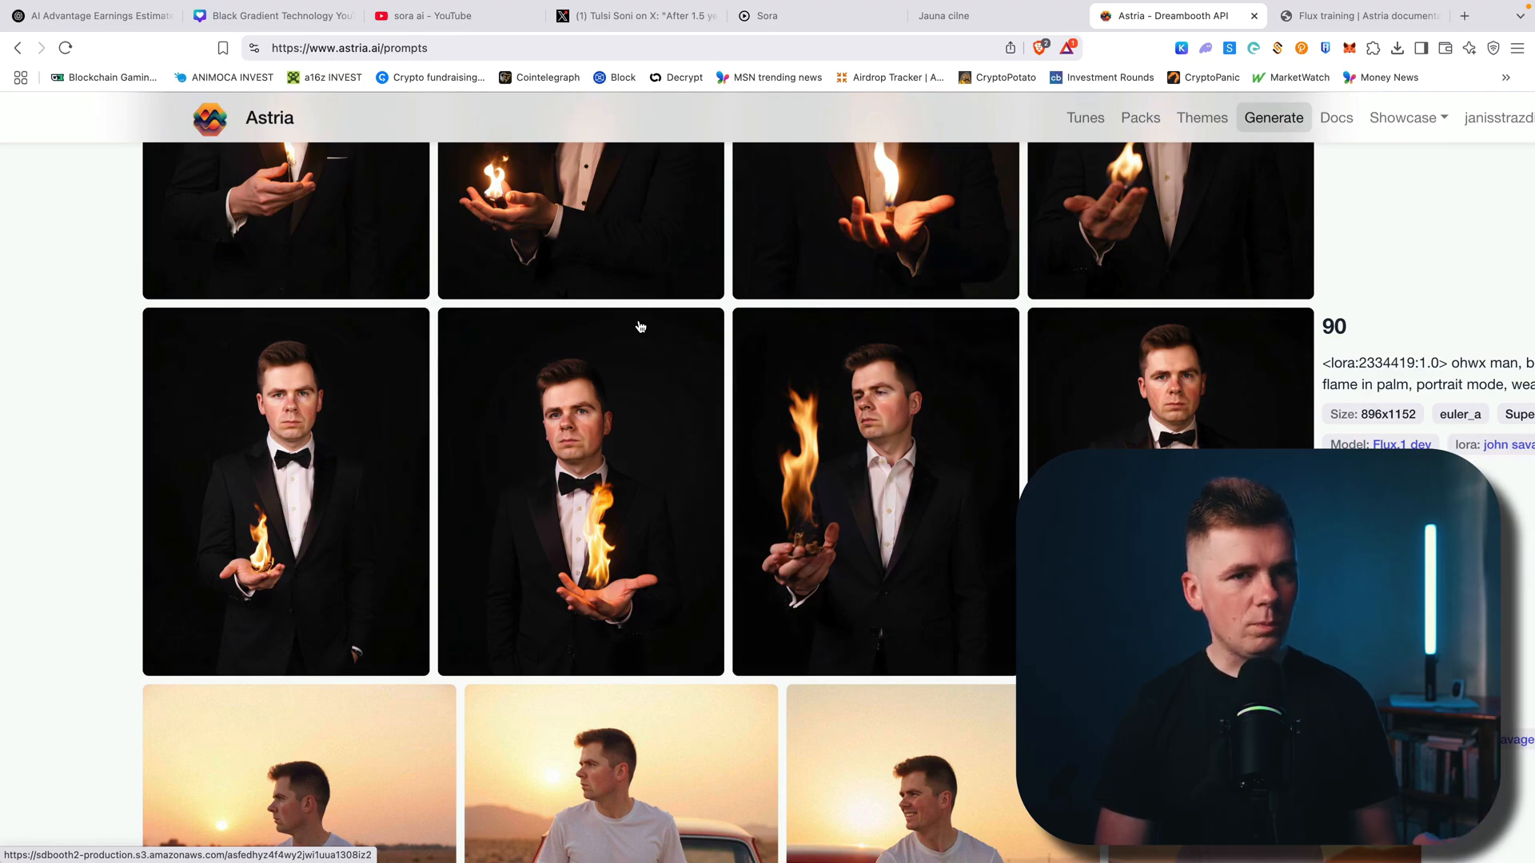
{"action": "scroll", "scroll_direction": "down", "scroll_amount": 3}
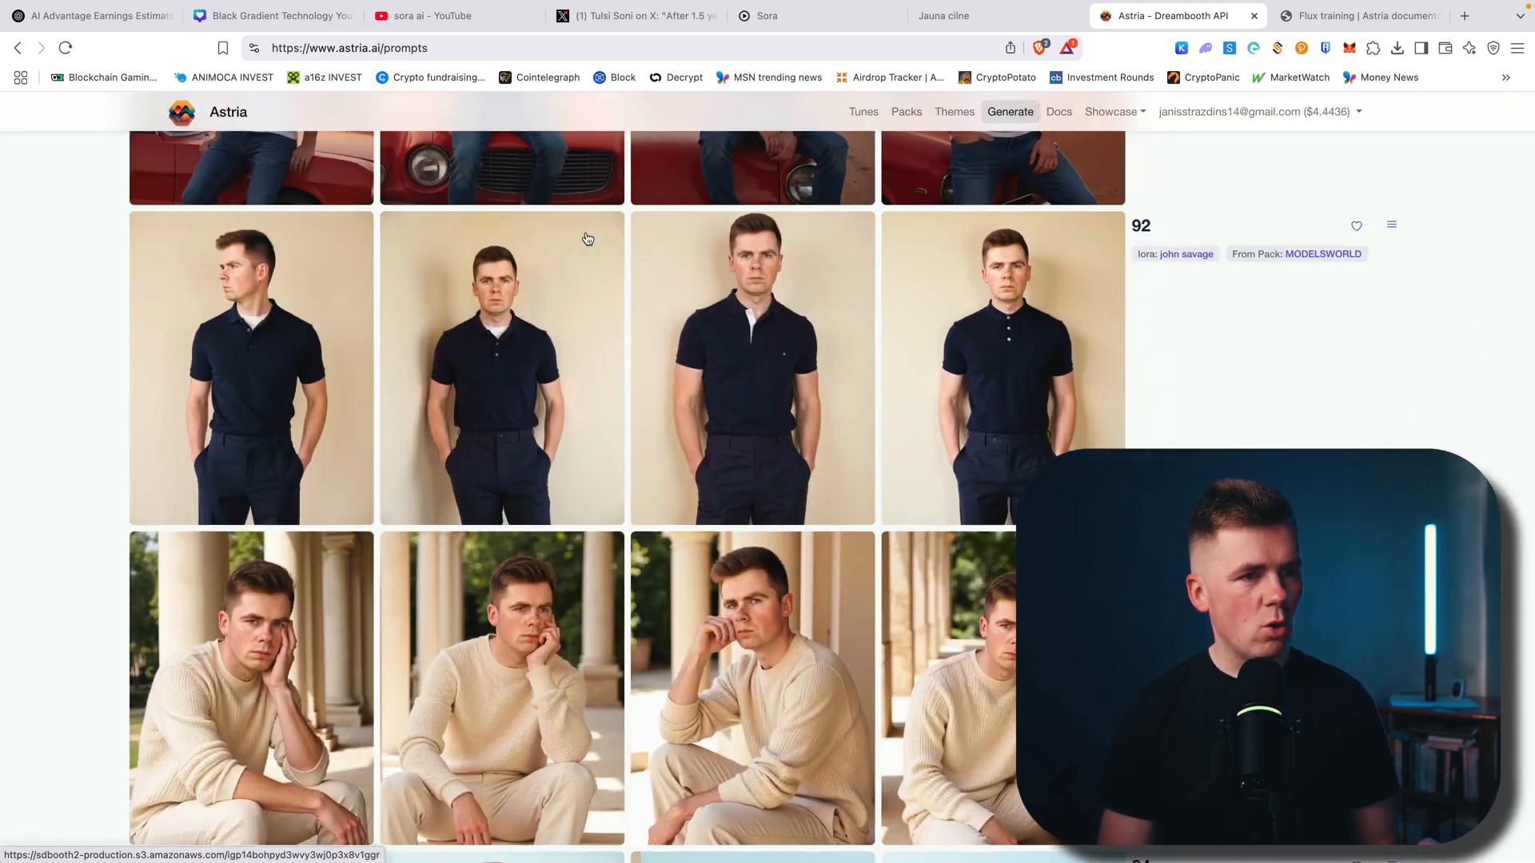
{"action": "scroll", "scroll_direction": "down", "scroll_amount": 3}
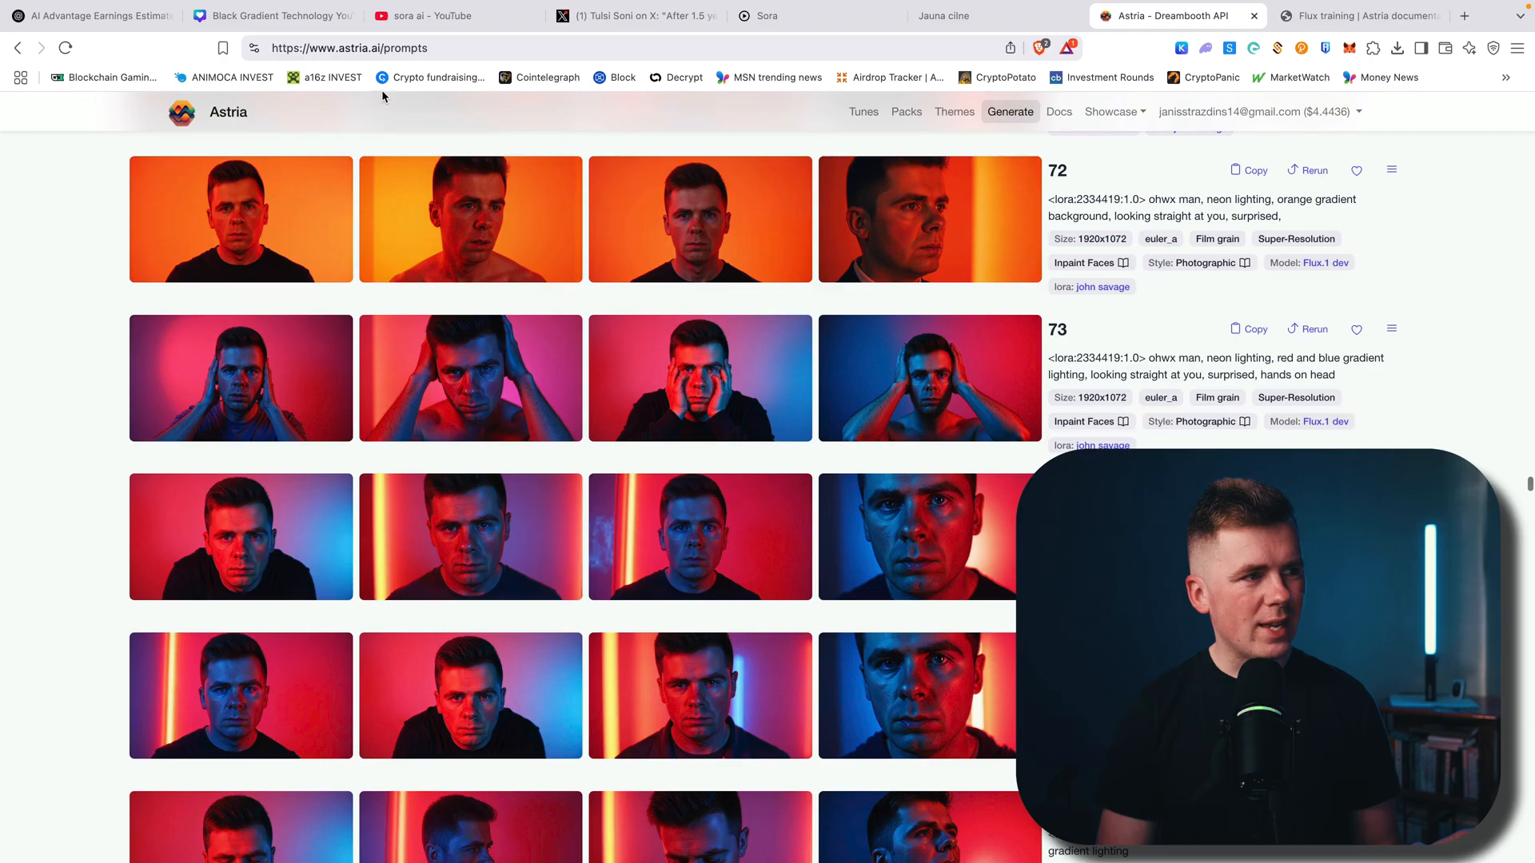
{"action": "scroll", "scroll_direction": "down", "scroll_amount": 3}
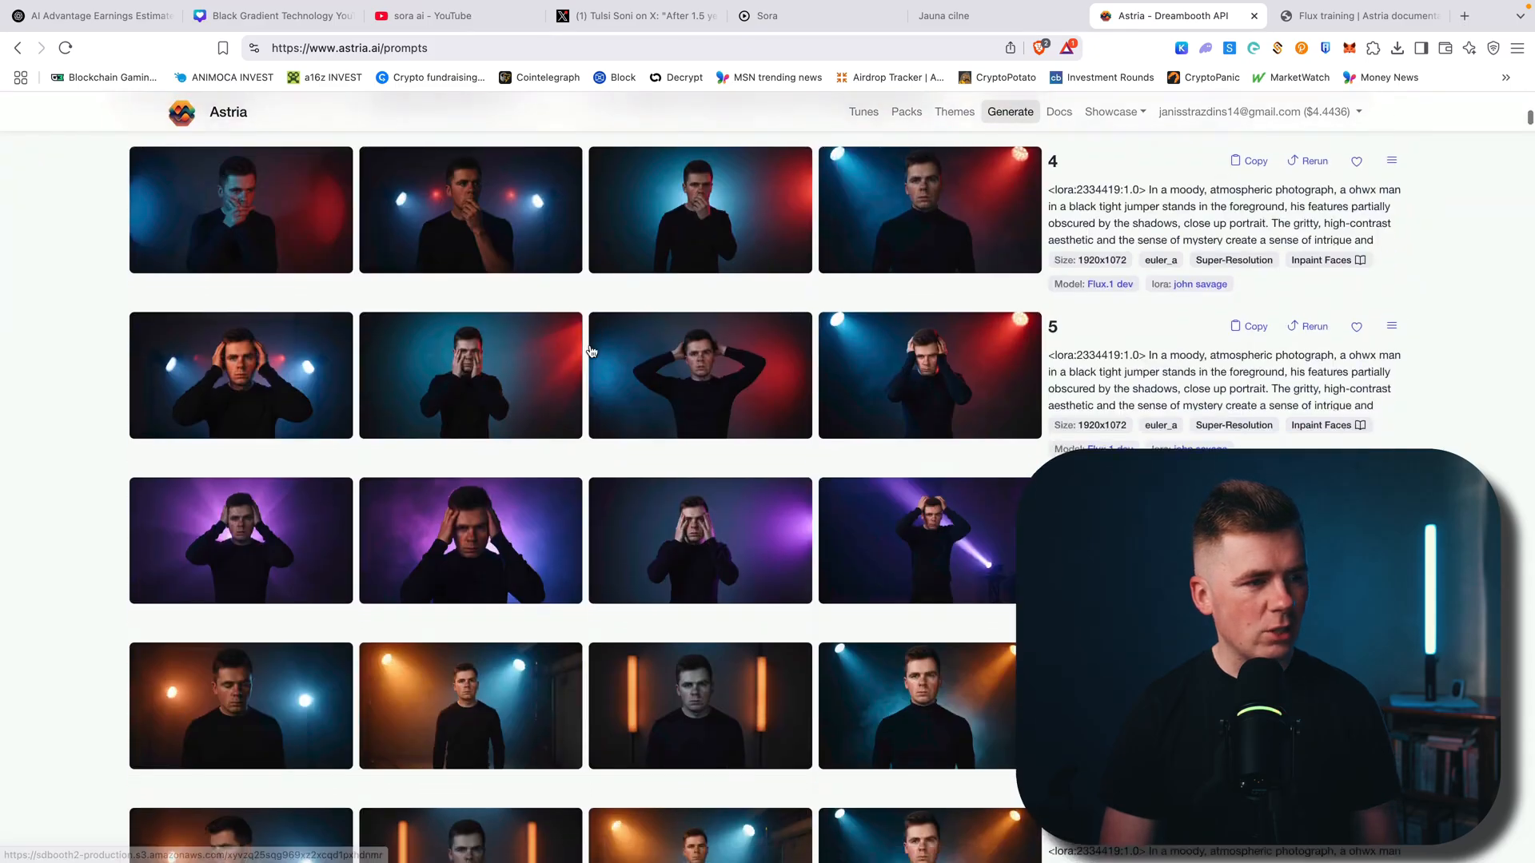
{"action": "scroll", "scroll_direction": "down", "scroll_amount": 3}
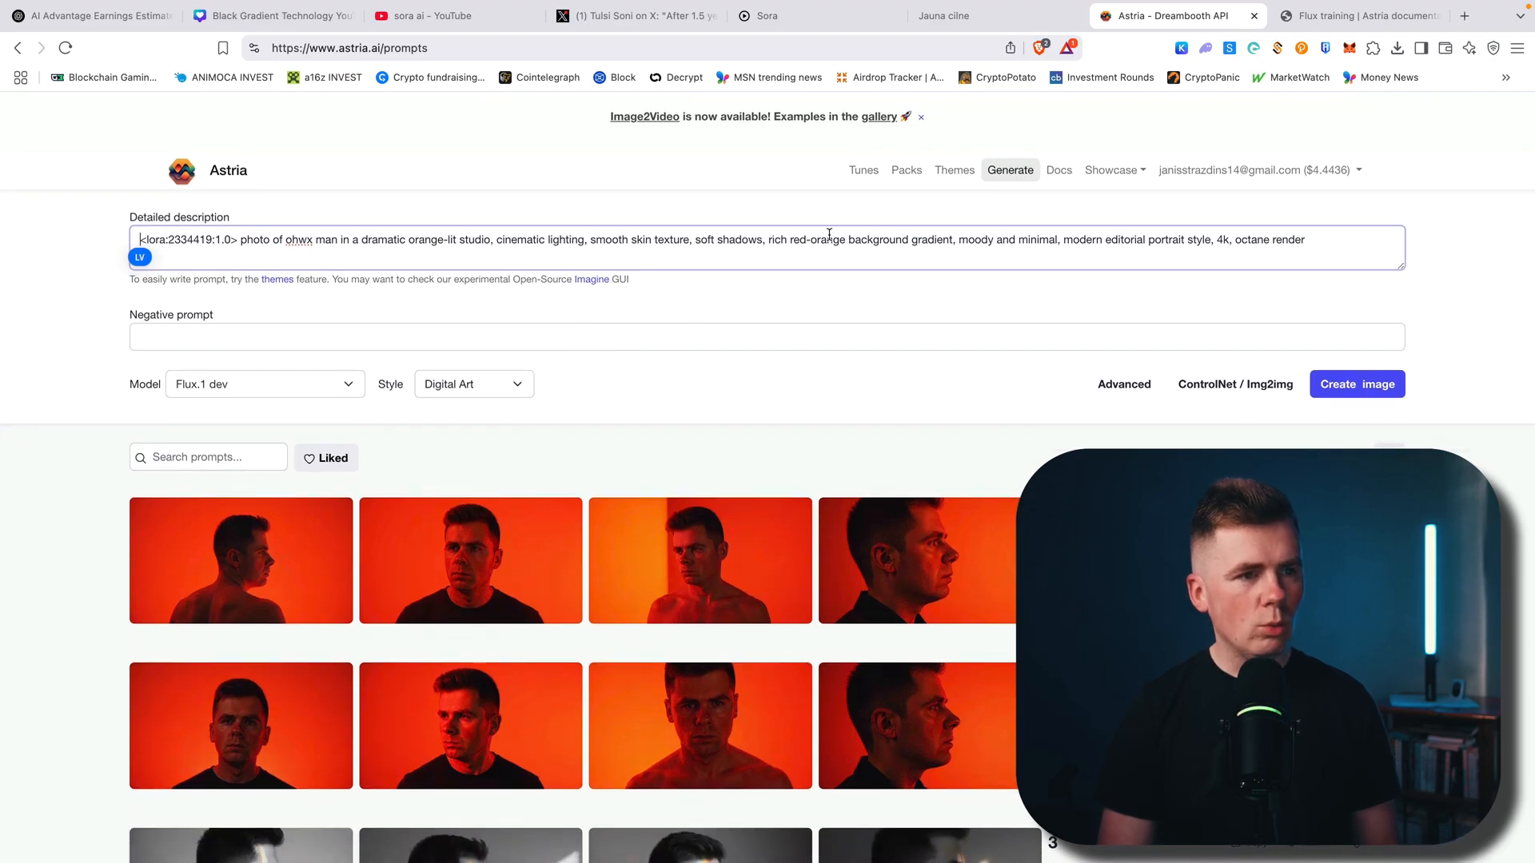
{"action": "left_click", "coordinate": [862, 169]}
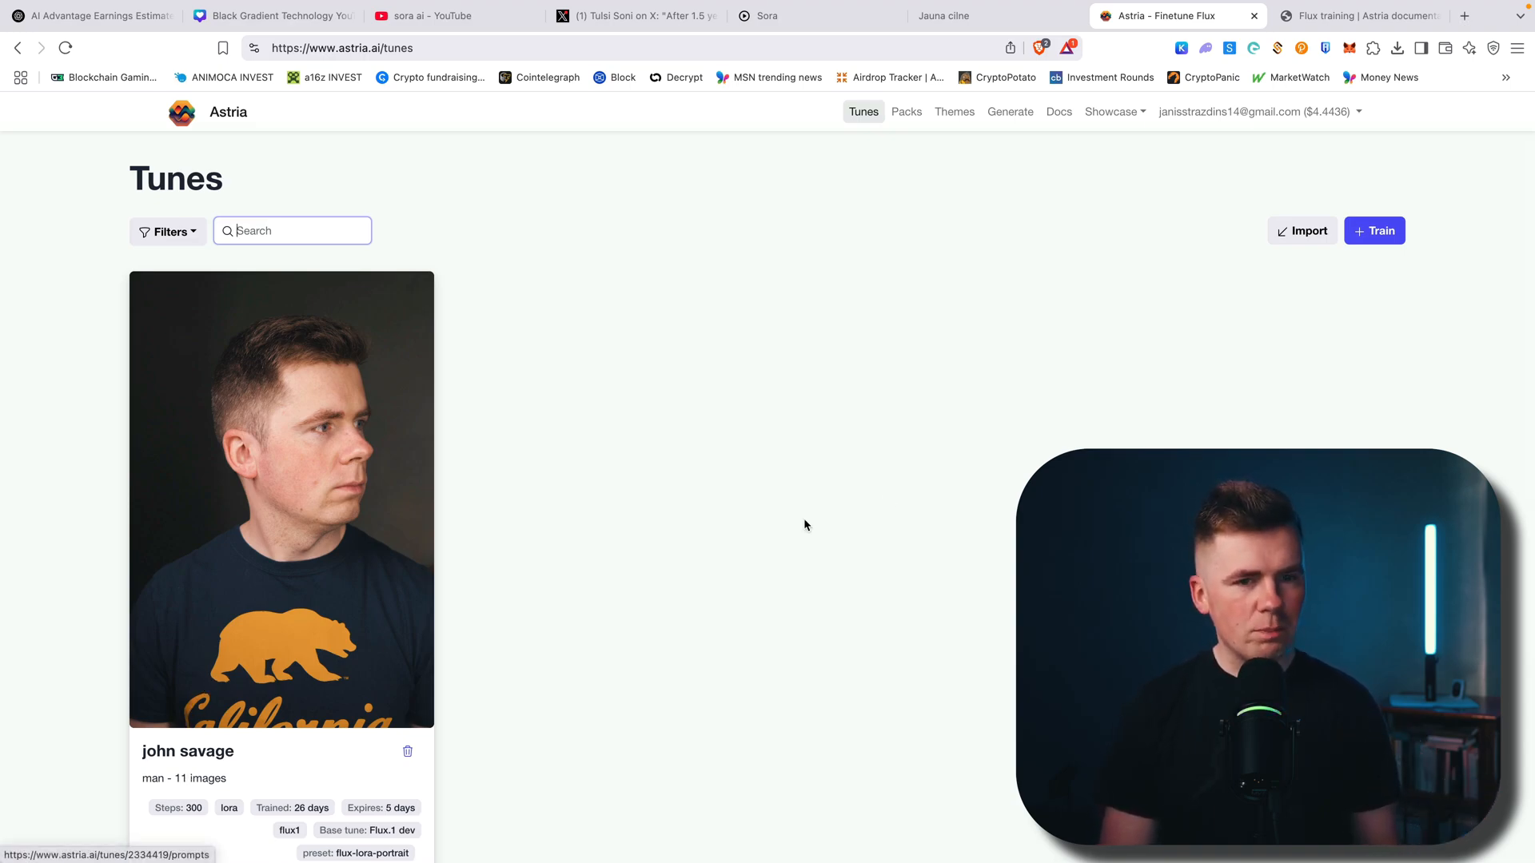
{"action": "mouse_move", "coordinate": [1375, 230]}
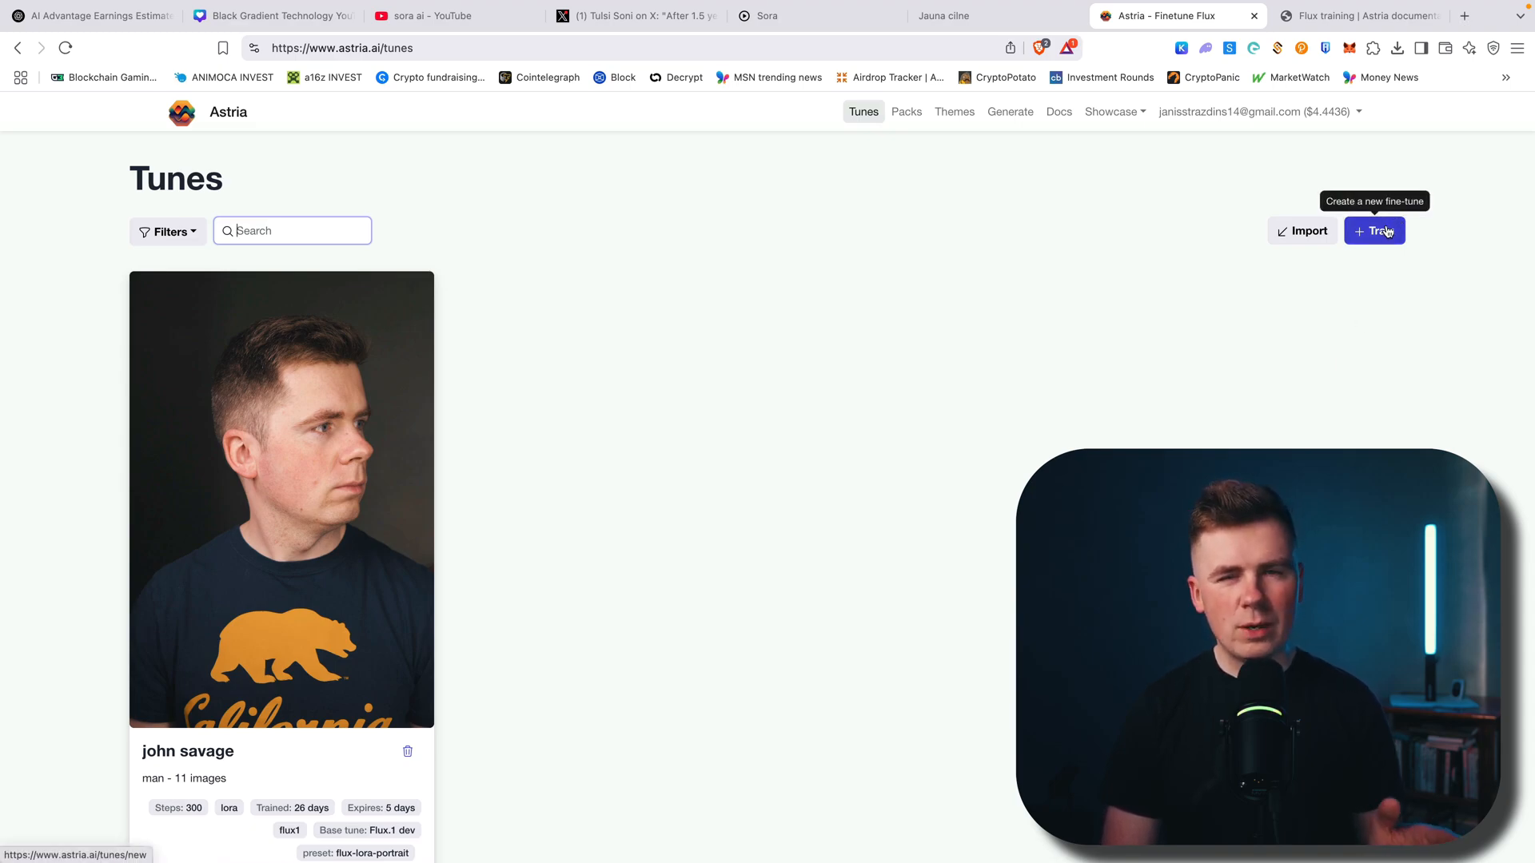
{"action": "mouse_move", "coordinate": [905, 112]}
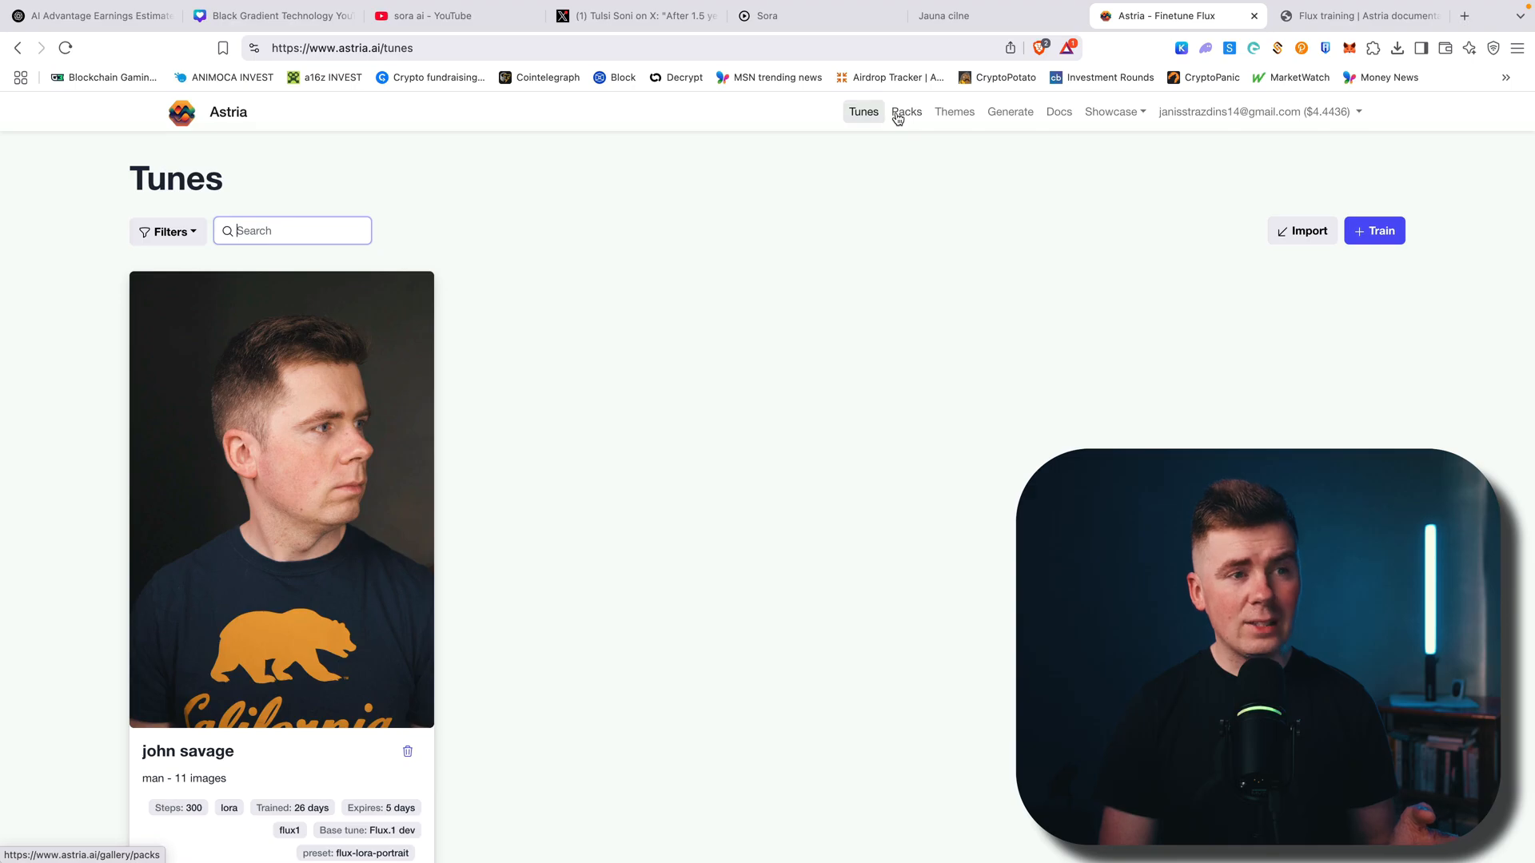
{"action": "left_click", "coordinate": [1009, 110]}
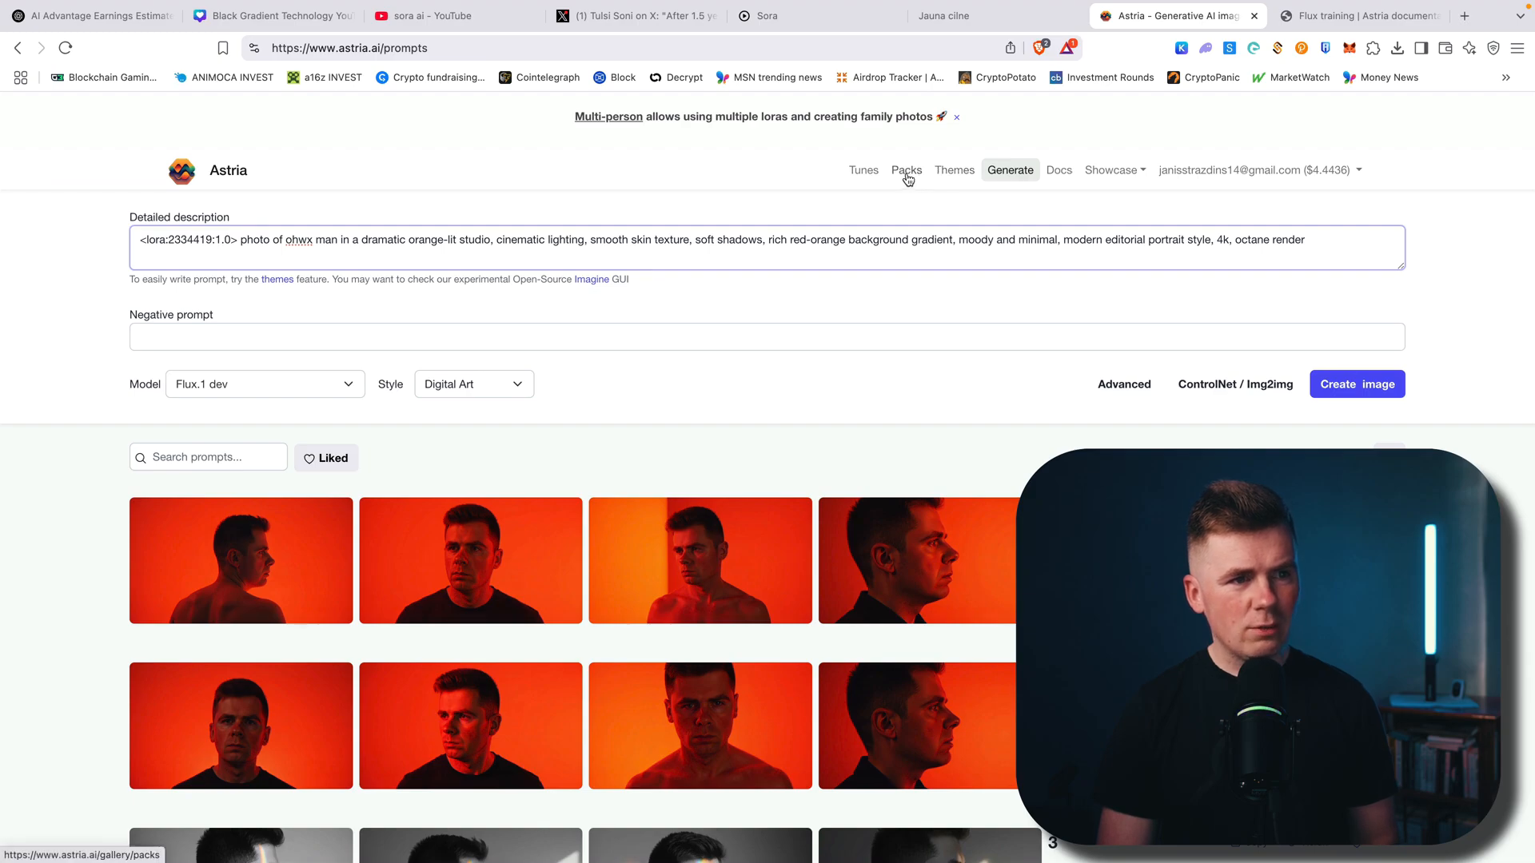
Create an Aristocratic preset theme for the trained face model.
{"action": "left_click", "coordinate": [953, 170]}
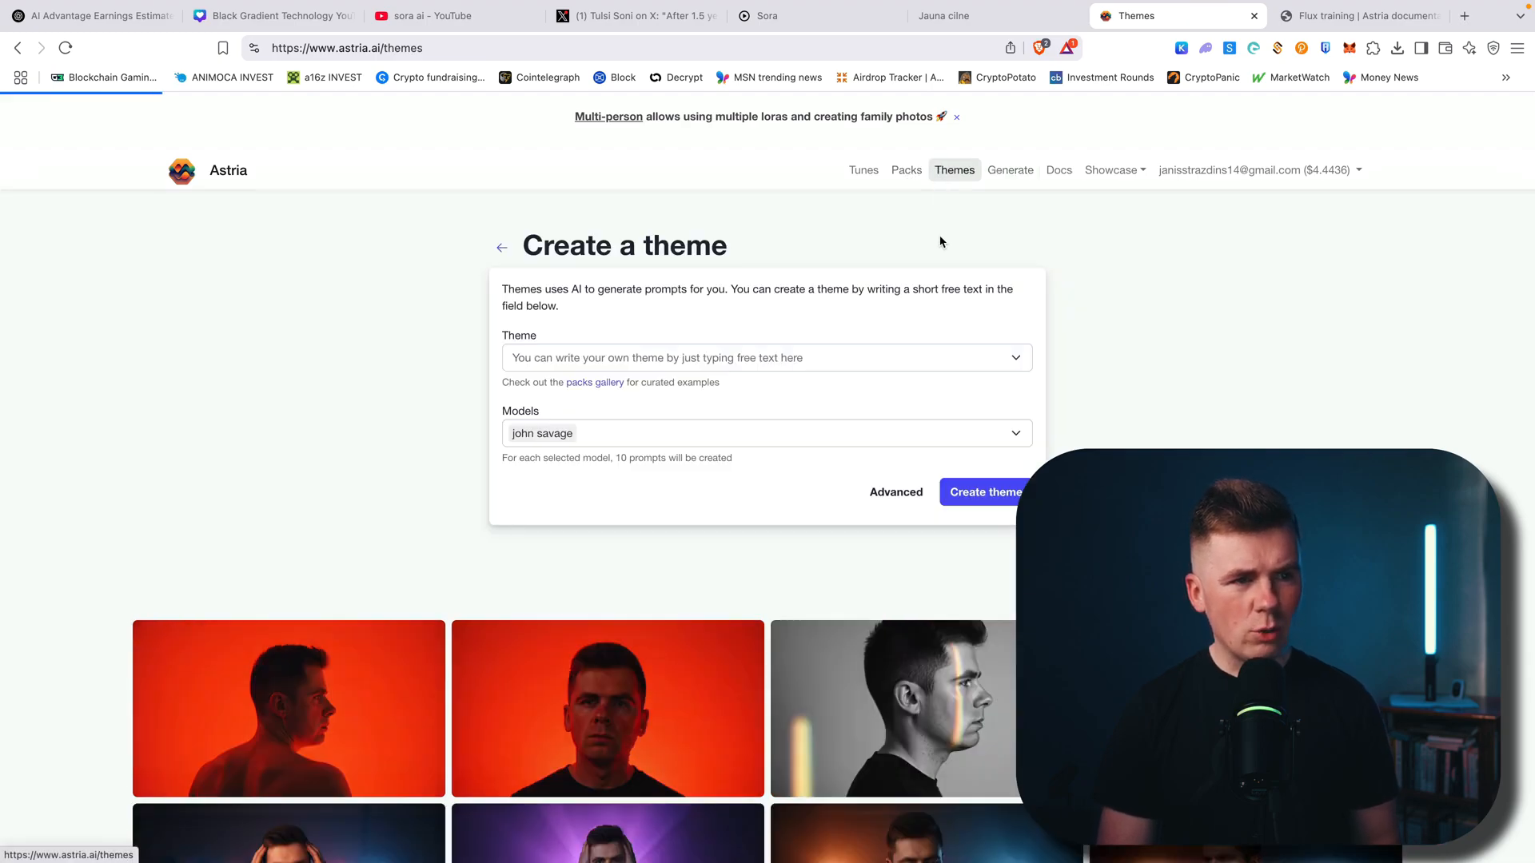
{"action": "left_click", "coordinate": [766, 357]}
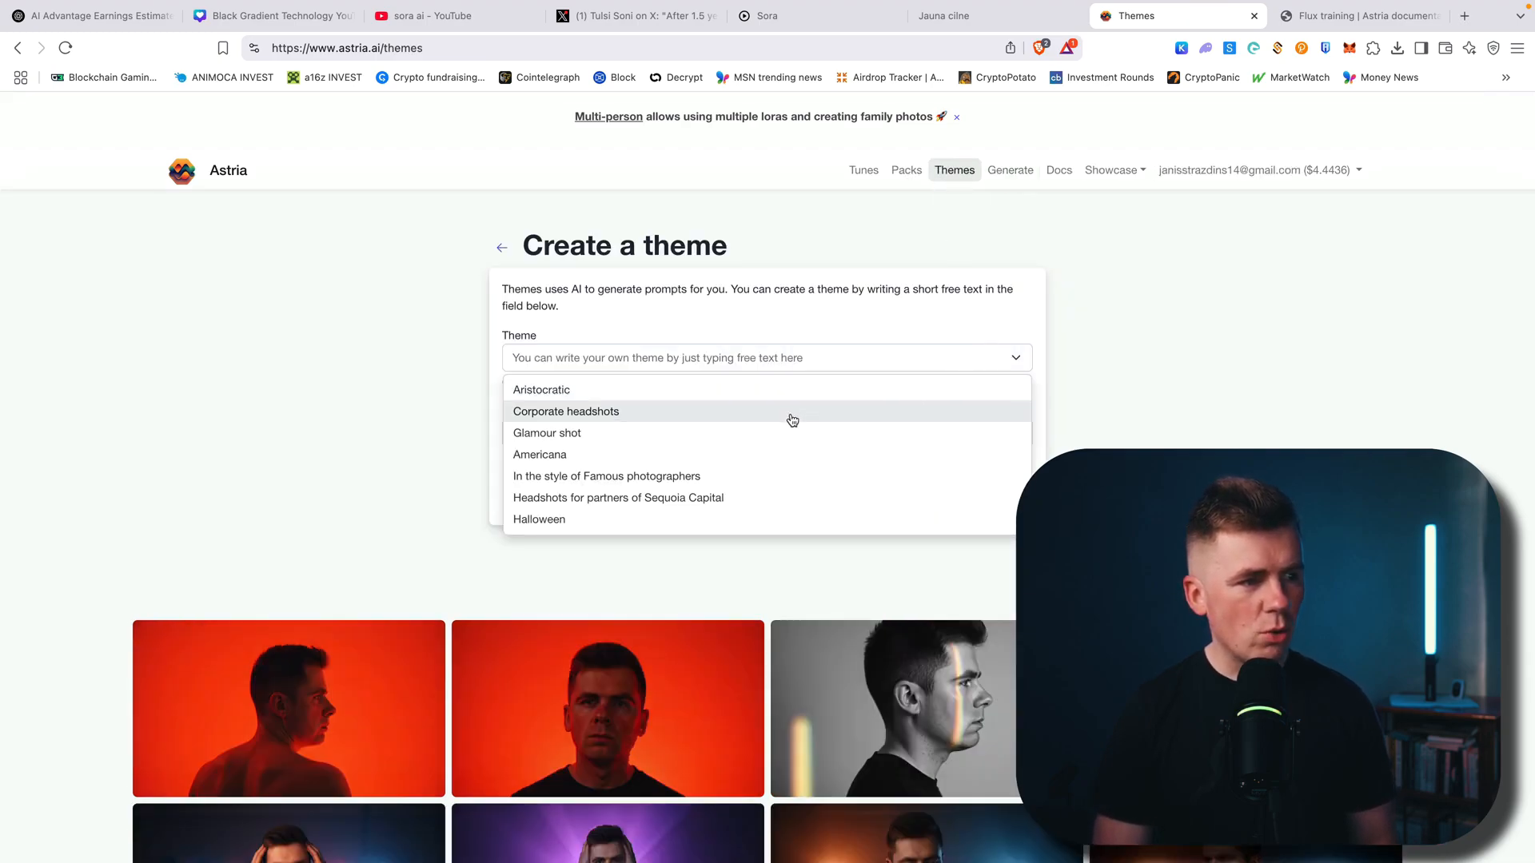
{"action": "mouse_move", "coordinate": [719, 401]}
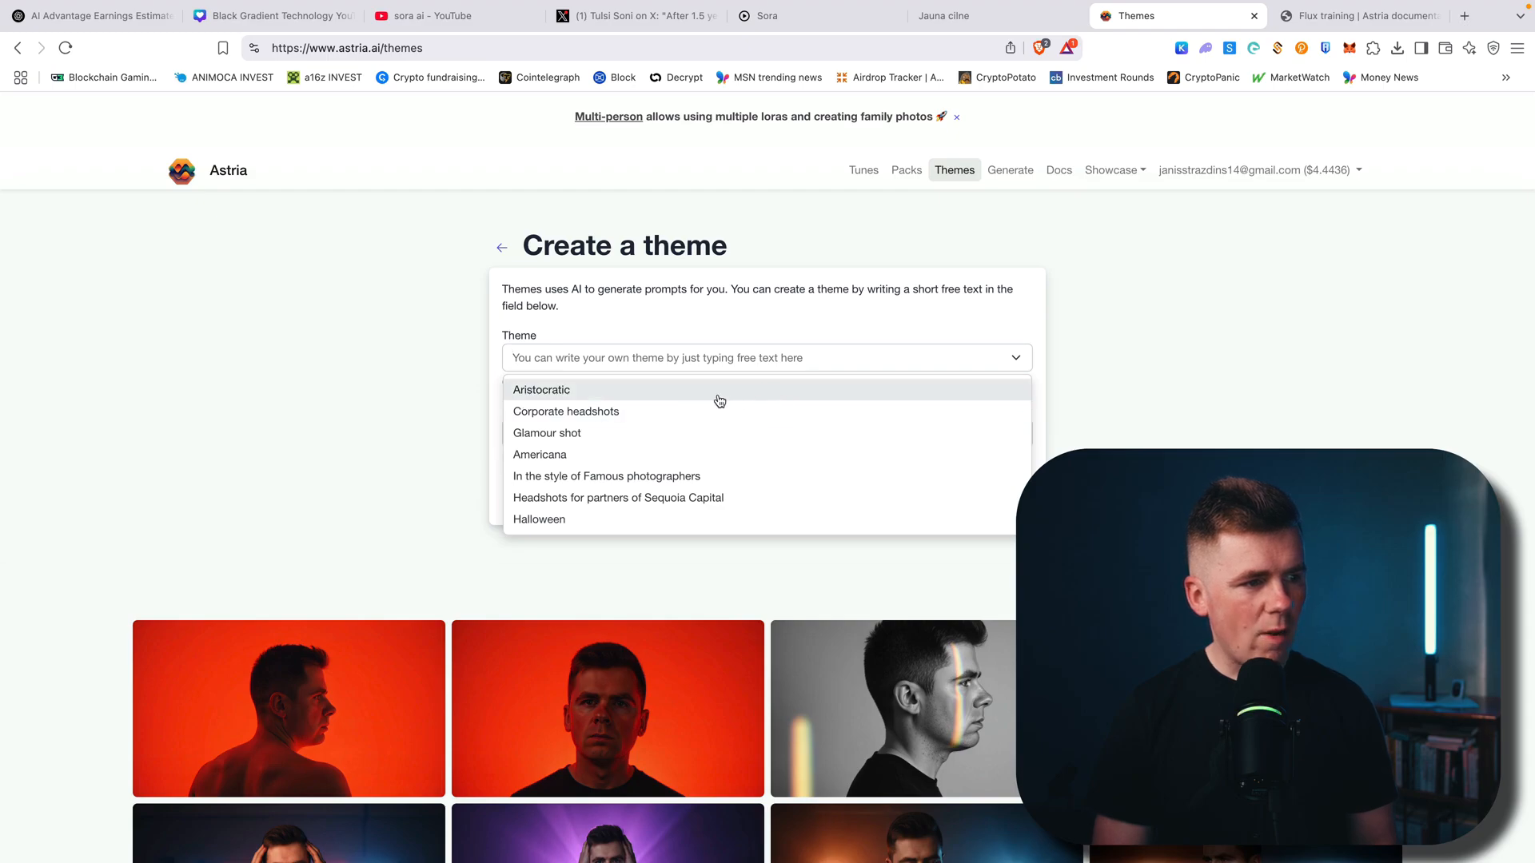
{"action": "mouse_move", "coordinate": [686, 400]}
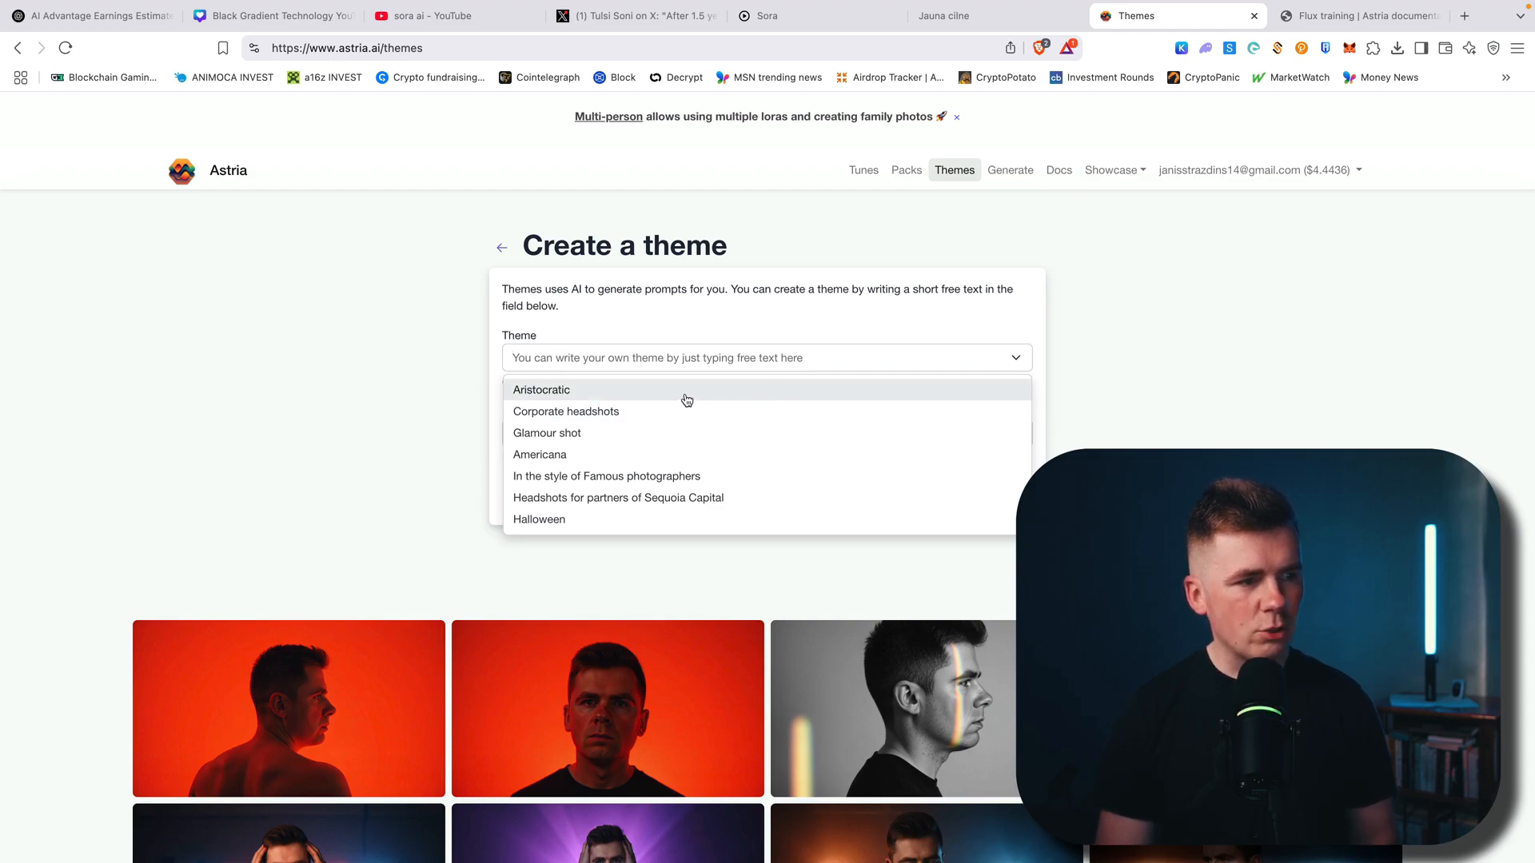
{"action": "left_click", "coordinate": [542, 390]}
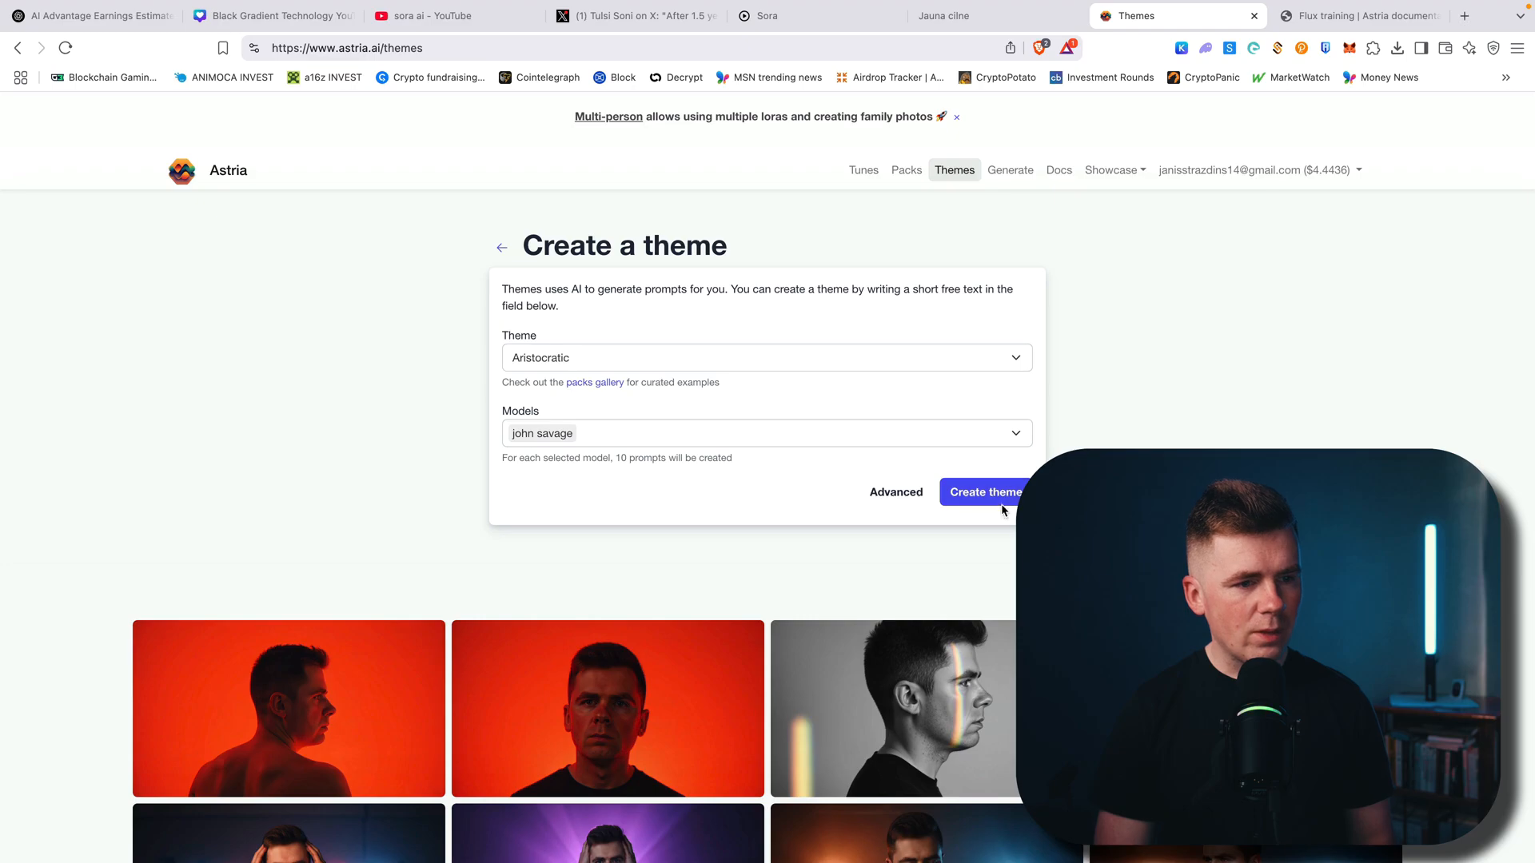
{"action": "left_click", "coordinate": [894, 491]}
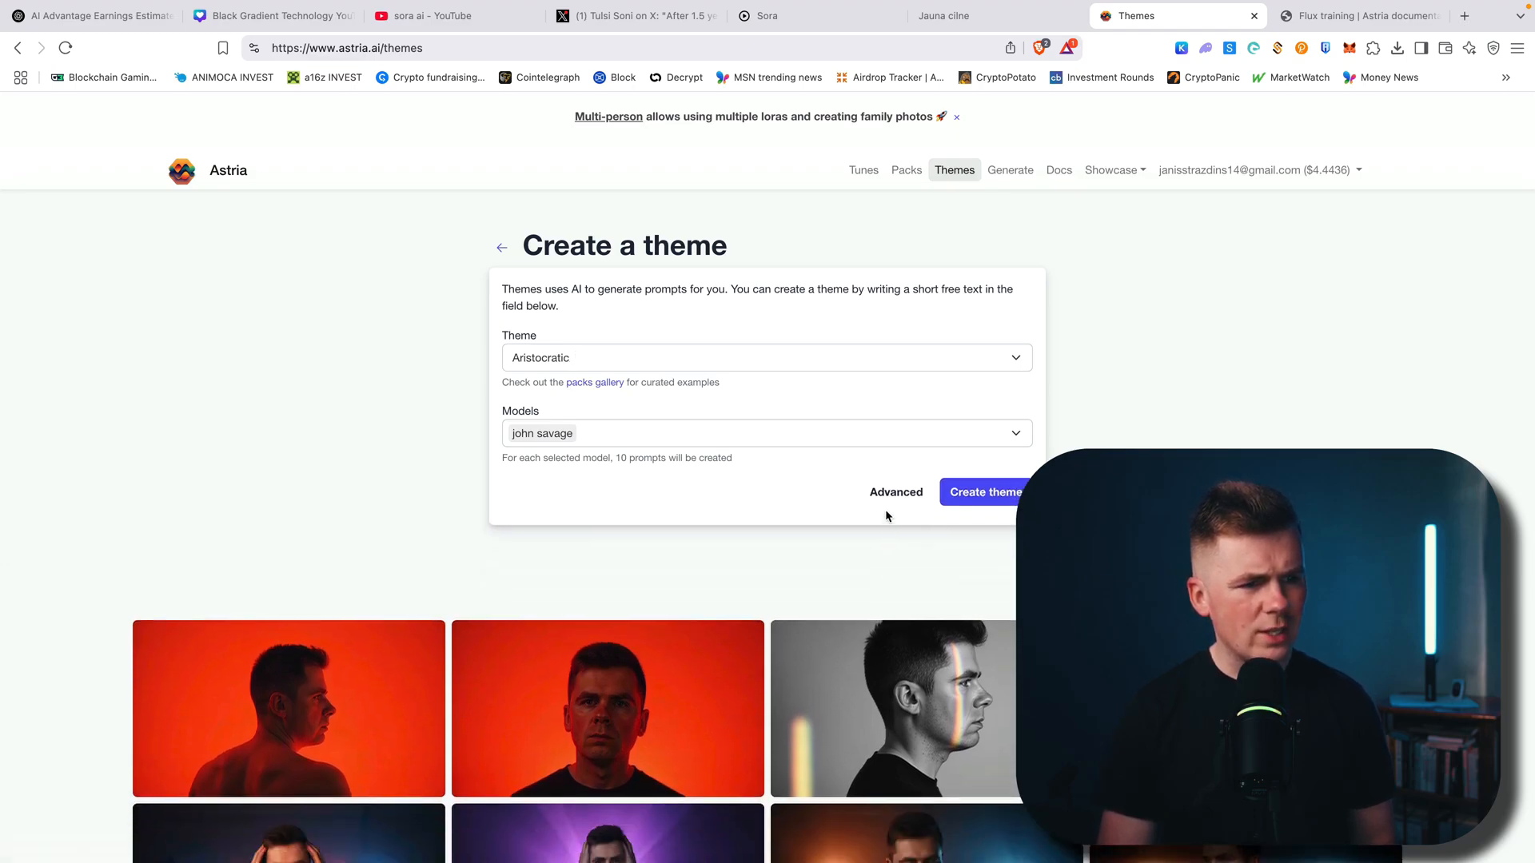
{"action": "left_click", "coordinate": [894, 491]}
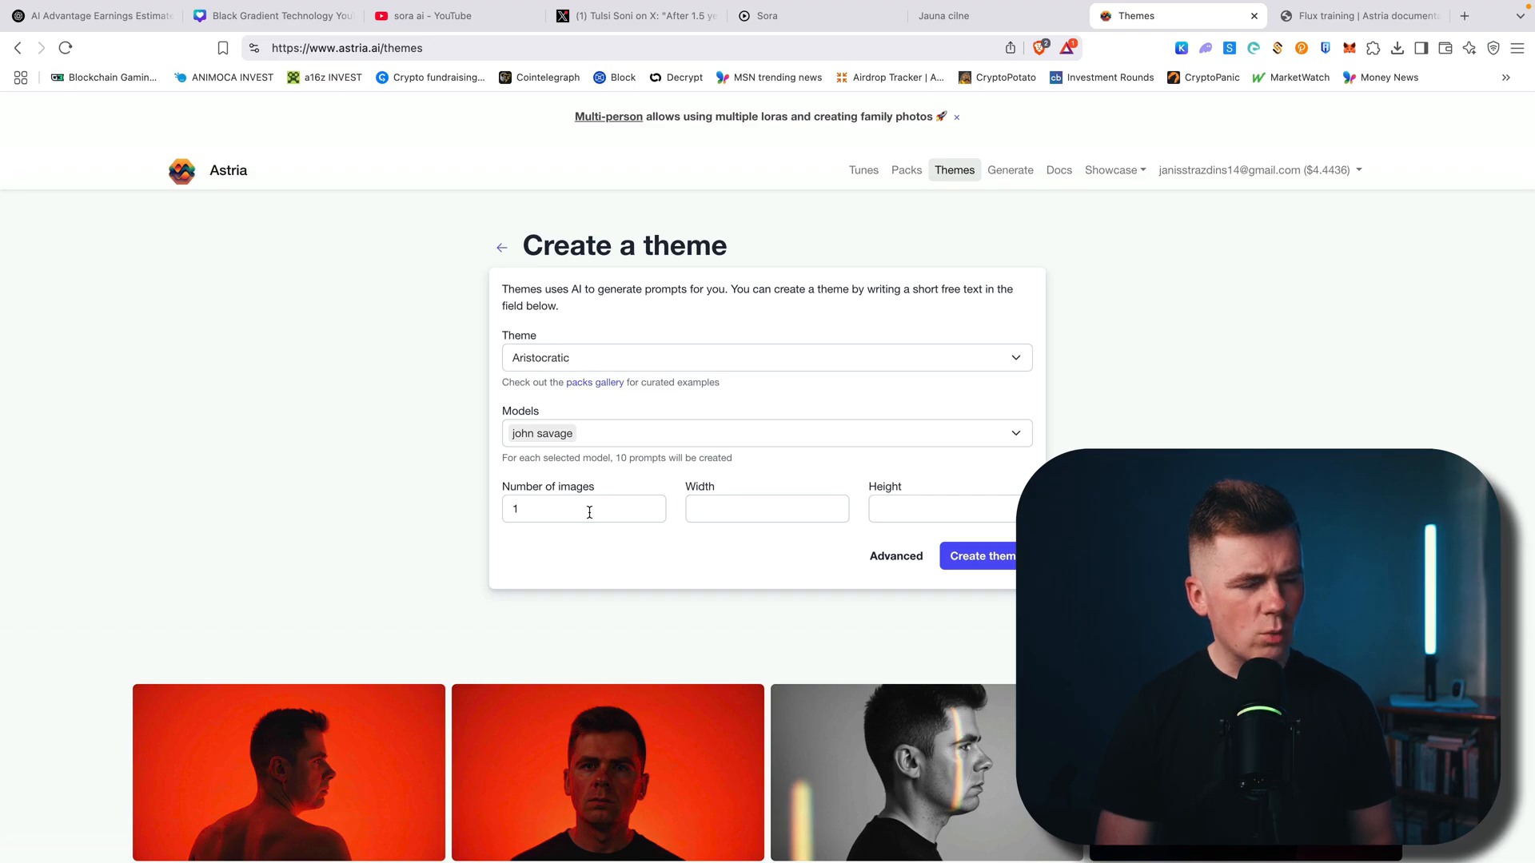
{"action": "left_click", "coordinate": [896, 556]}
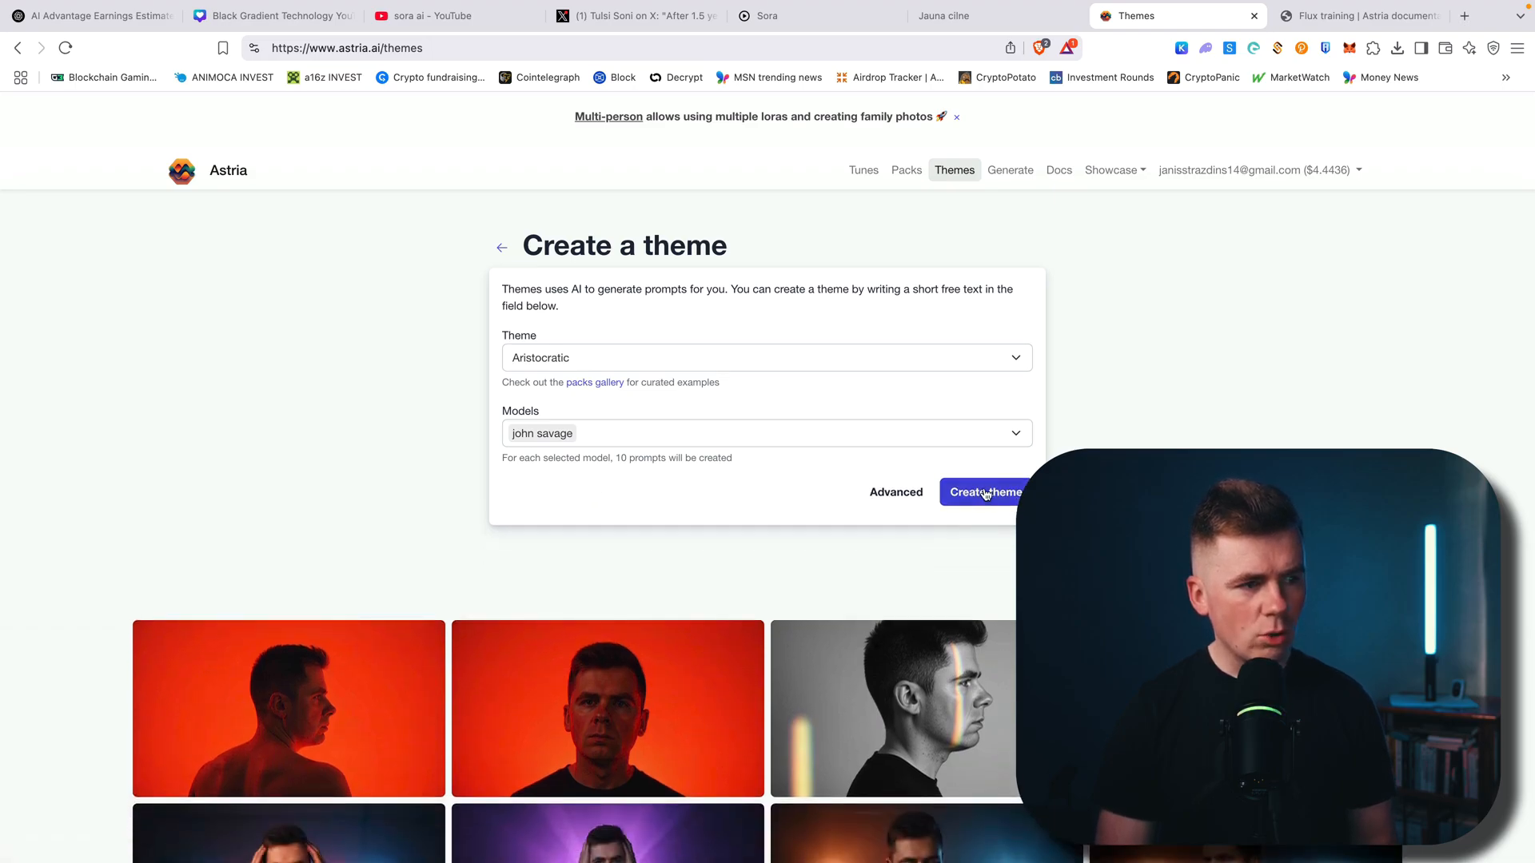
{"action": "left_click", "coordinate": [986, 491]}
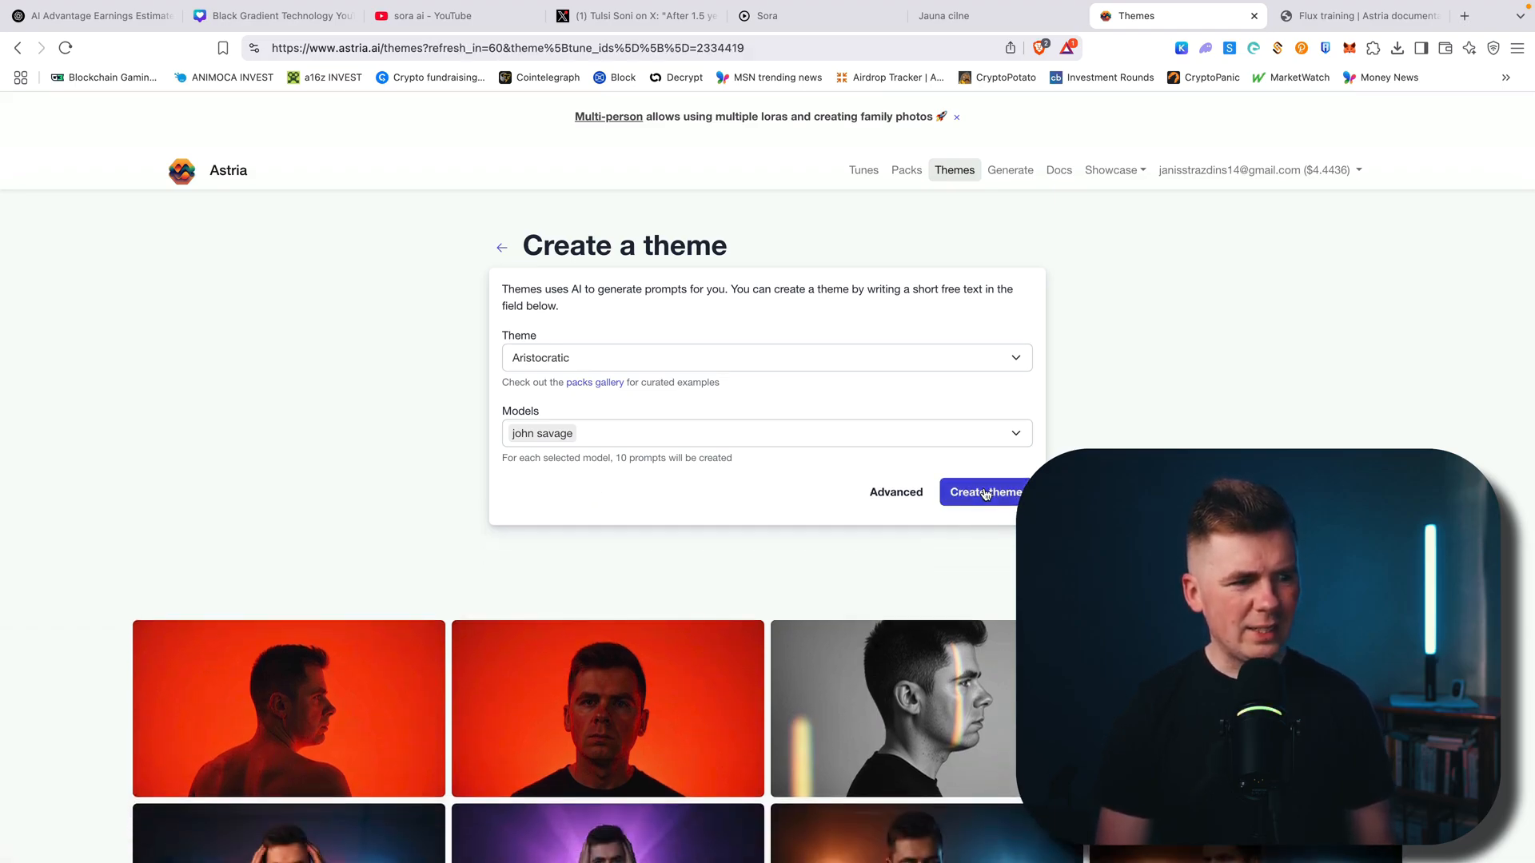
{"action": "left_click", "coordinate": [985, 490]}
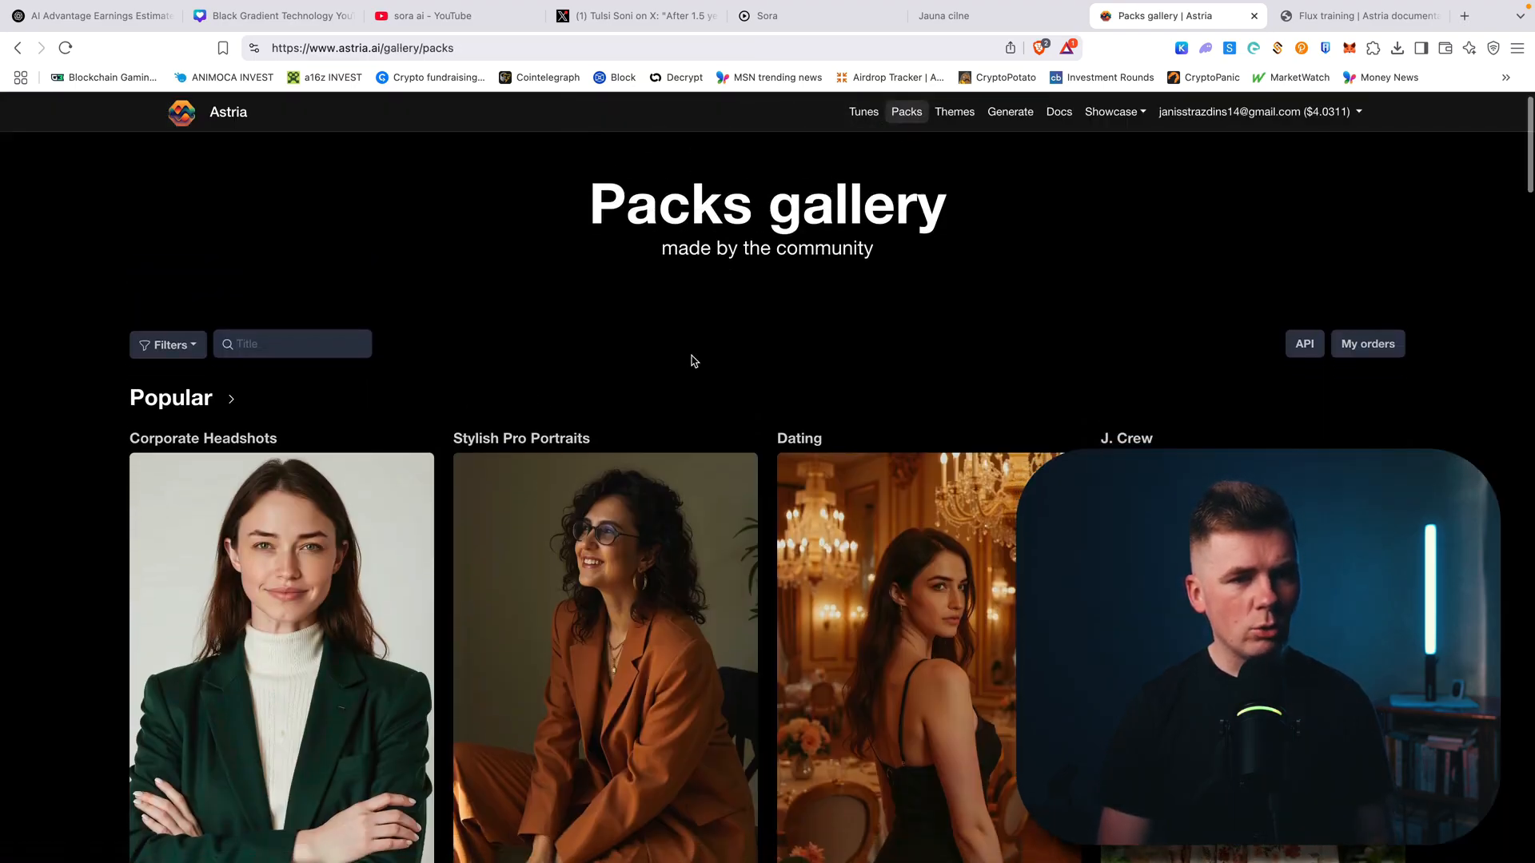
{"action": "scroll", "scroll_direction": "down", "scroll_amount": 3}
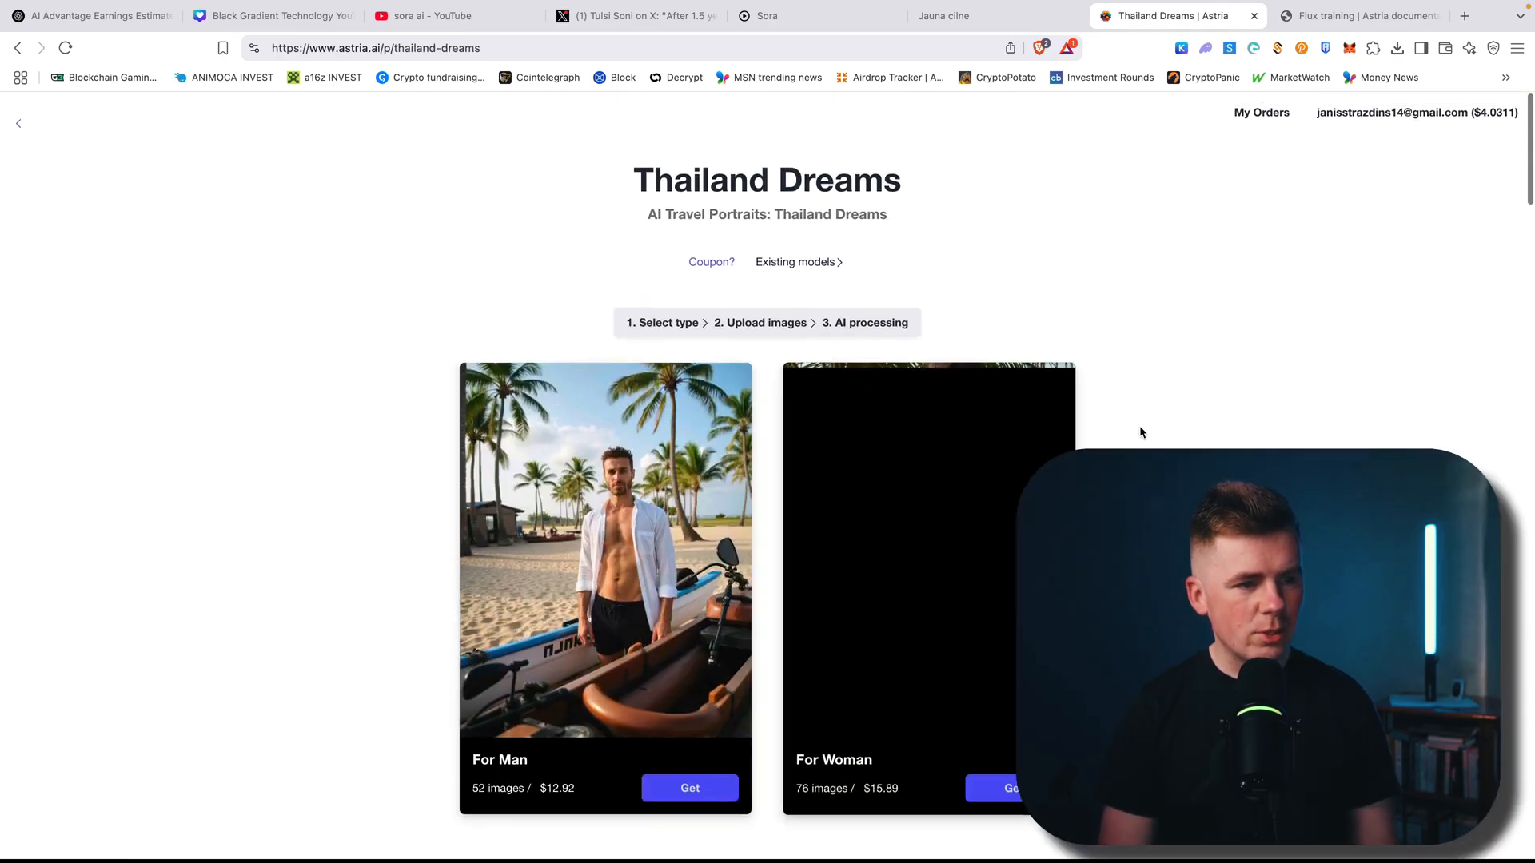
{"action": "scroll", "scroll_direction": "down", "scroll_amount": 3}
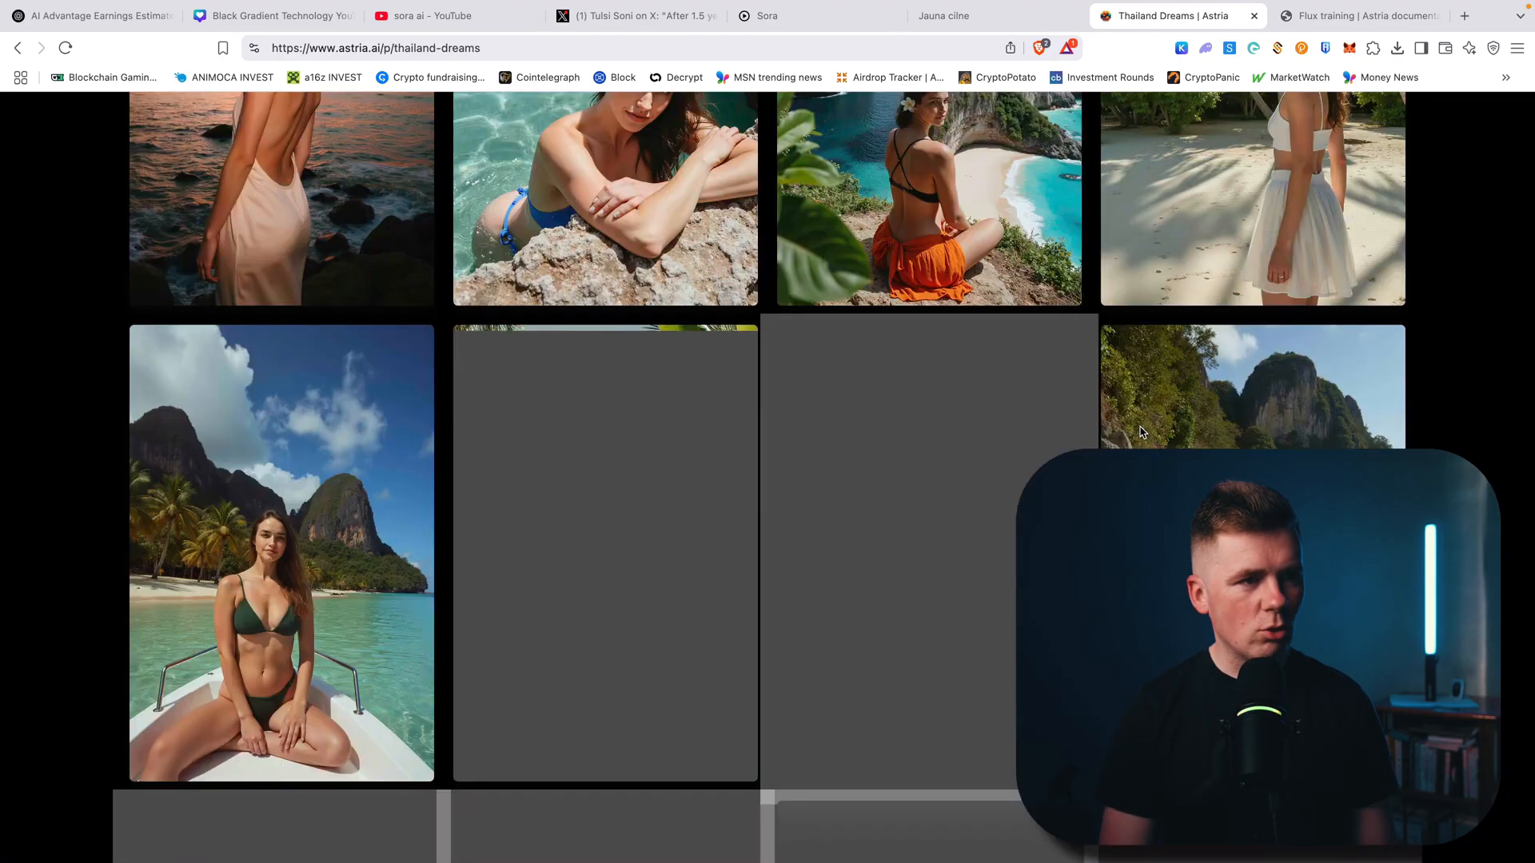
{"action": "scroll", "scroll_direction": "down", "scroll_amount": 3}
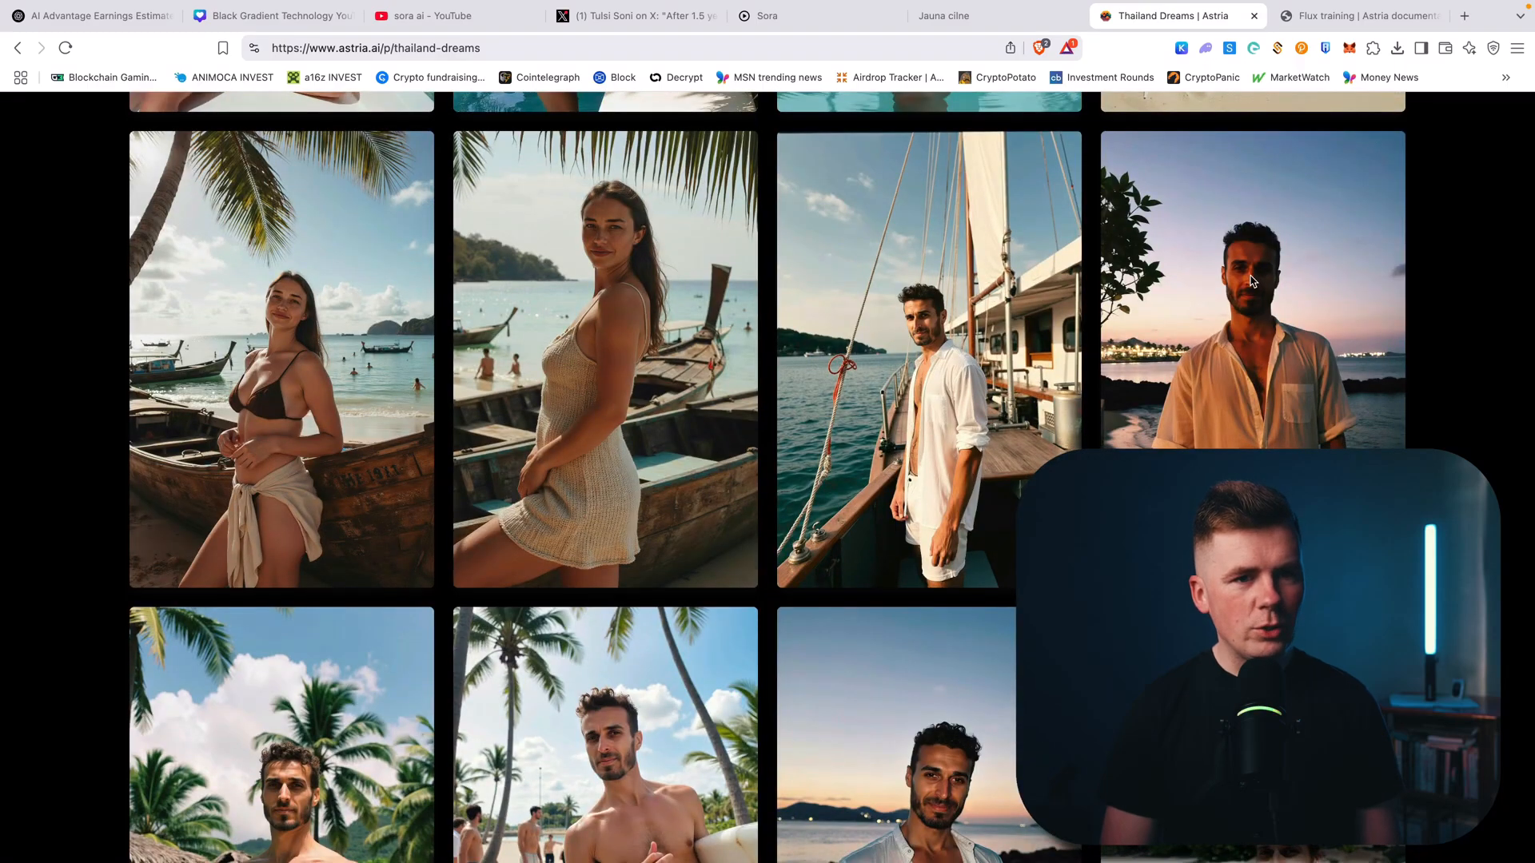
{"action": "mouse_move", "coordinate": [660, 213]}
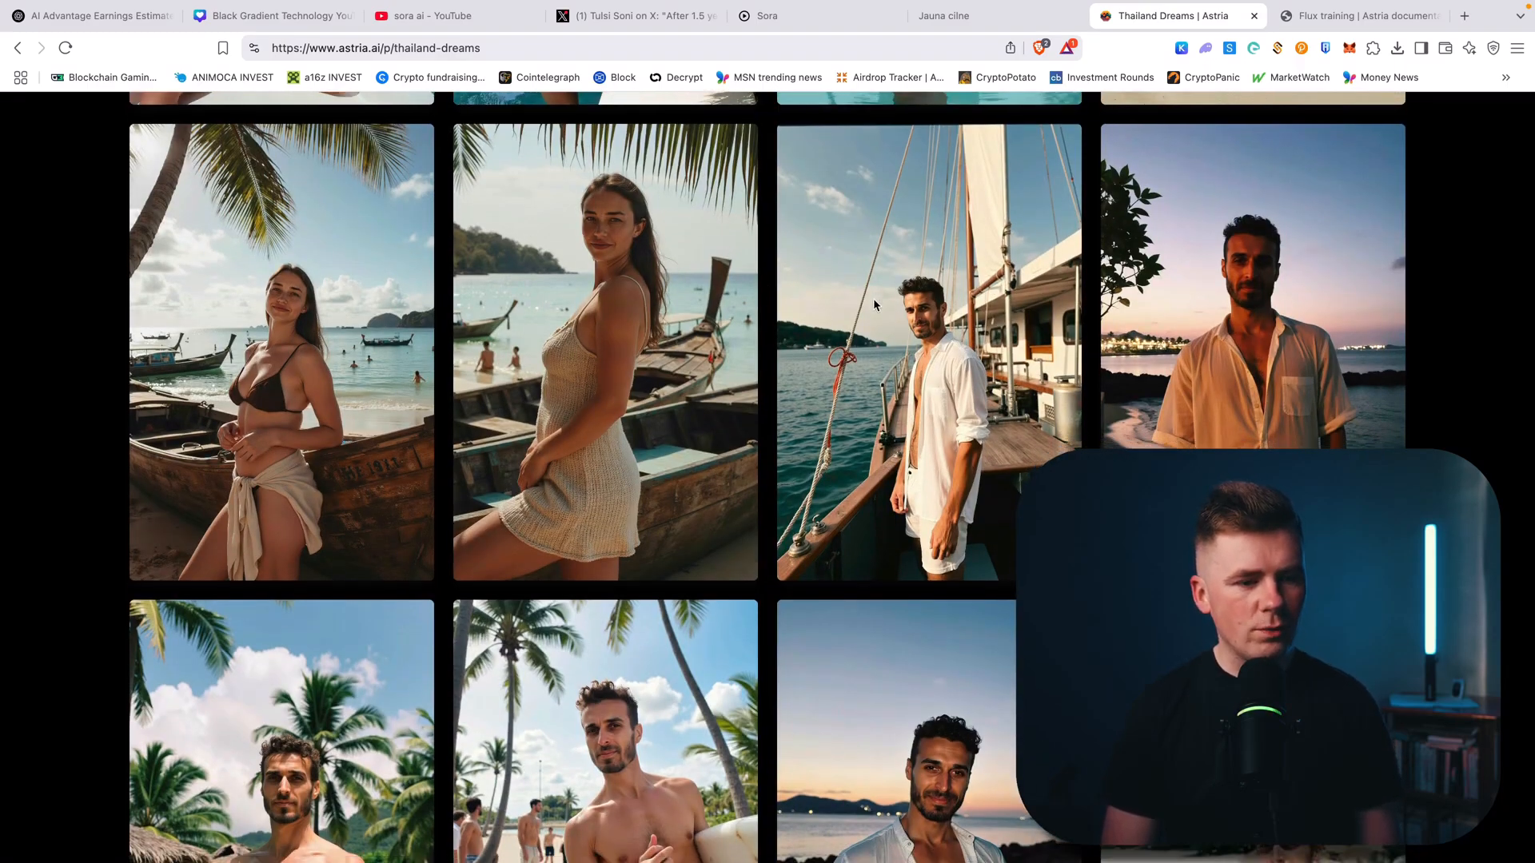
{"action": "scroll", "scroll_direction": "down", "scroll_amount": 3}
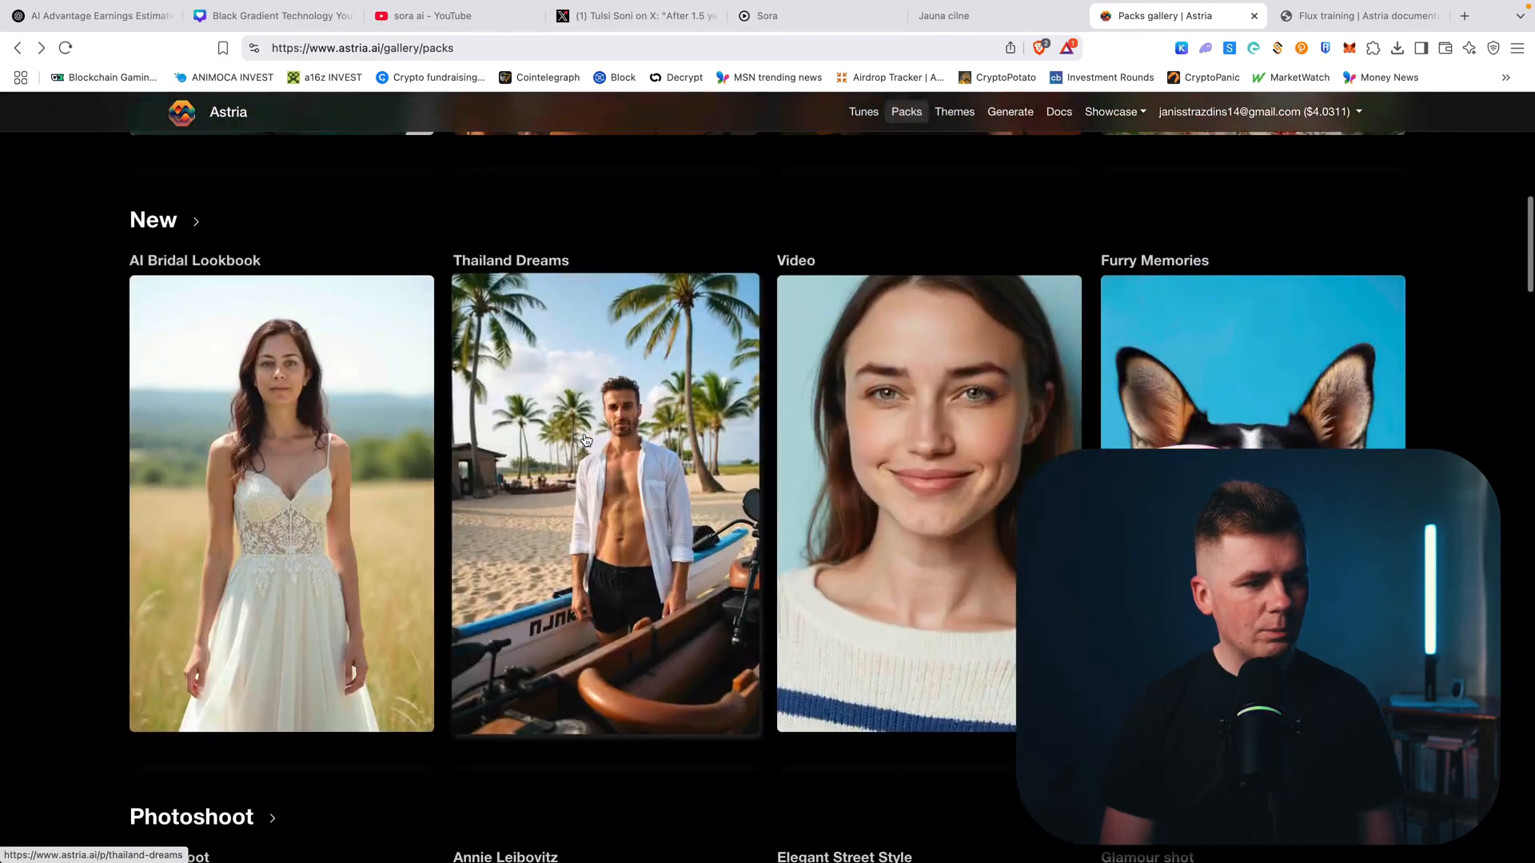
{"action": "scroll", "scroll_direction": "down", "scroll_amount": 3}
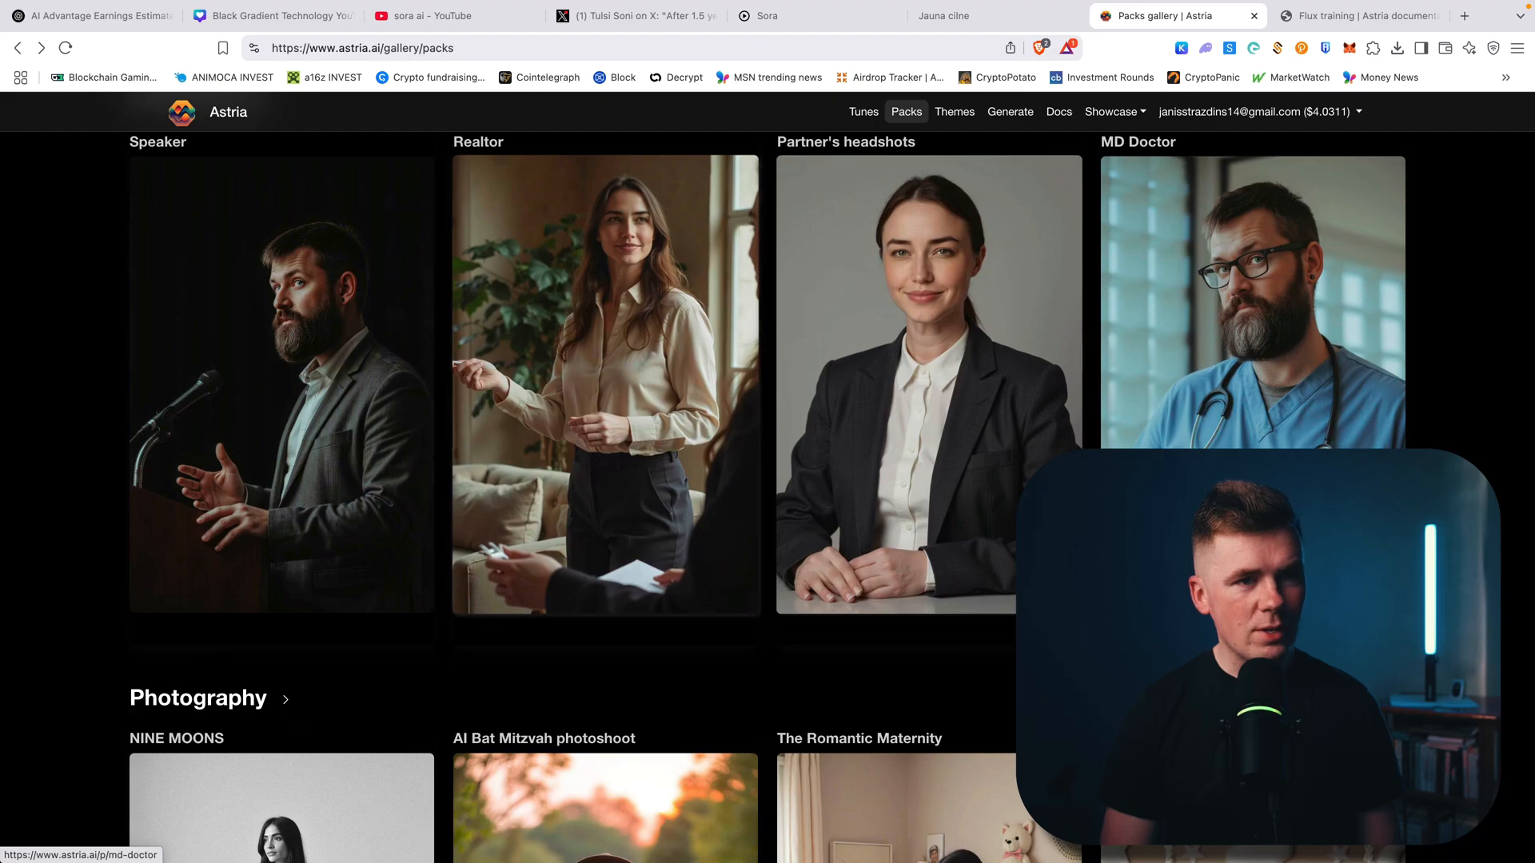
{"action": "left_click", "coordinate": [282, 391]}
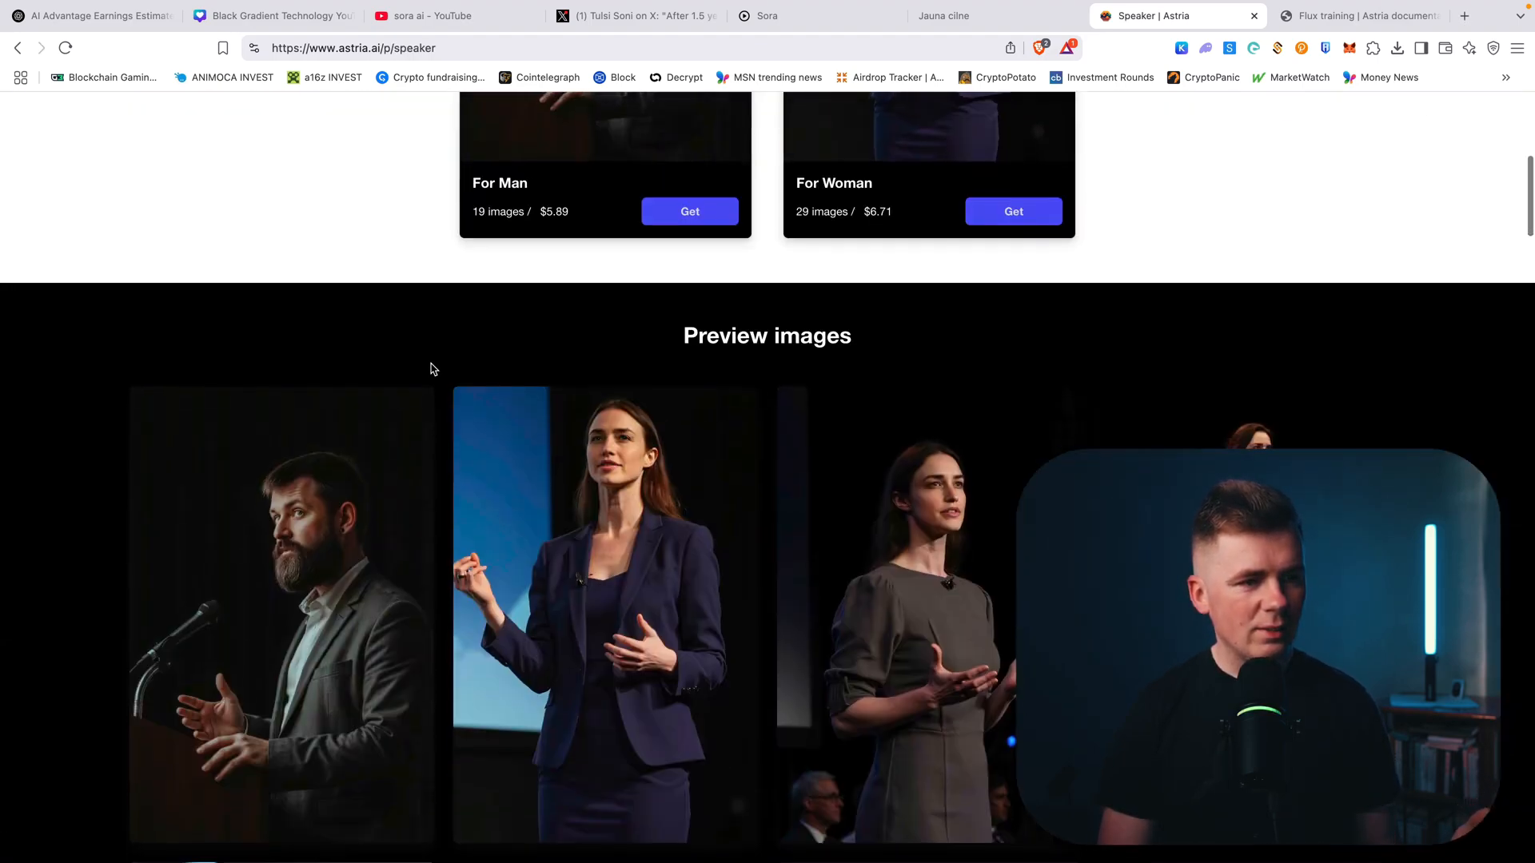
{"action": "left_click", "coordinate": [689, 211]}
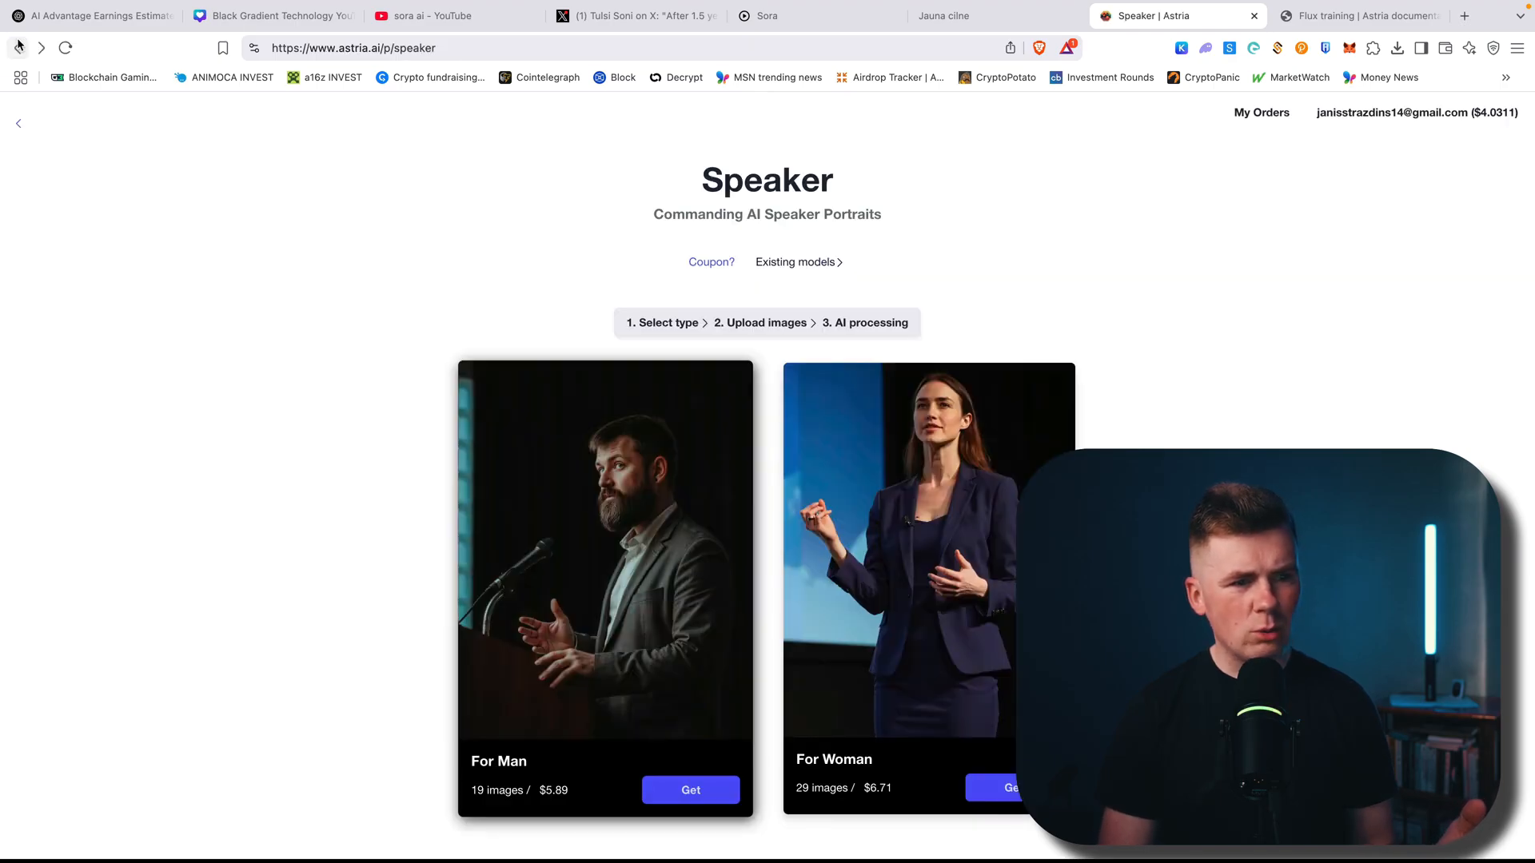
{"action": "scroll", "scroll_direction": "down", "scroll_amount": 3}
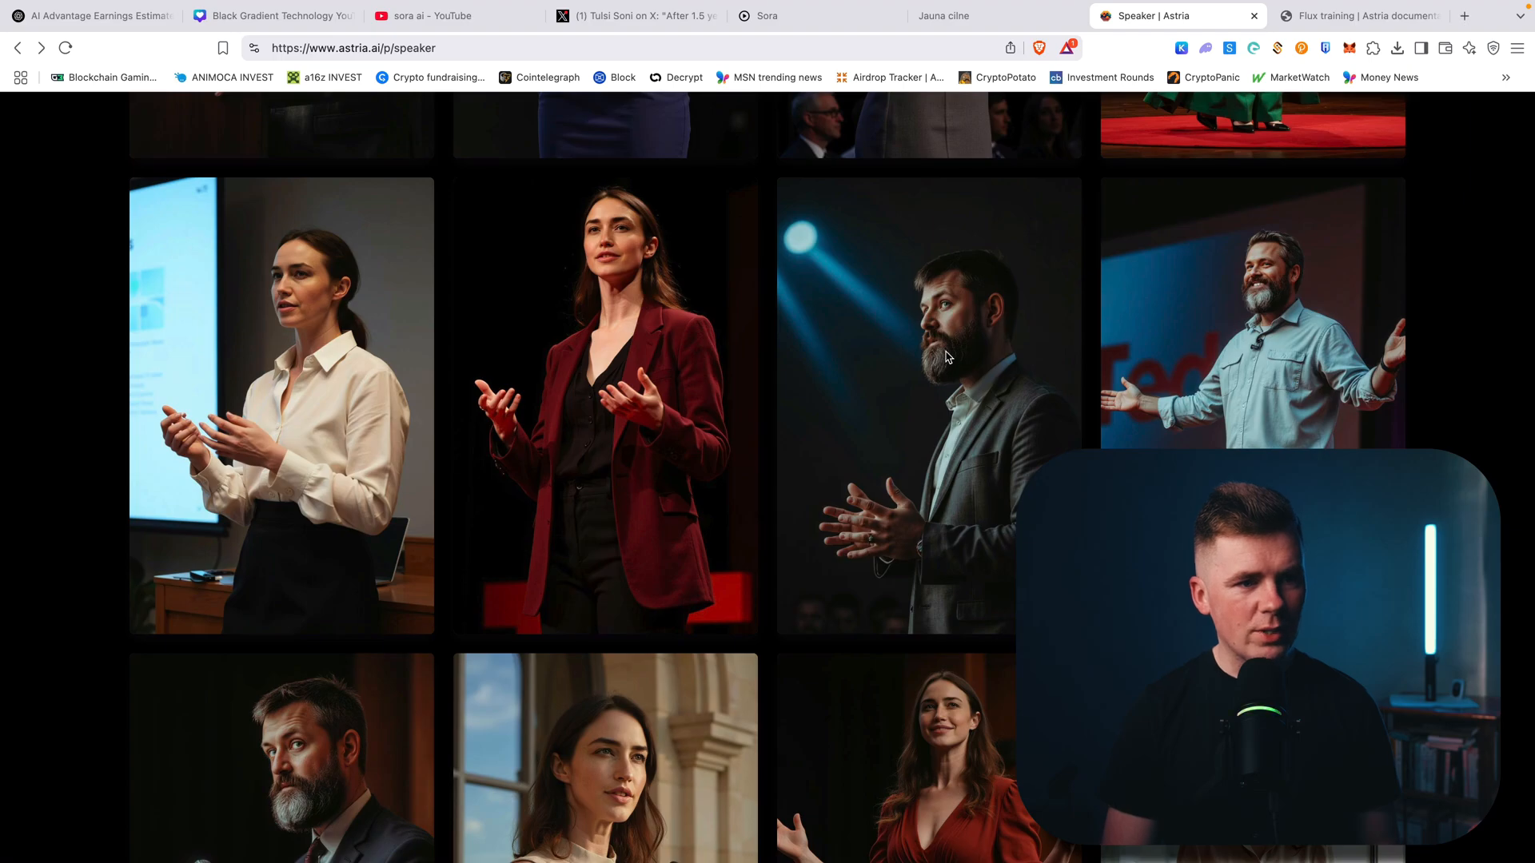
{"action": "mouse_move", "coordinate": [1255, 294]}
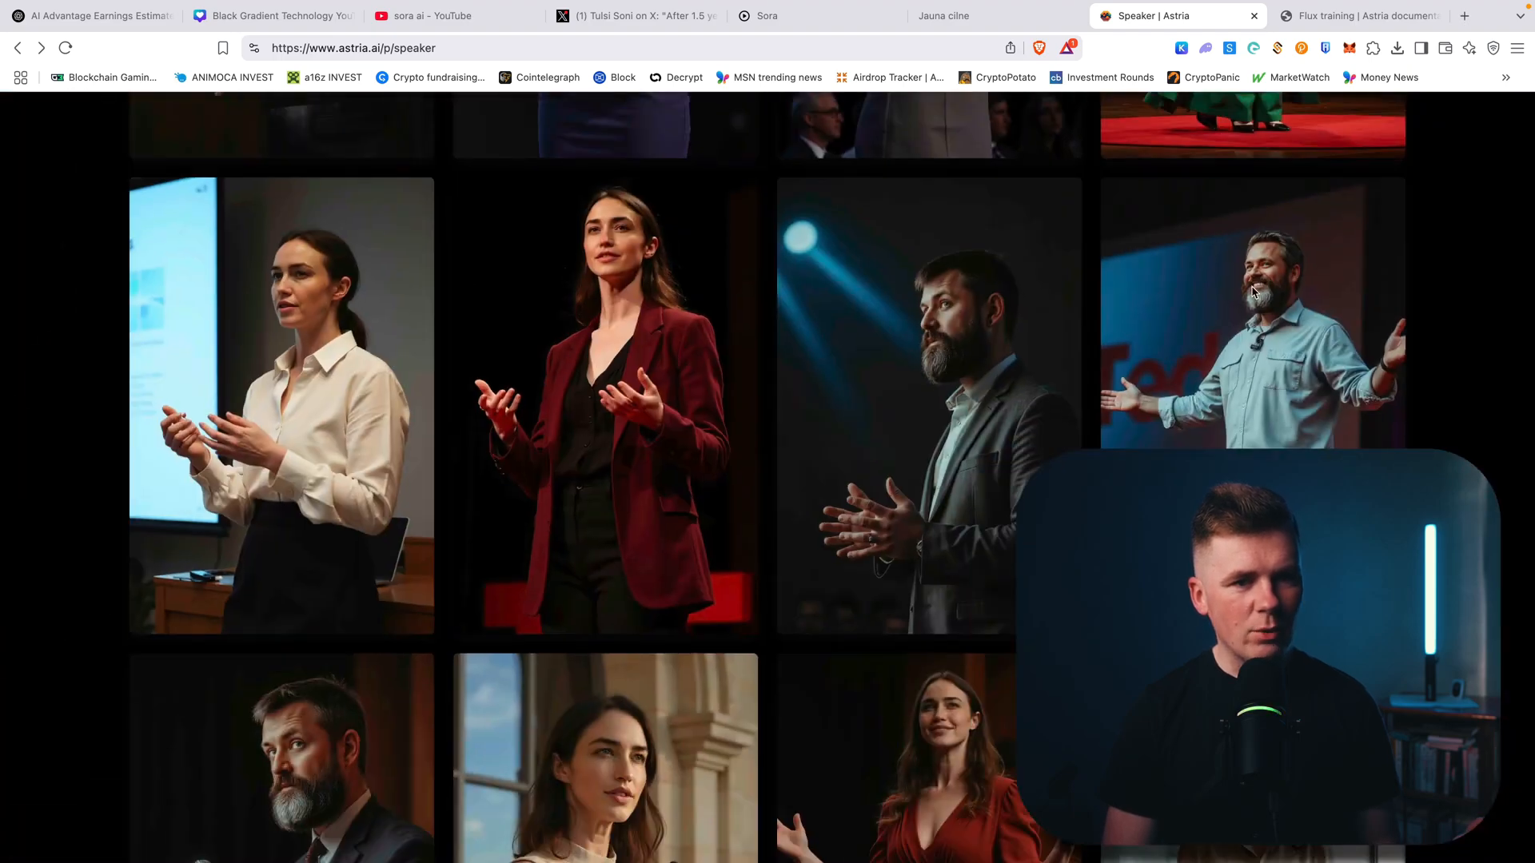
{"action": "scroll", "scroll_direction": "down", "scroll_amount": 3}
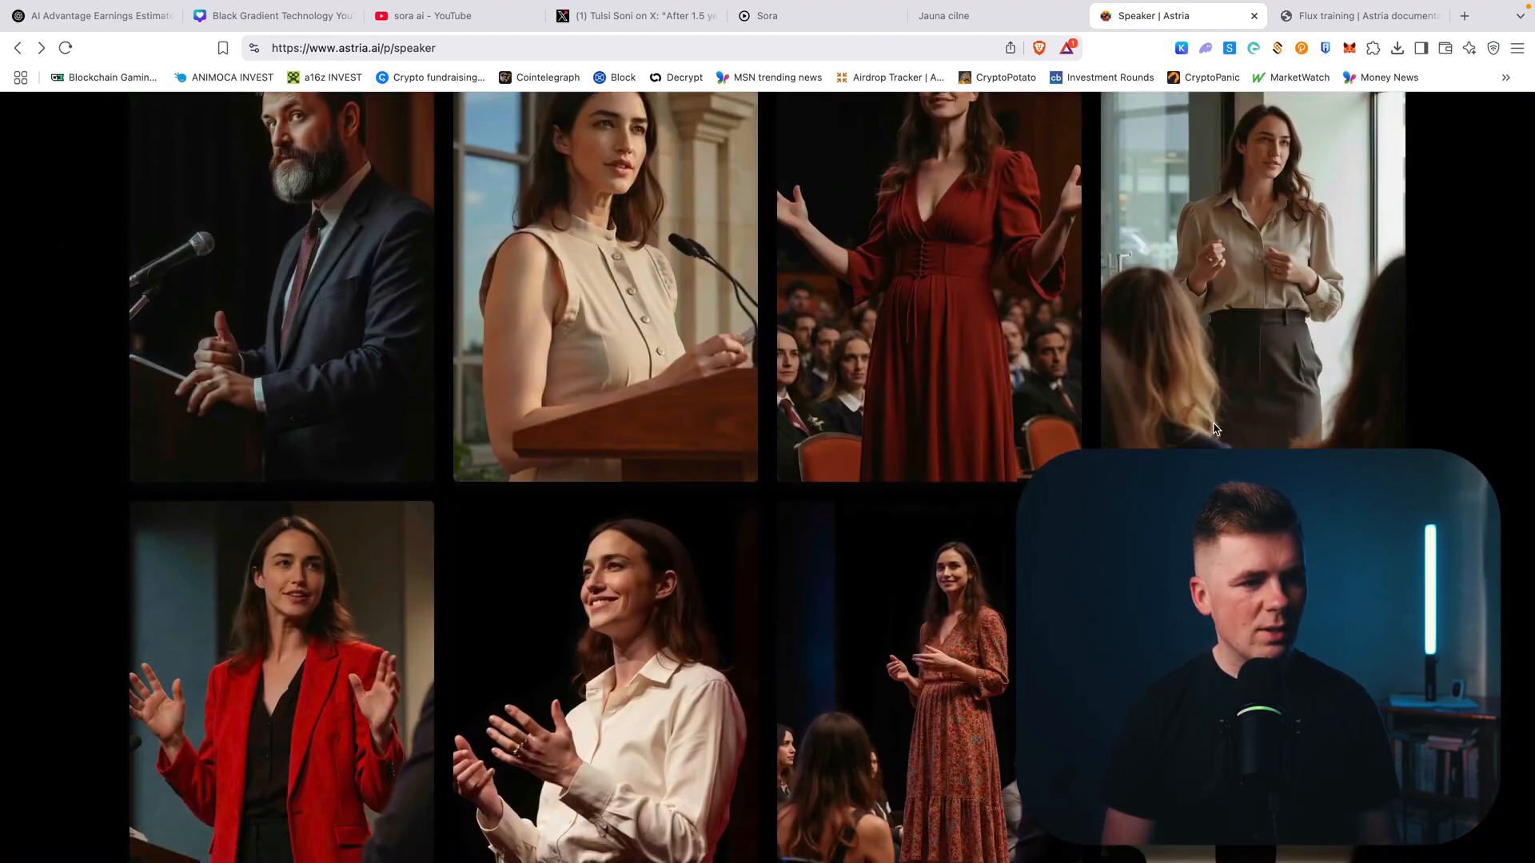
{"action": "scroll", "scroll_direction": "down", "scroll_amount": 3}
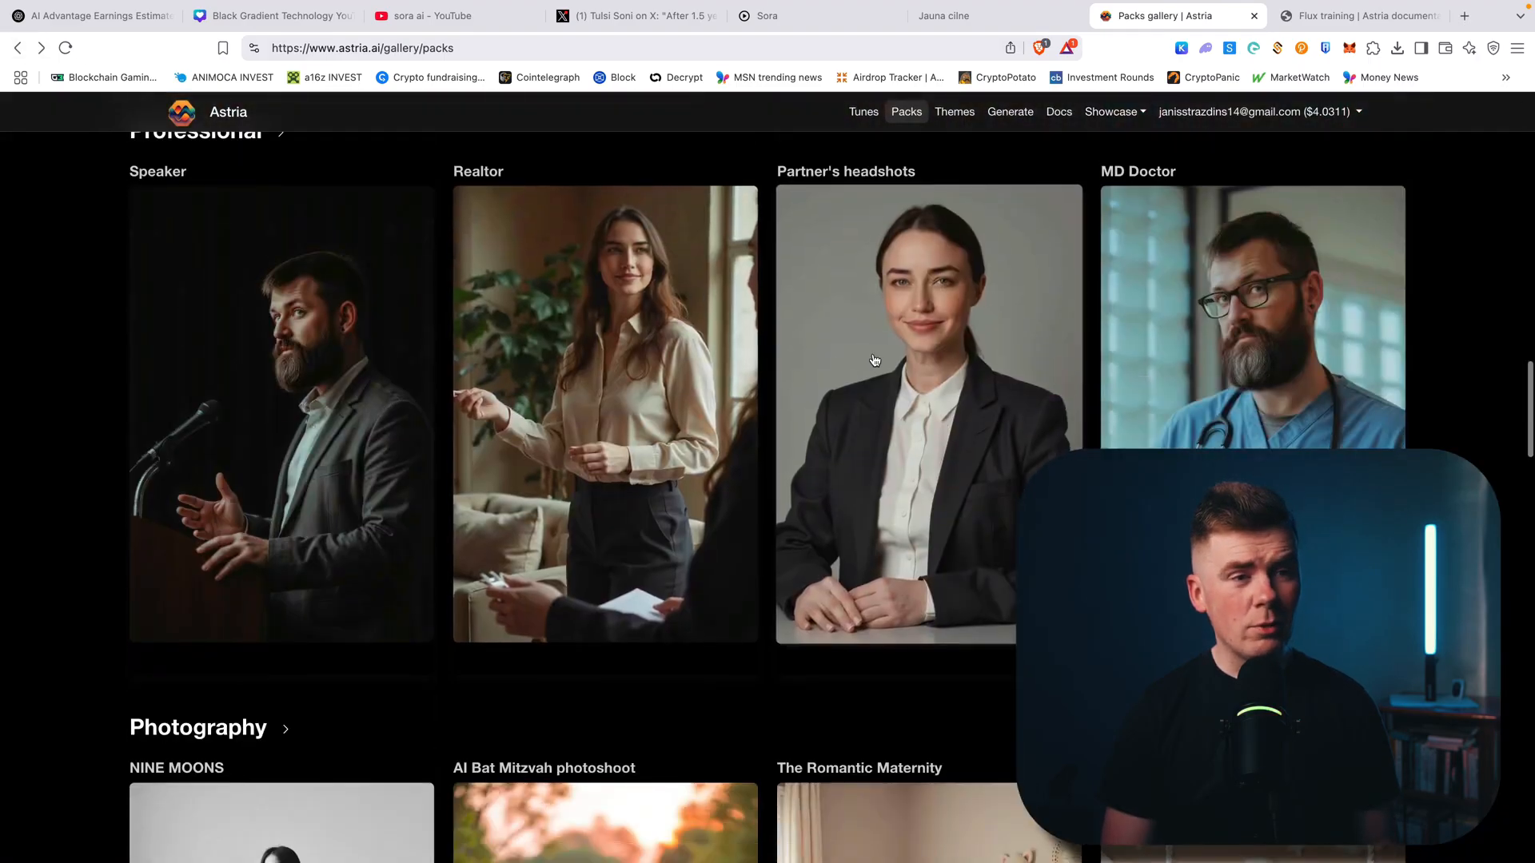
{"action": "mouse_move", "coordinate": [931, 369]}
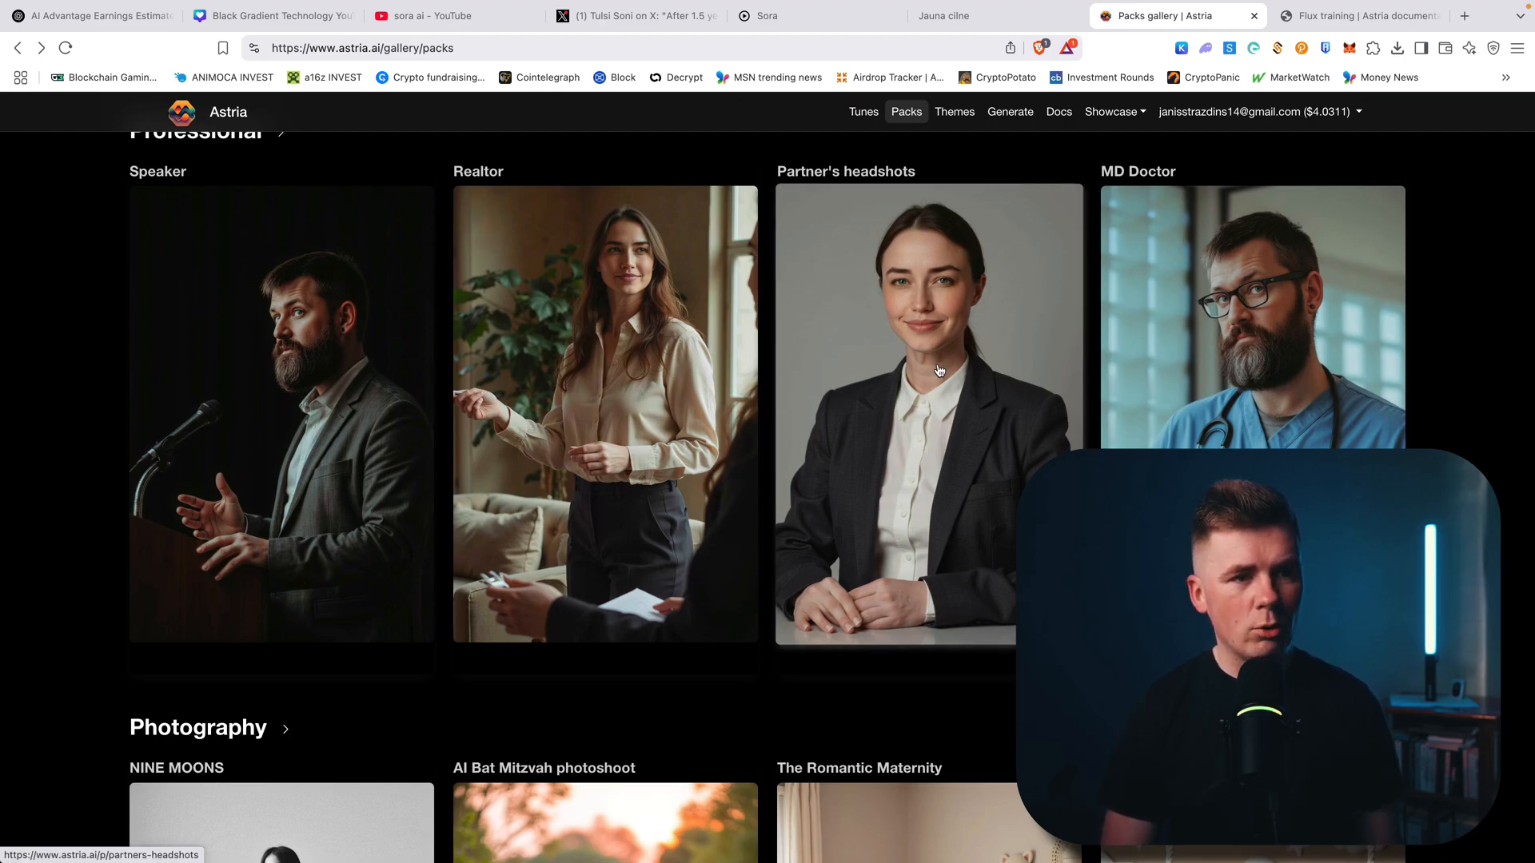
{"action": "scroll", "scroll_direction": "down", "scroll_amount": 3}
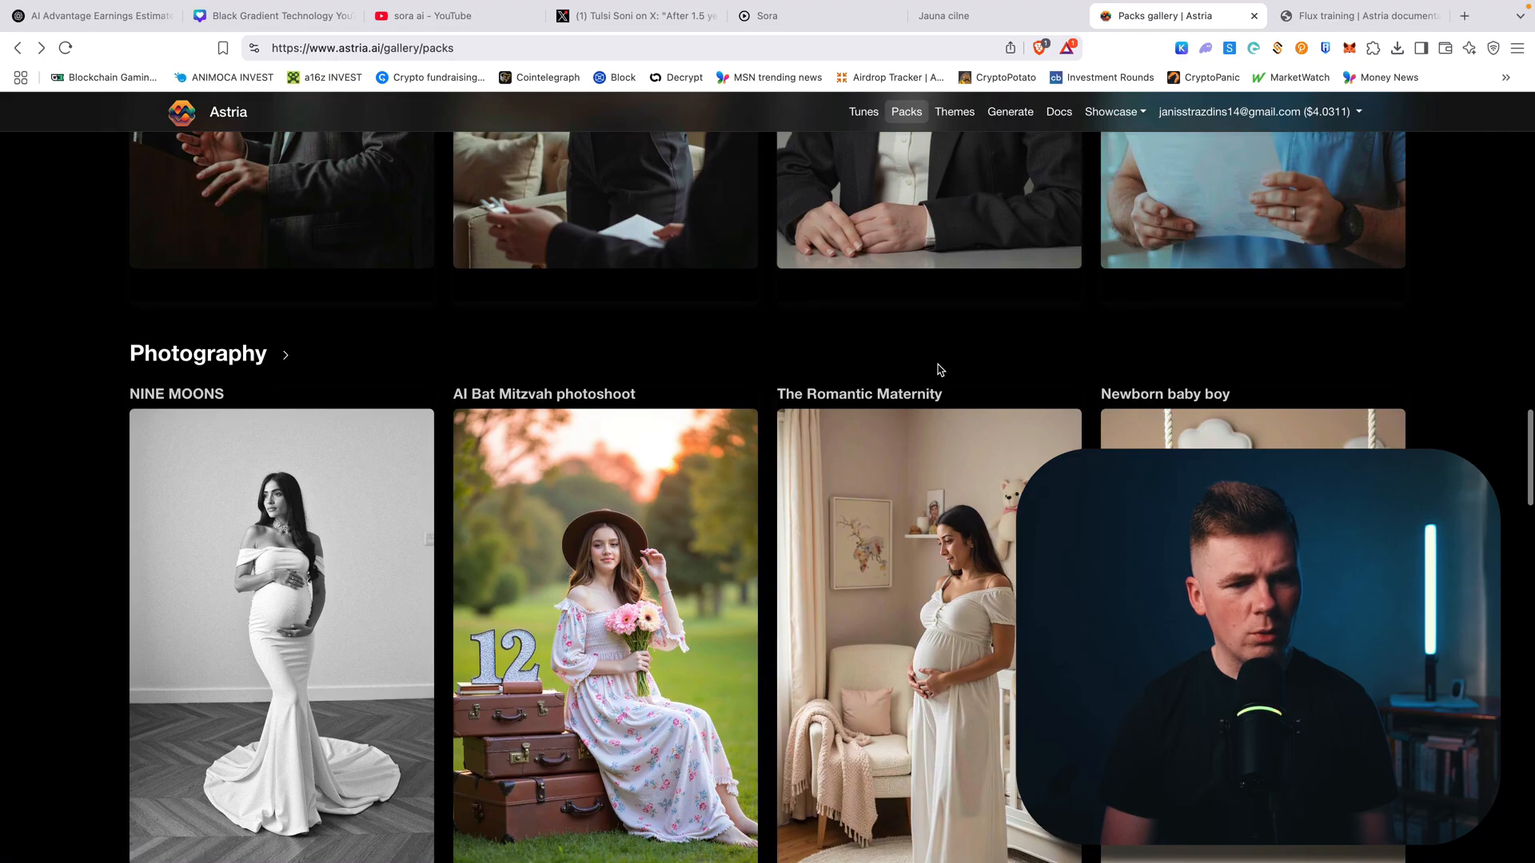
{"action": "scroll", "scroll_direction": "down", "scroll_amount": 3}
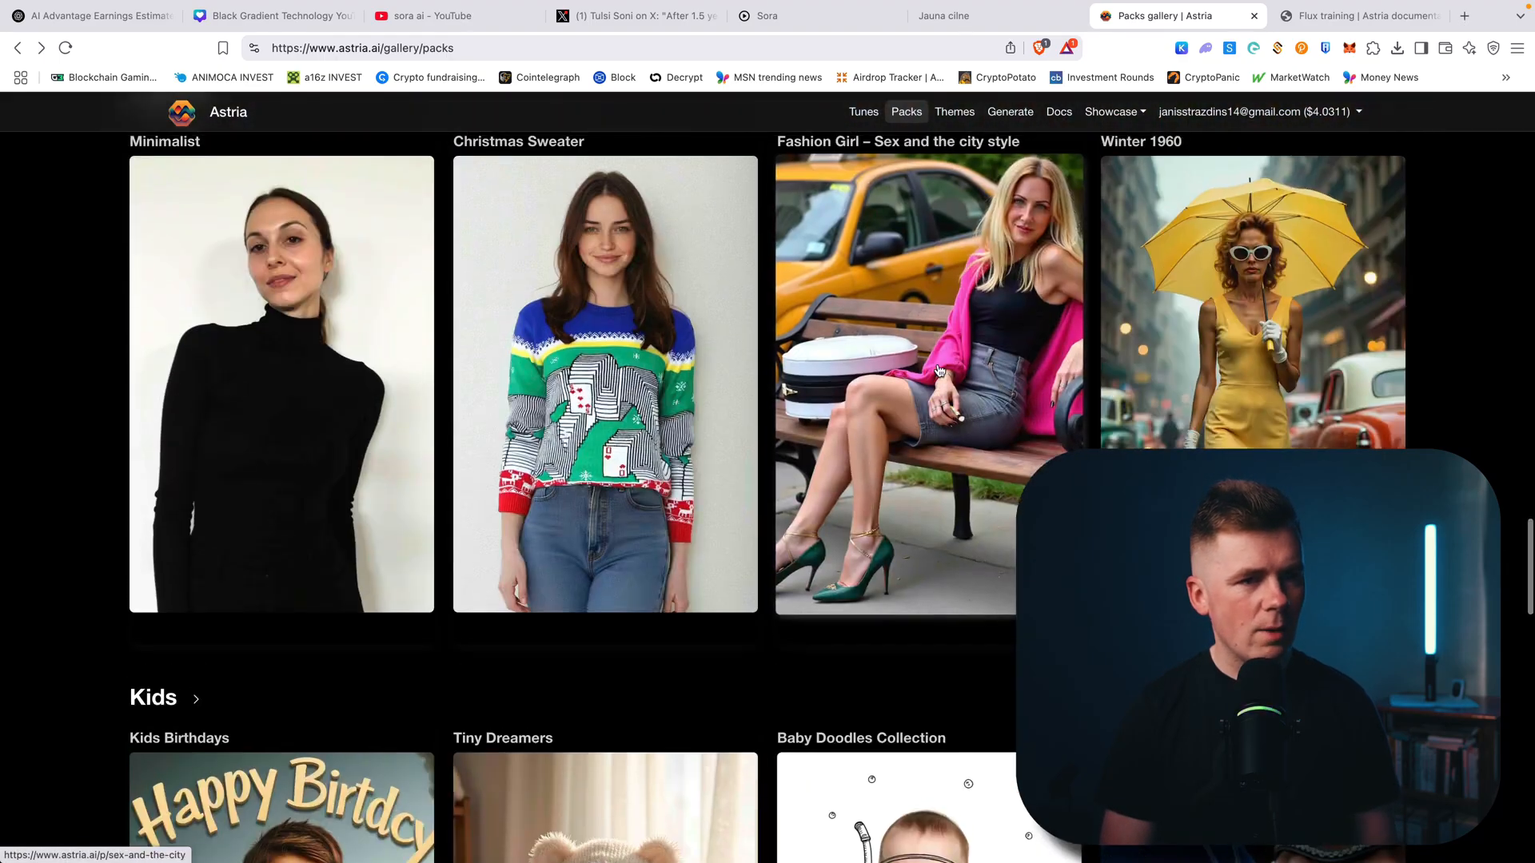
{"action": "scroll", "scroll_direction": "down", "scroll_amount": 3}
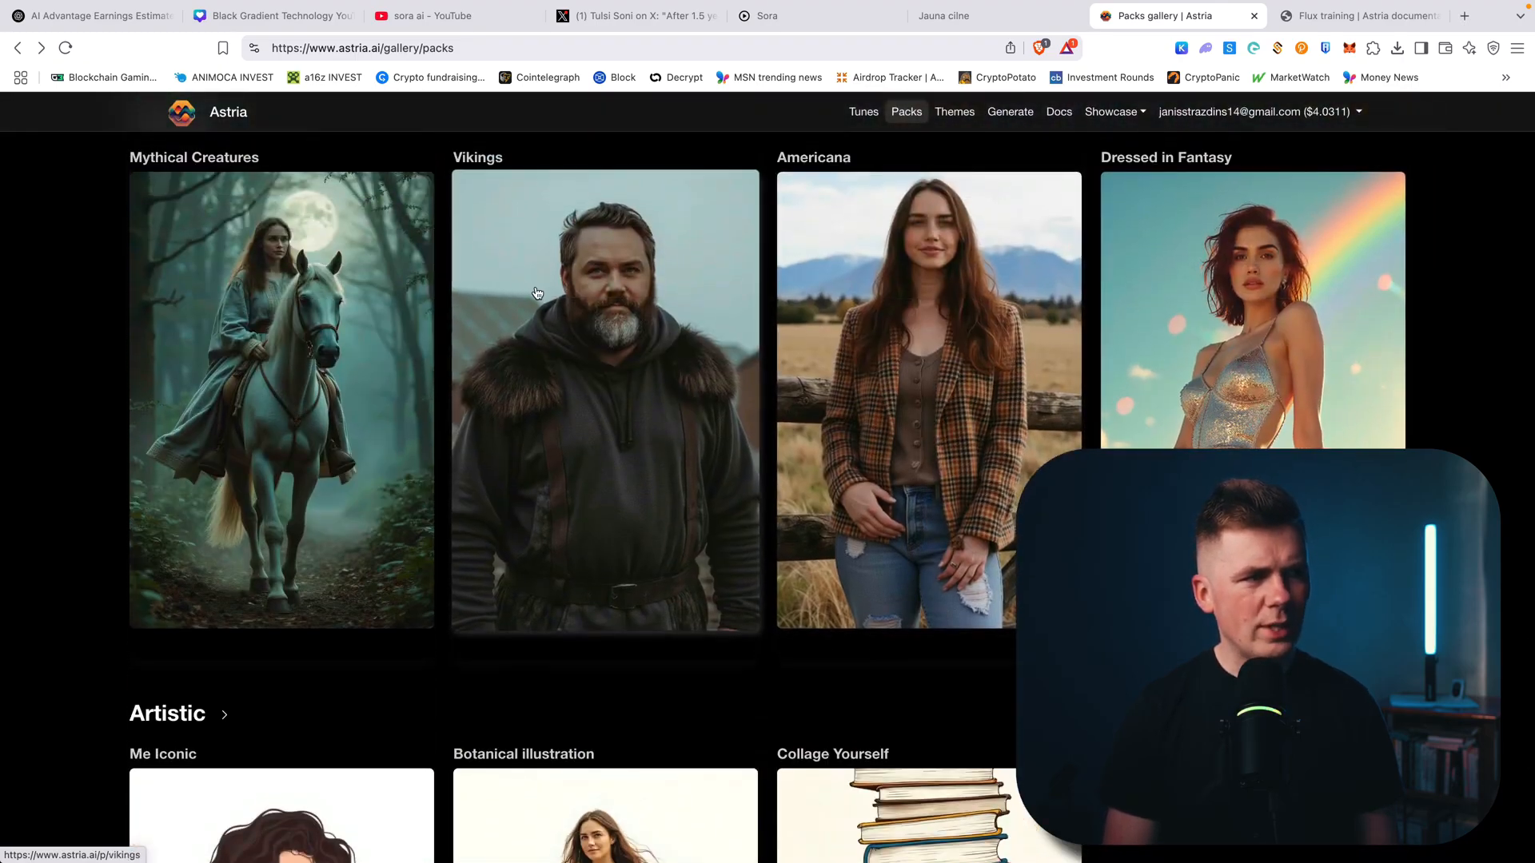
{"action": "scroll", "scroll_direction": "down", "scroll_amount": 3}
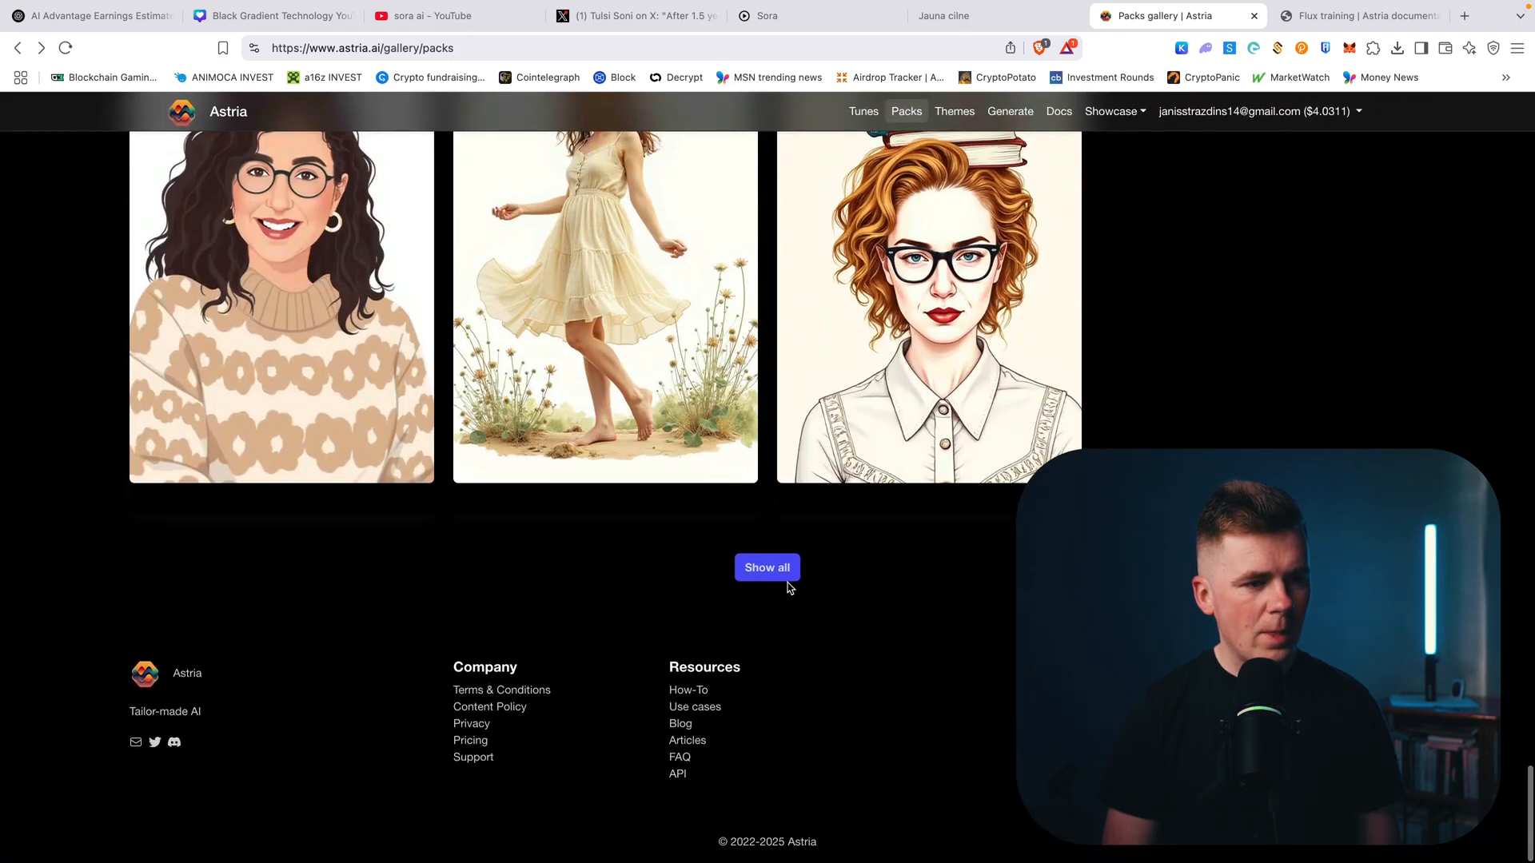
Show the full packs list and scroll through the Celebrity Style red-carpet pack's suit portraits.
{"action": "left_click", "coordinate": [766, 566]}
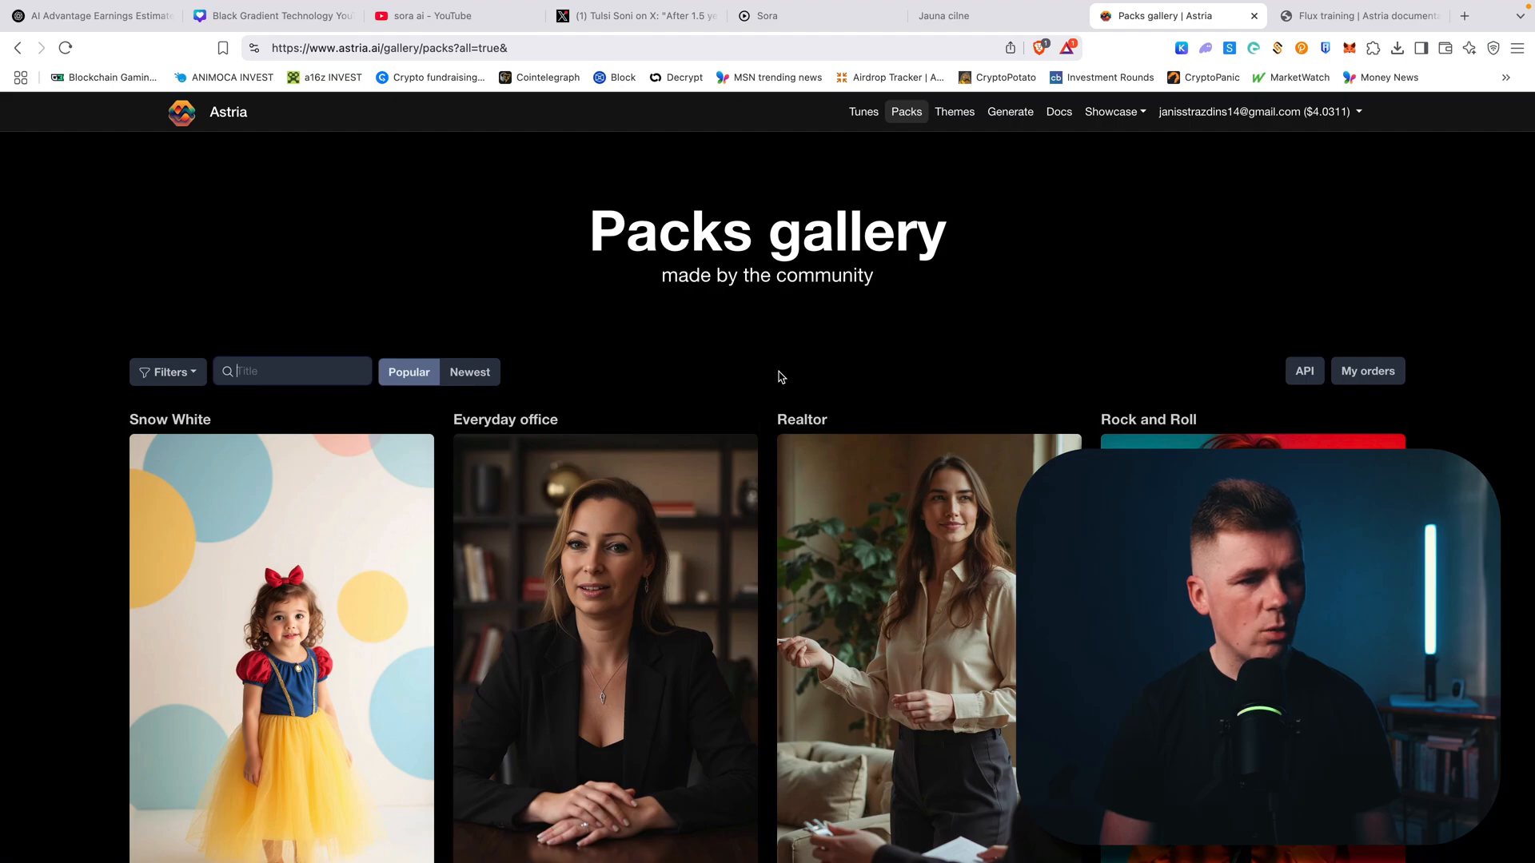
{"action": "scroll", "scroll_direction": "down", "scroll_amount": 3}
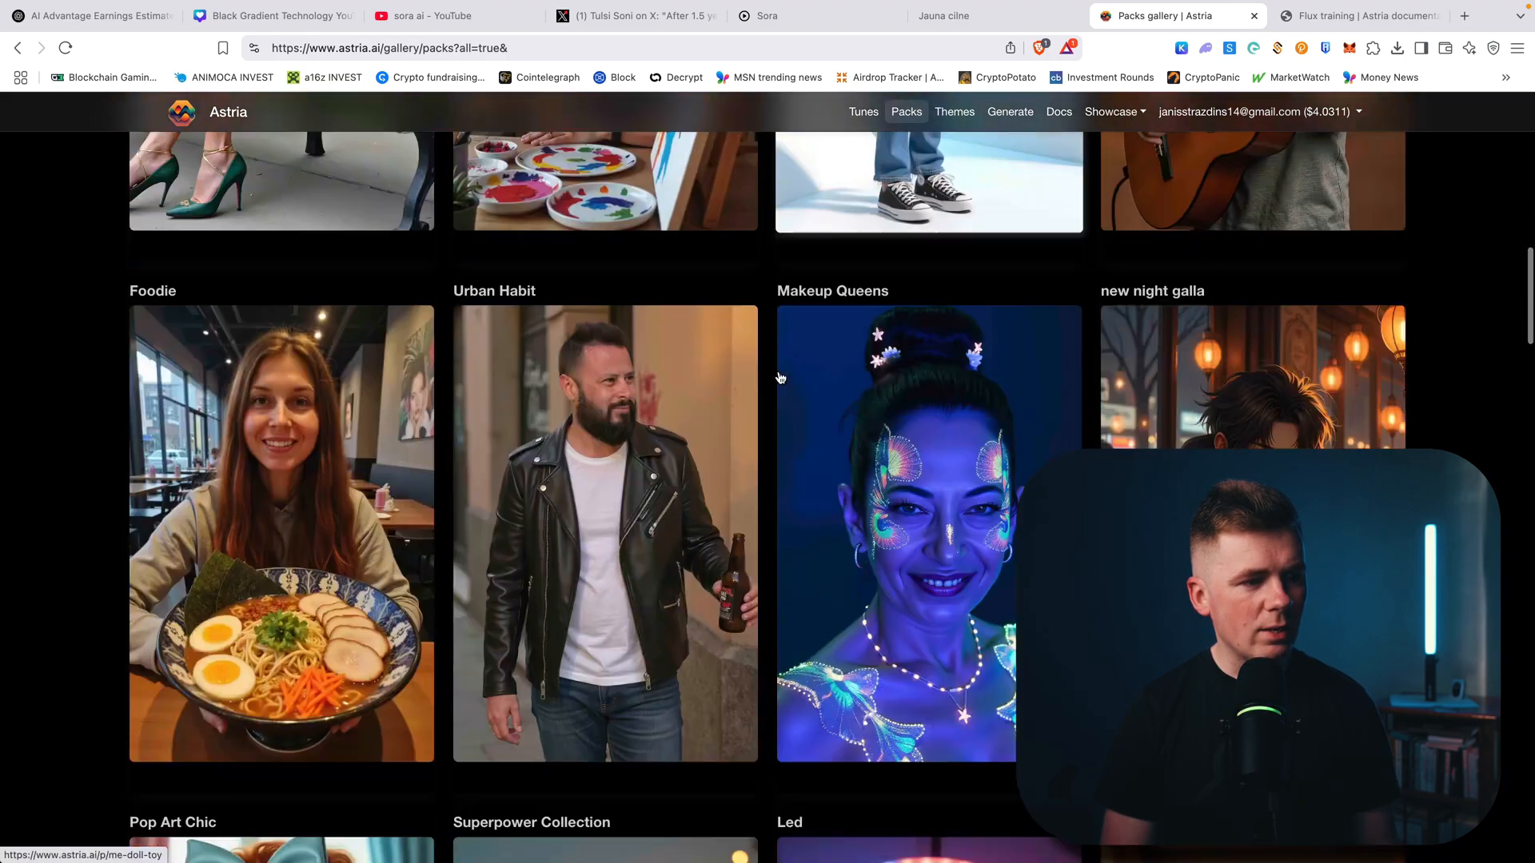
{"action": "scroll", "scroll_direction": "down", "scroll_amount": 3}
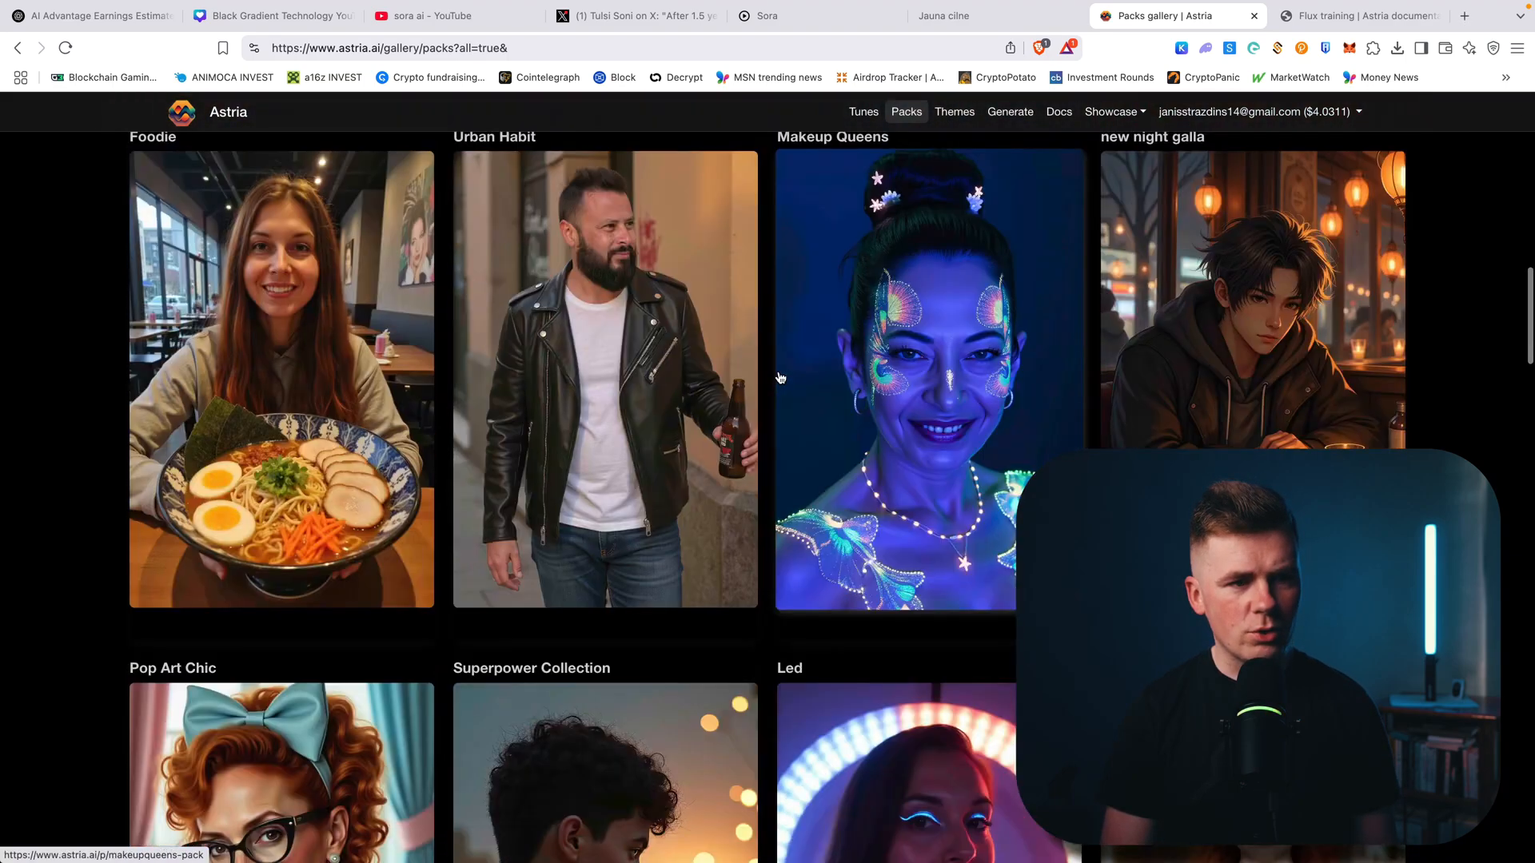
{"action": "scroll", "scroll_direction": "down", "scroll_amount": 3}
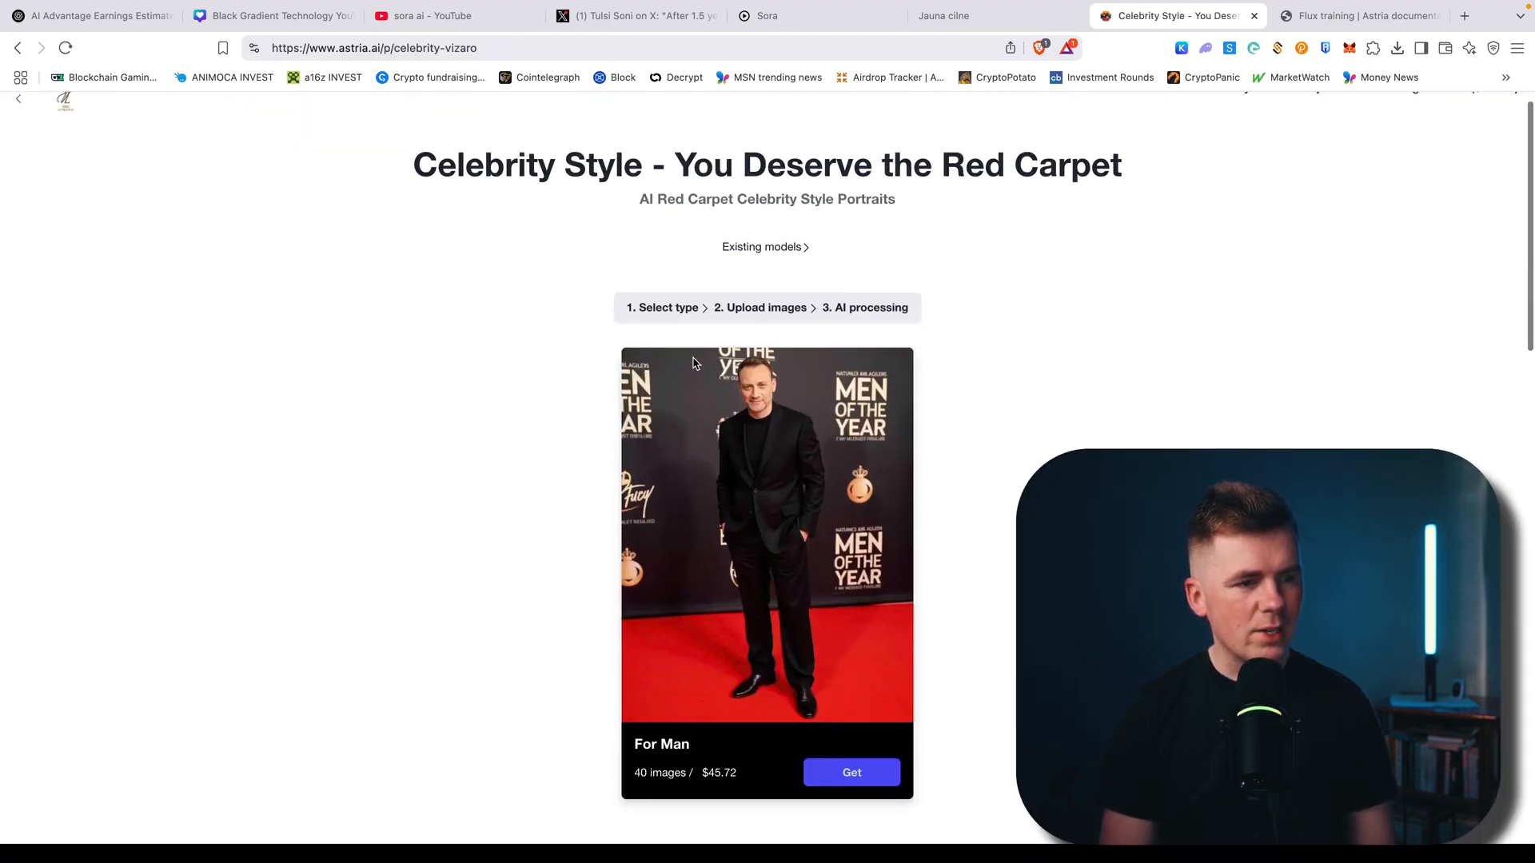
{"action": "scroll", "scroll_direction": "down", "scroll_amount": 3}
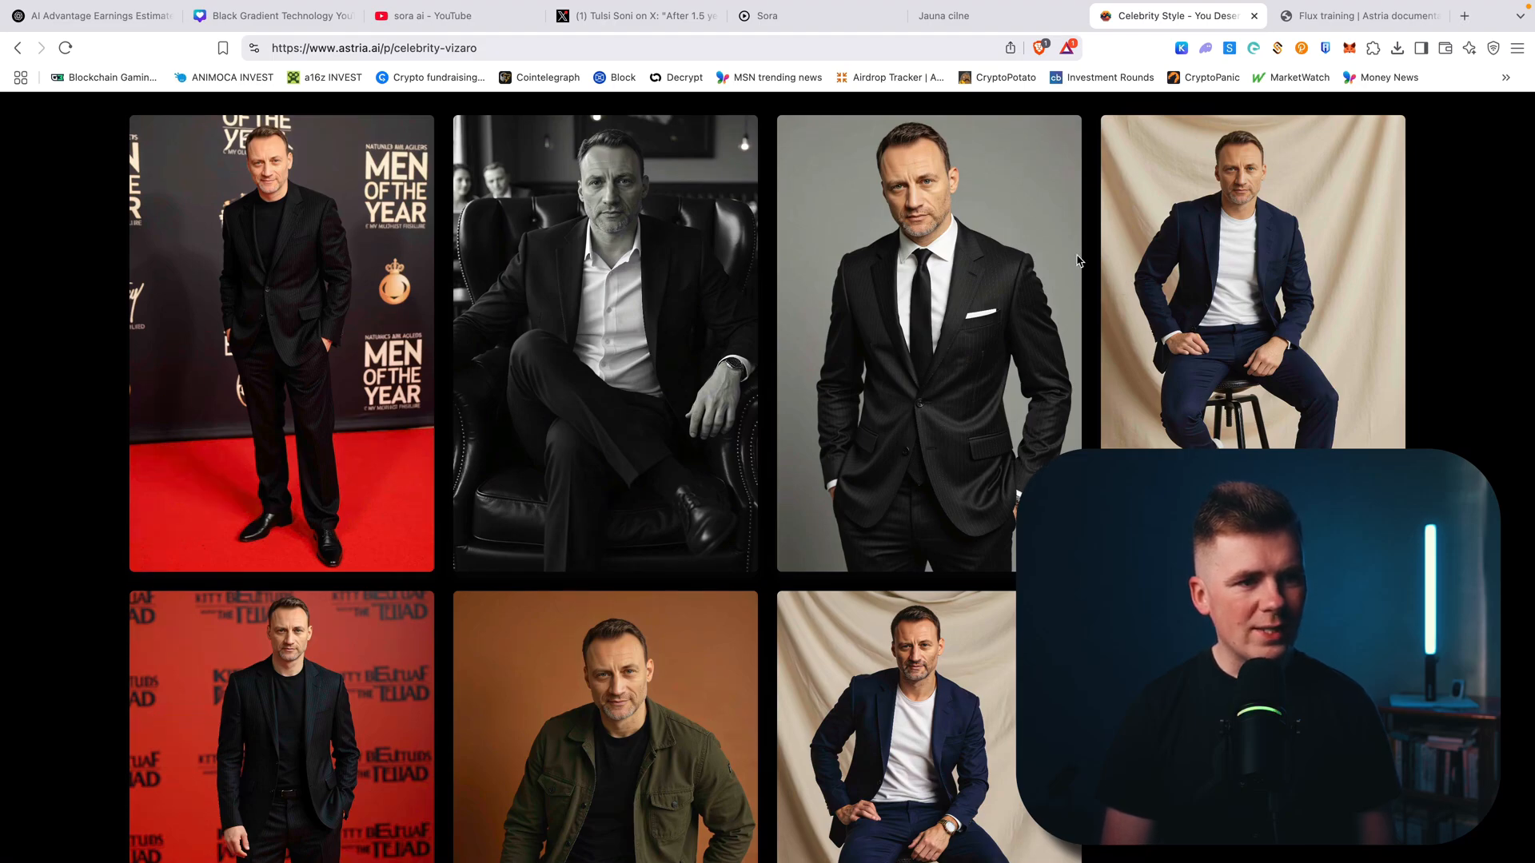
{"action": "mouse_move", "coordinate": [923, 329]}
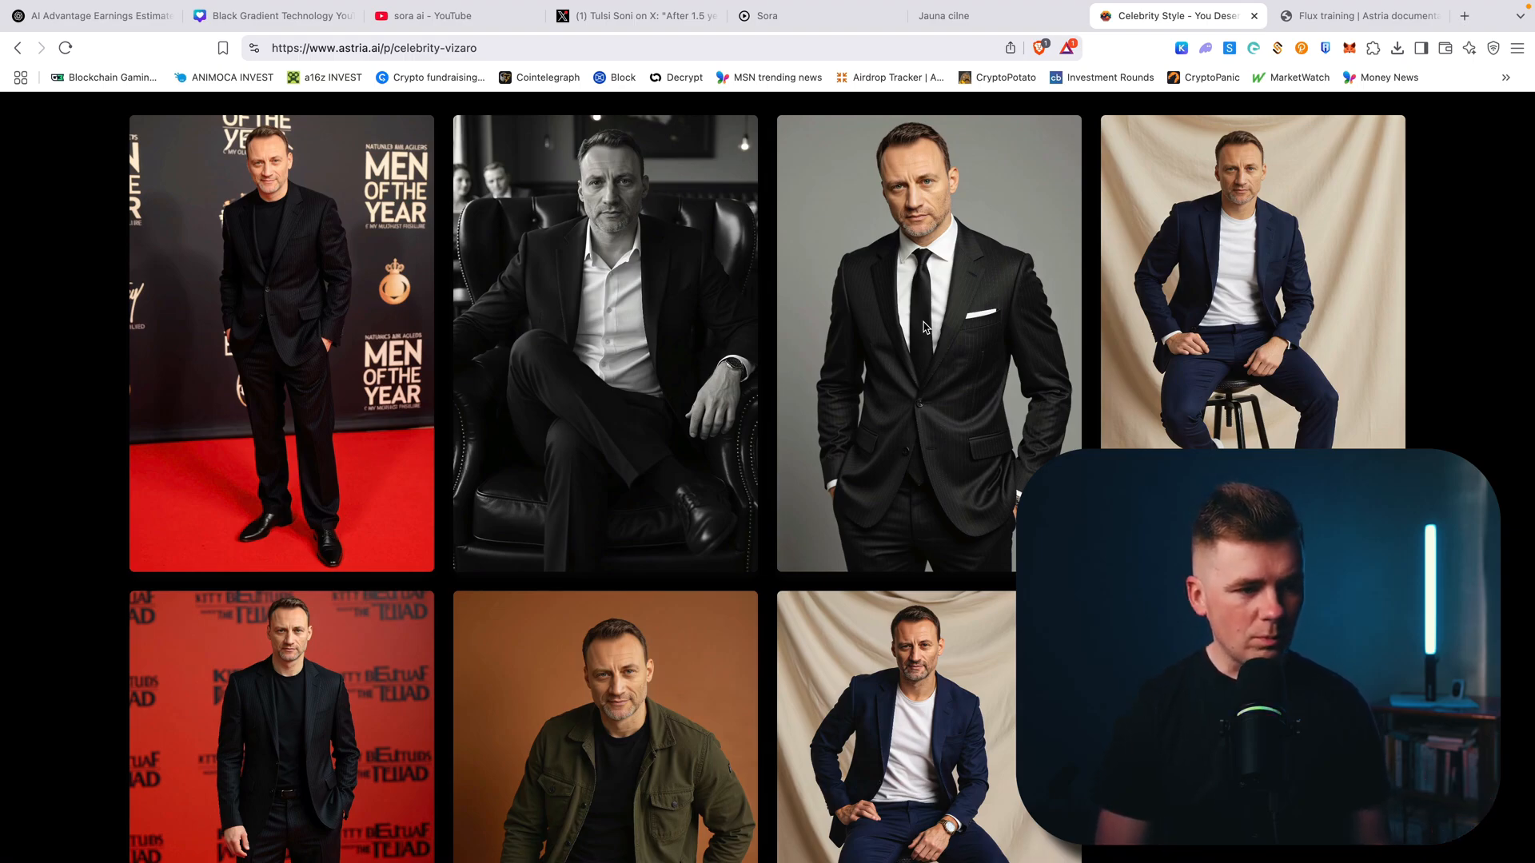
{"action": "mouse_move", "coordinate": [1275, 255]}
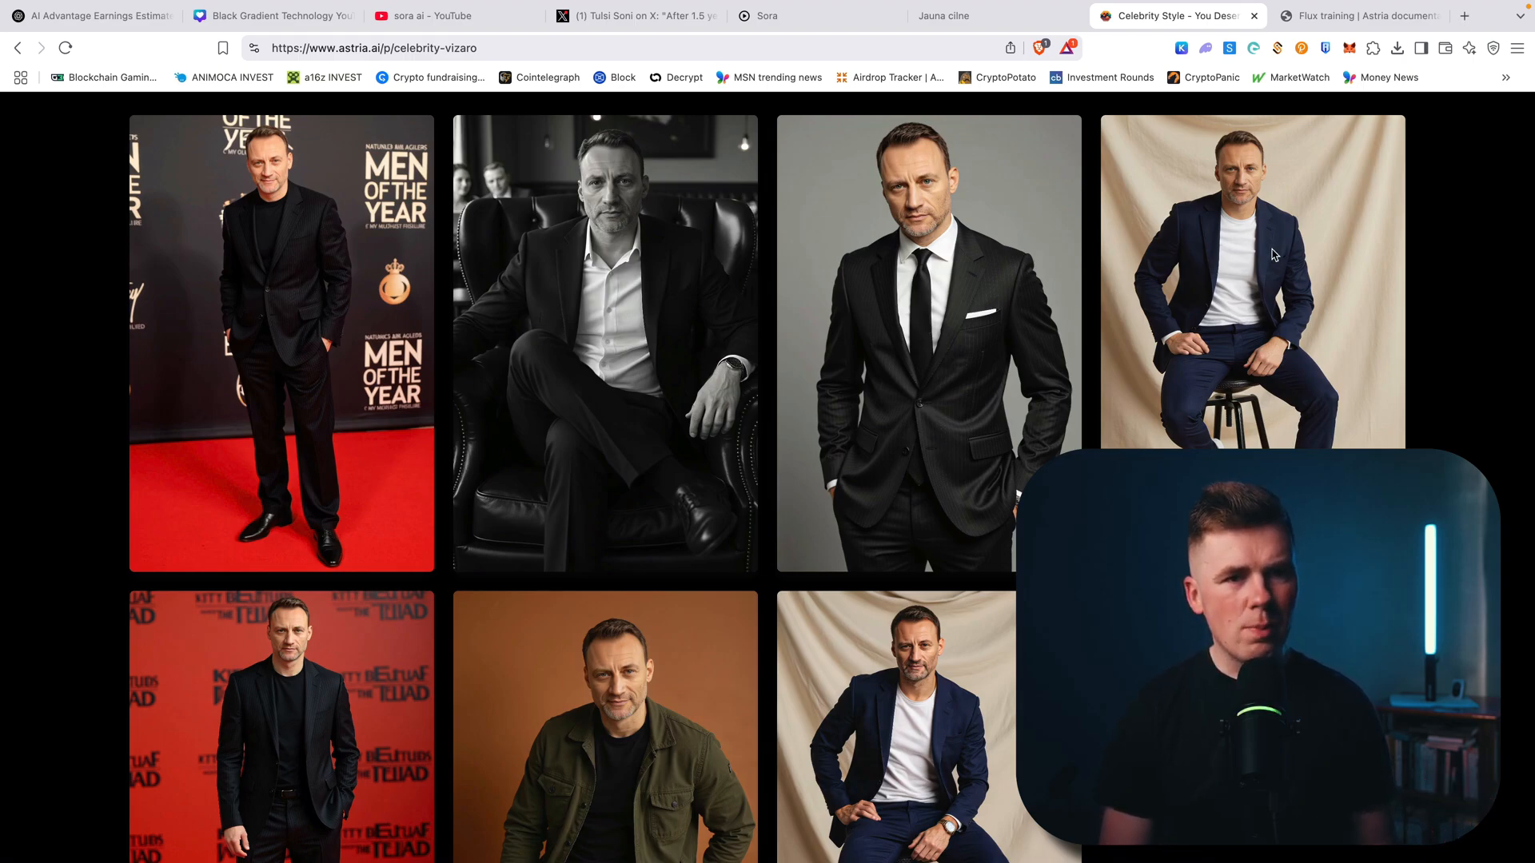
{"action": "scroll", "scroll_direction": "down", "scroll_amount": 3}
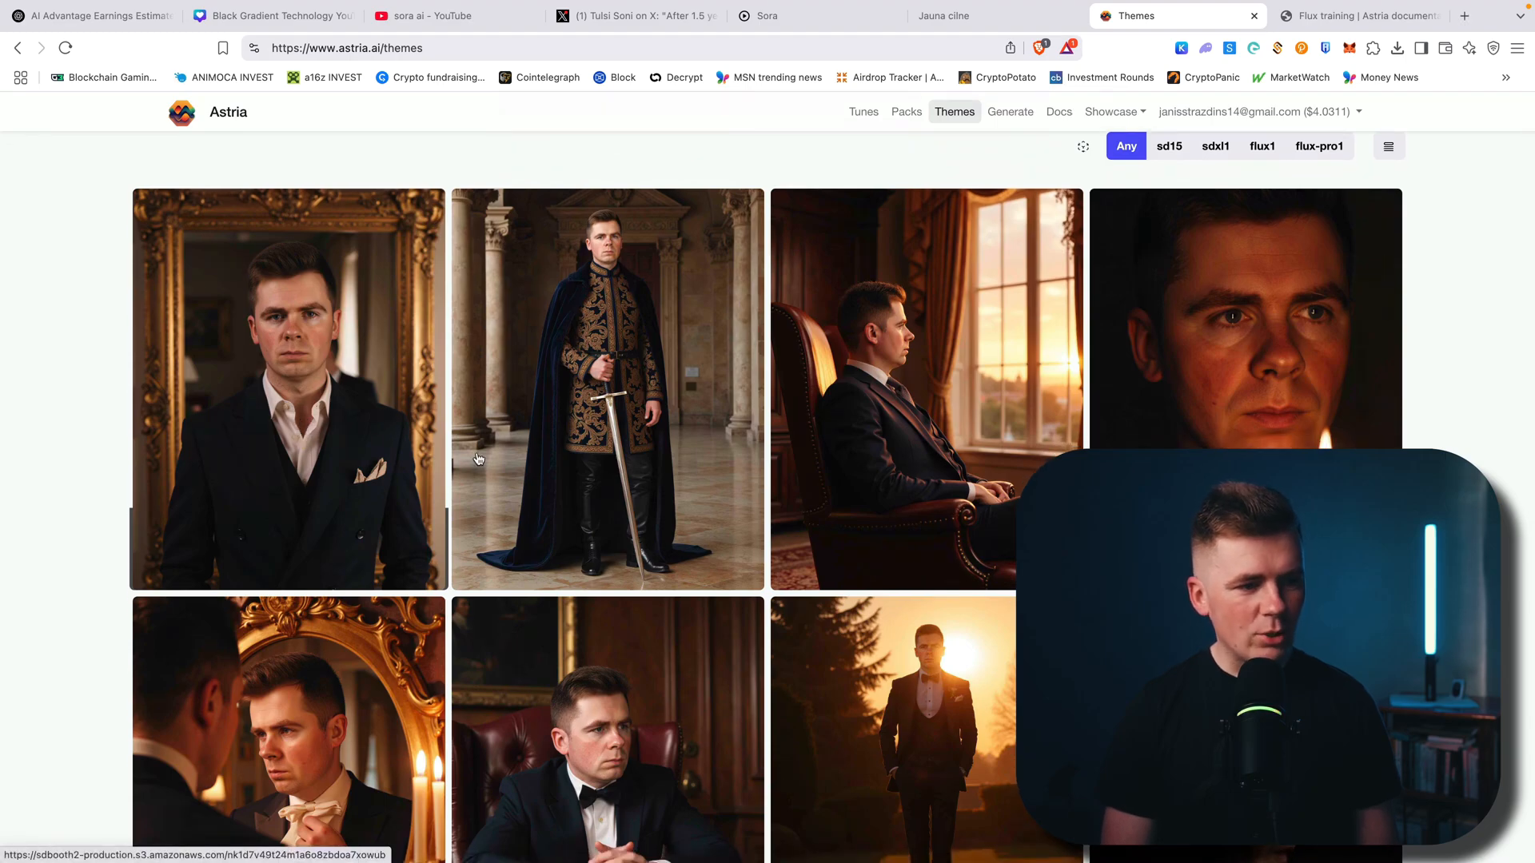
Scroll the themed results, view the dark side-profile portrait full size, then return to Themes.
{"action": "scroll", "scroll_direction": "down", "scroll_amount": 3}
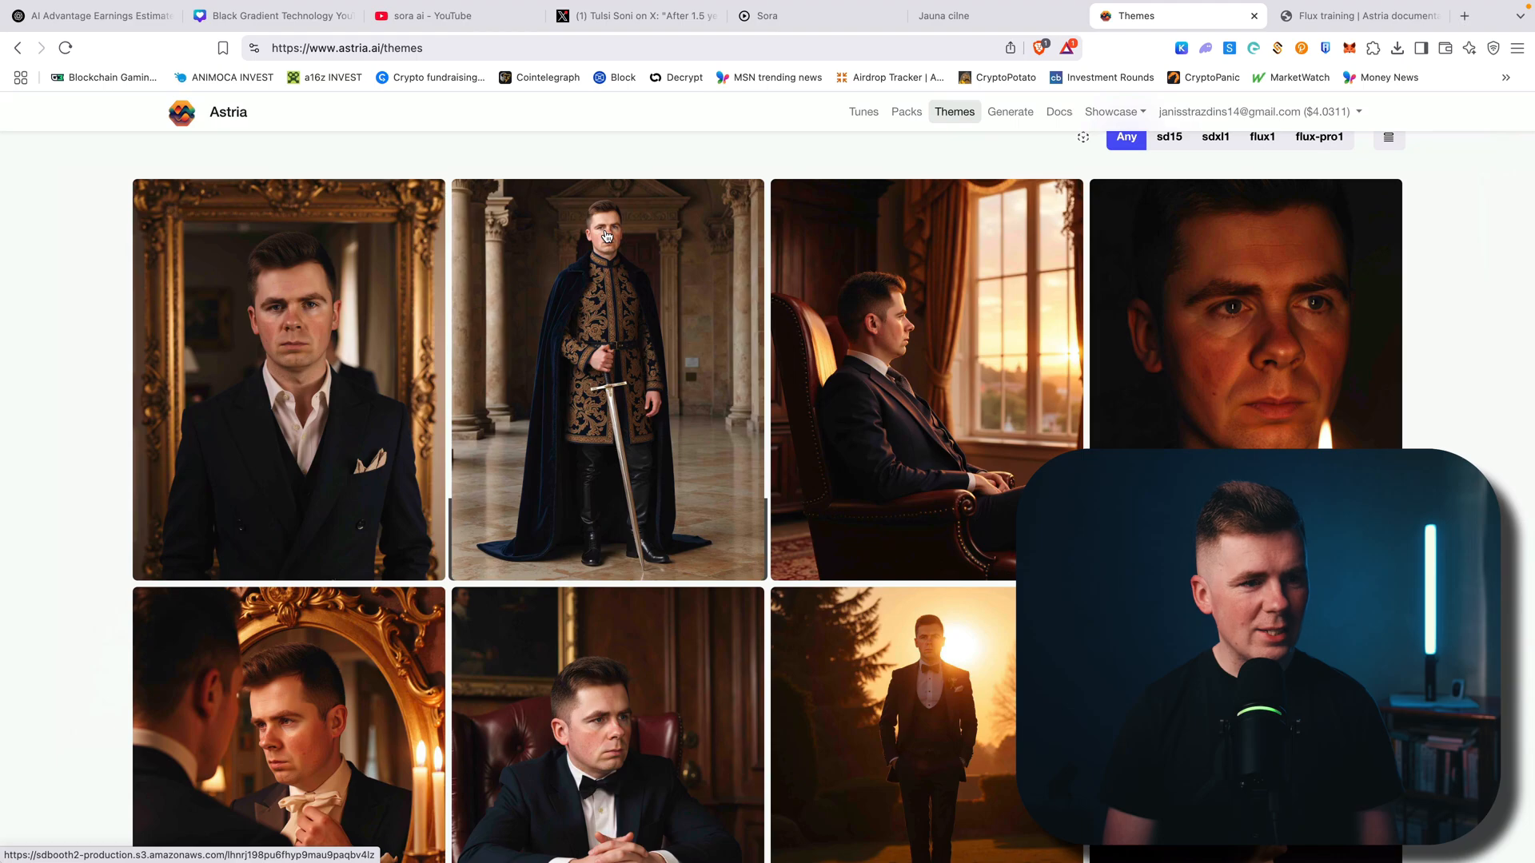
{"action": "scroll", "scroll_direction": "down", "scroll_amount": 3}
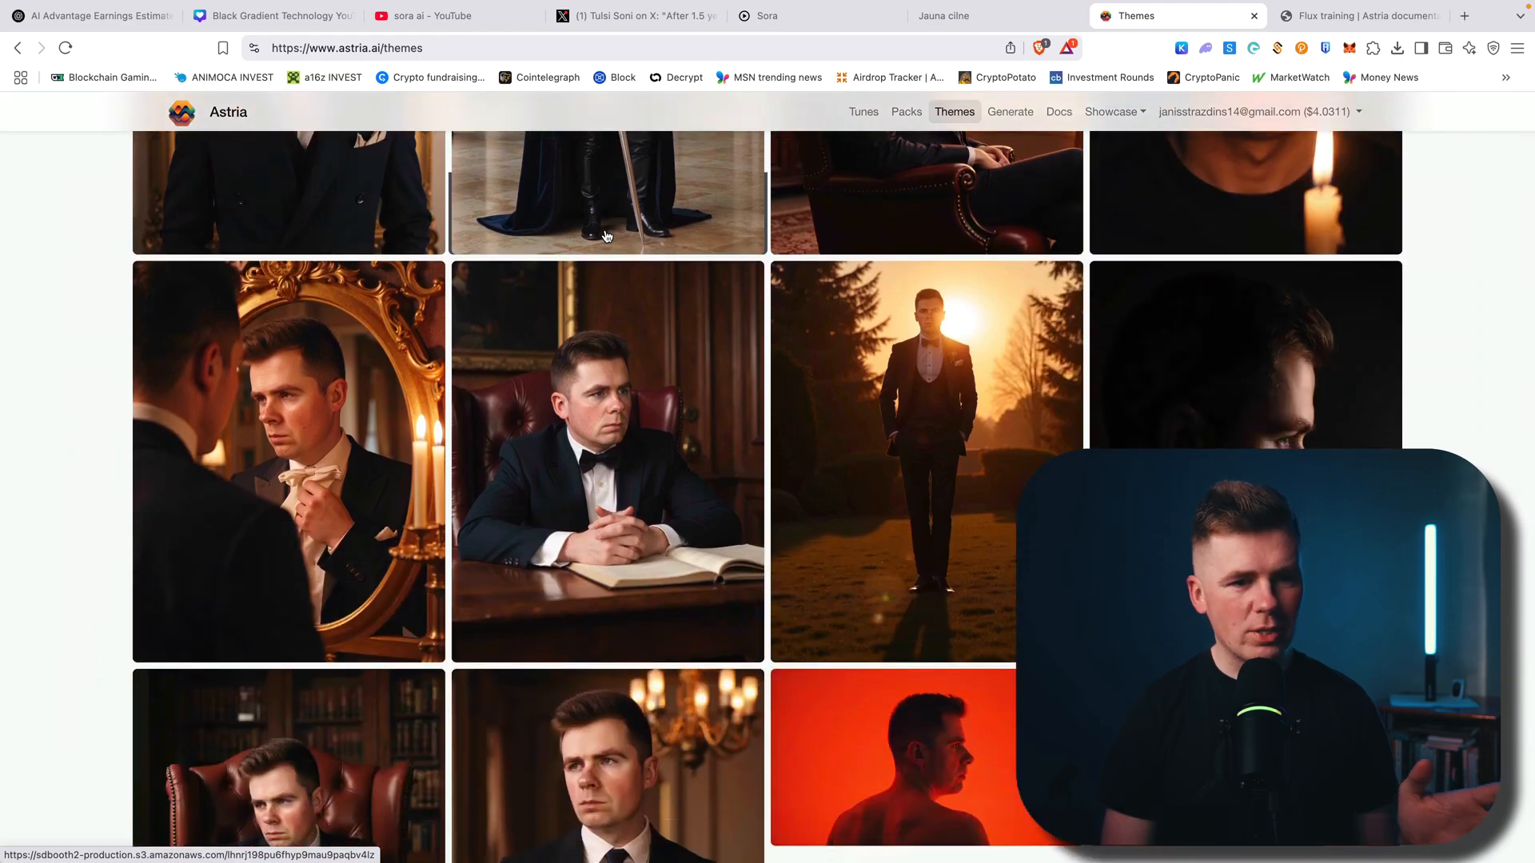
{"action": "scroll", "scroll_direction": "down", "scroll_amount": 3}
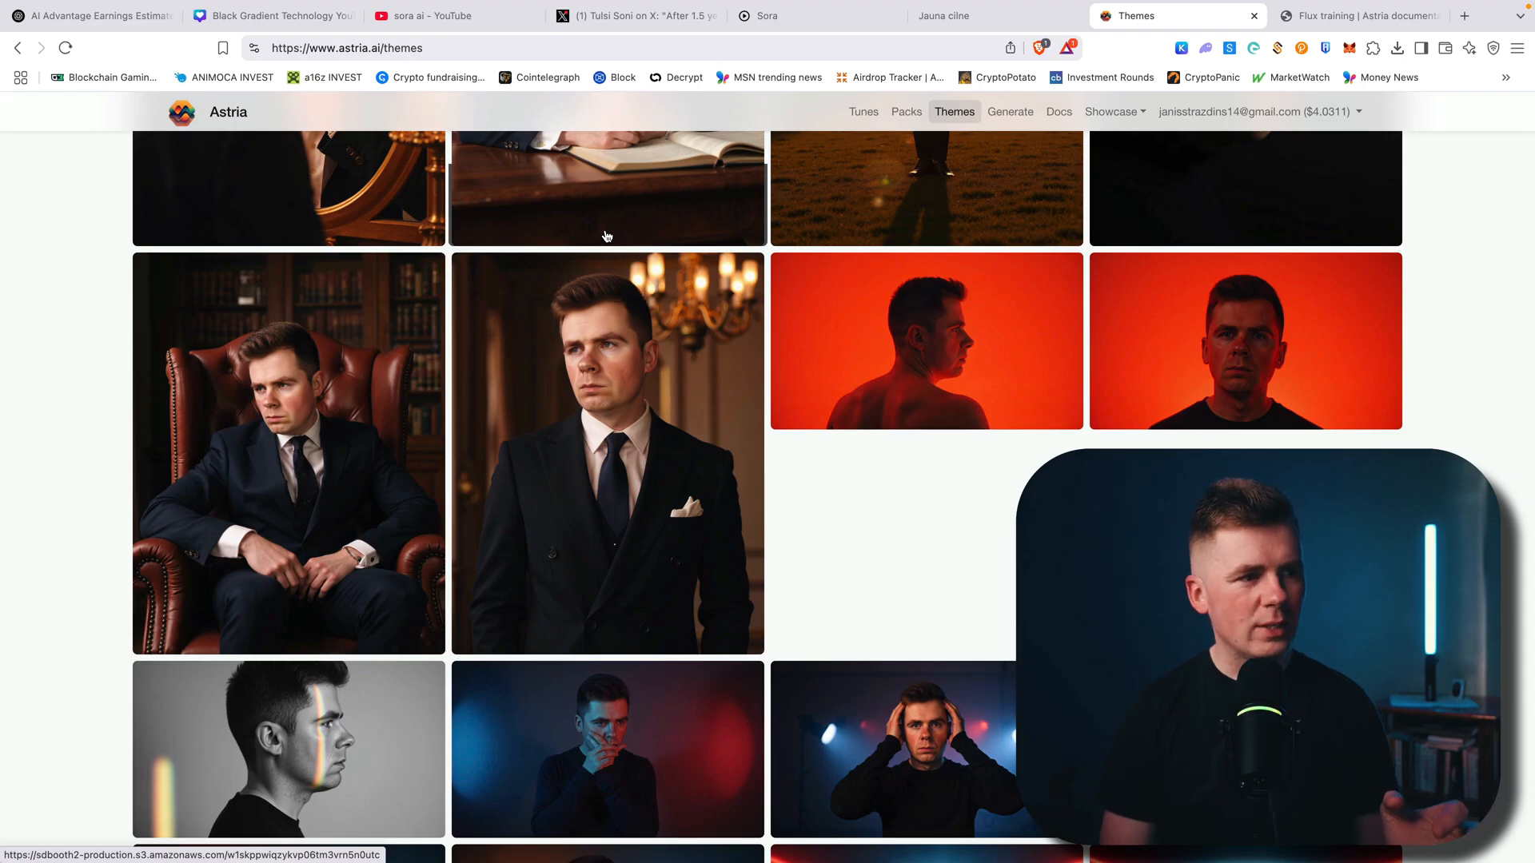
{"action": "mouse_move", "coordinate": [674, 358]}
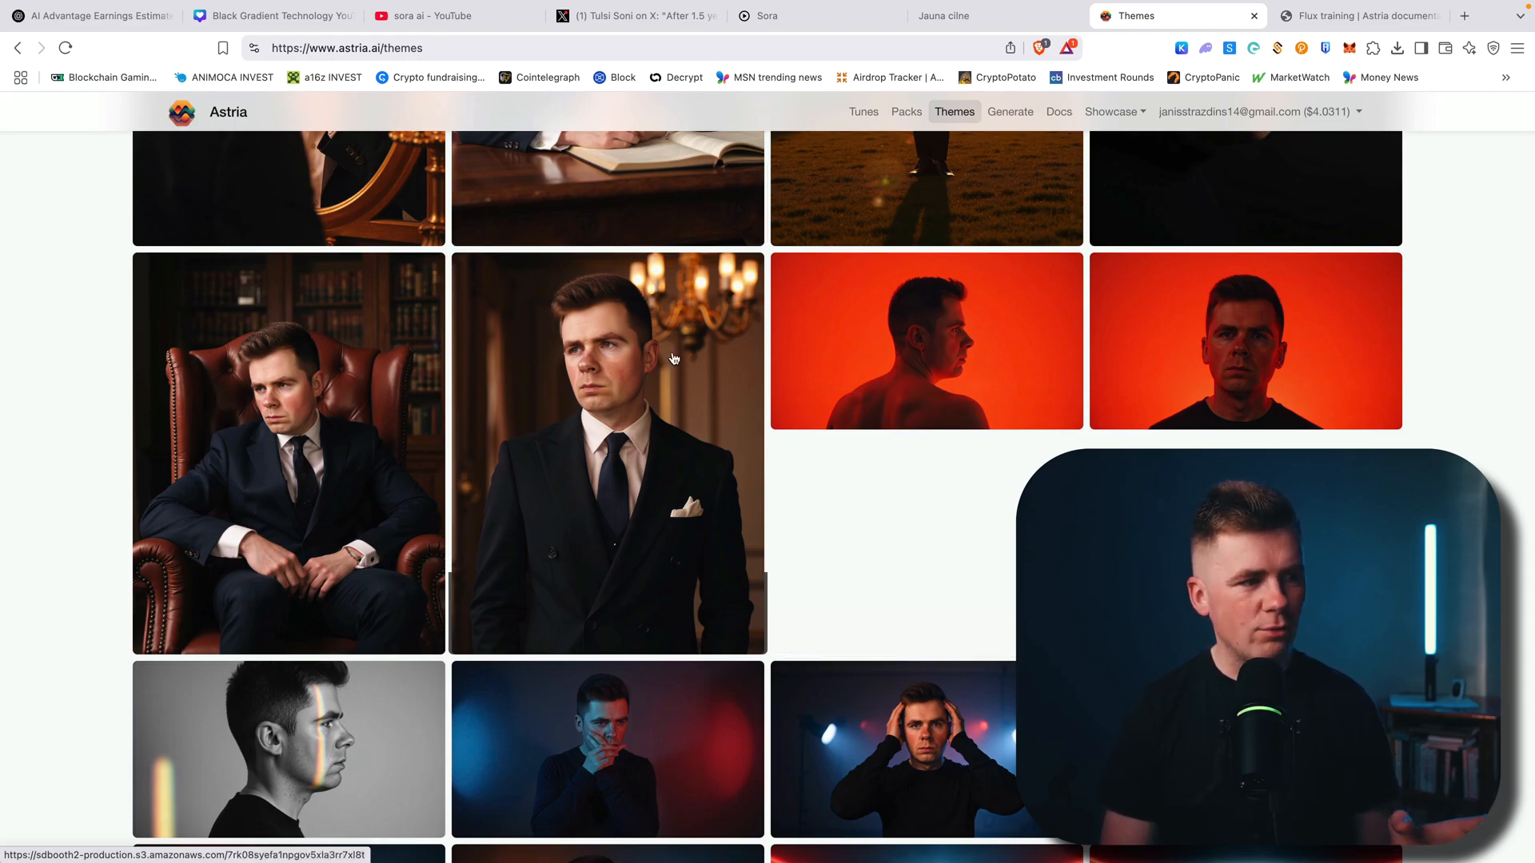
{"action": "scroll", "scroll_direction": "down", "scroll_amount": 3}
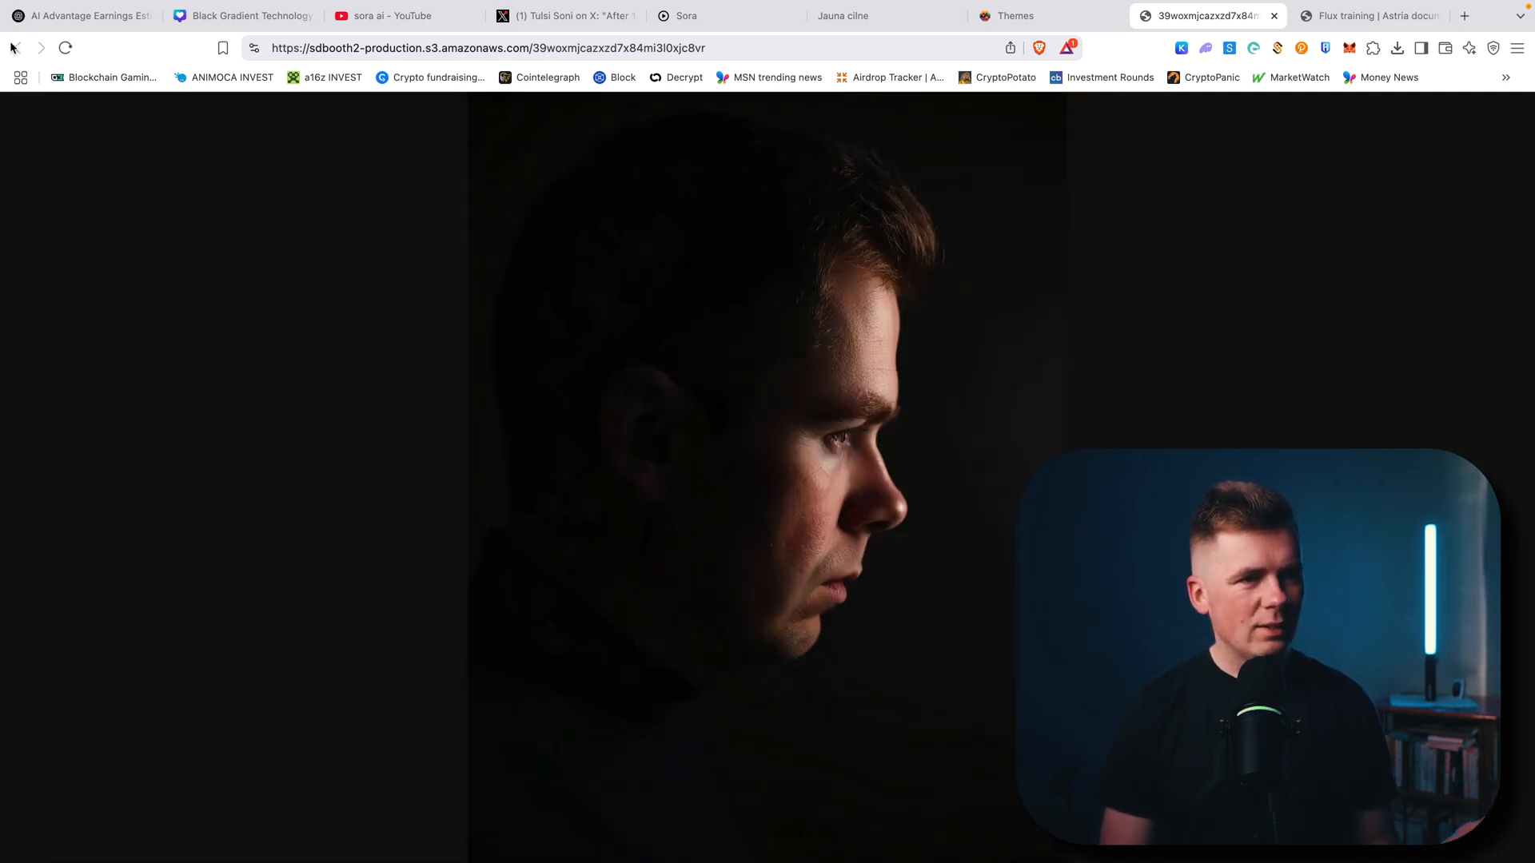
{"action": "left_click", "coordinate": [1016, 16]}
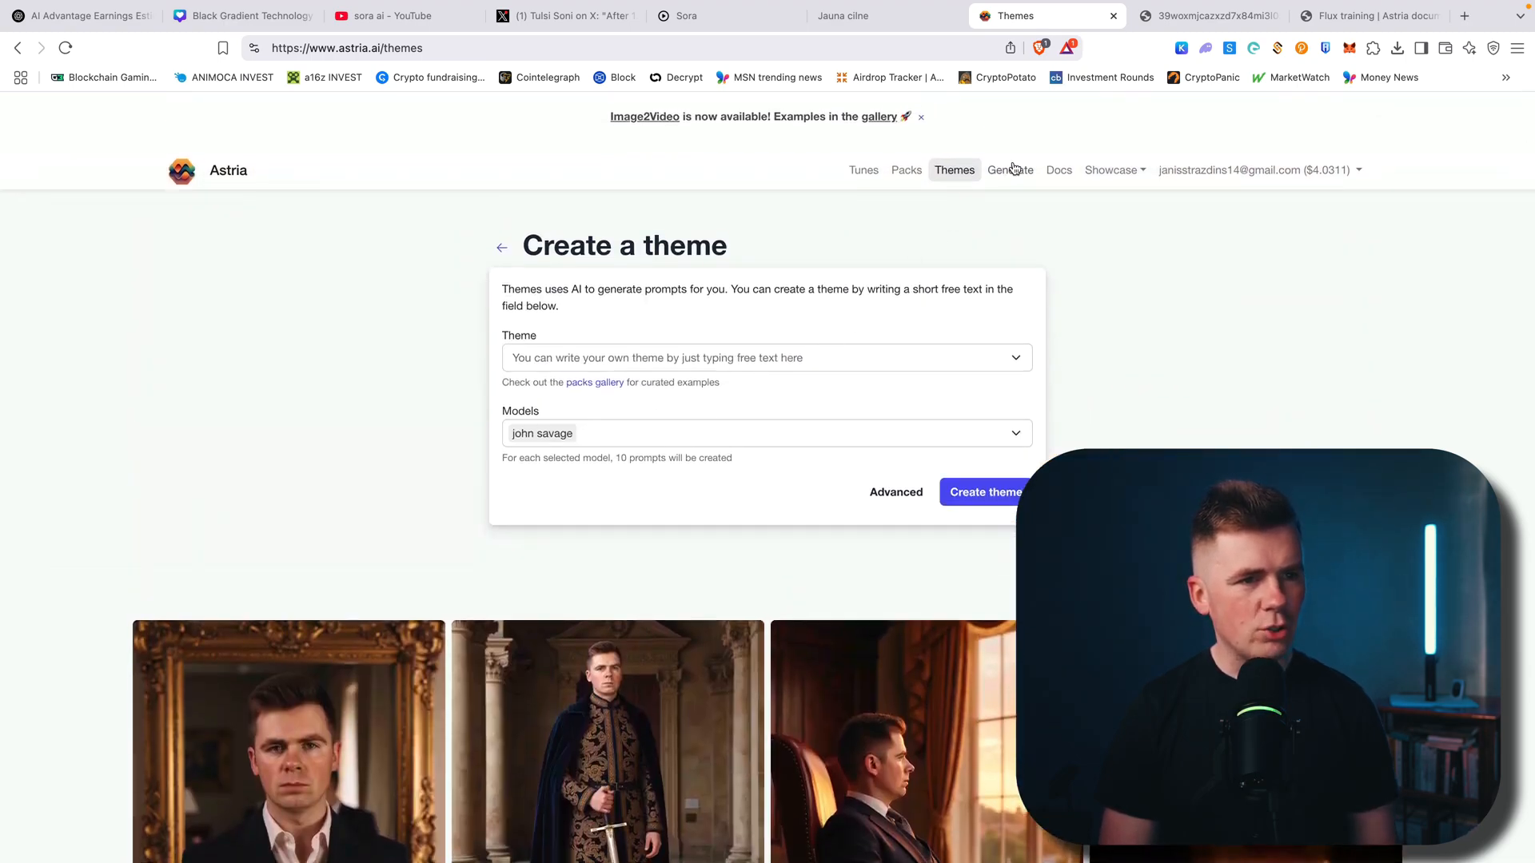
Replace the prompt with the man sitting on a 500m construction before mountains and a lake, polaroid, film grain, sharply focused.
{"action": "left_click", "coordinate": [1009, 169]}
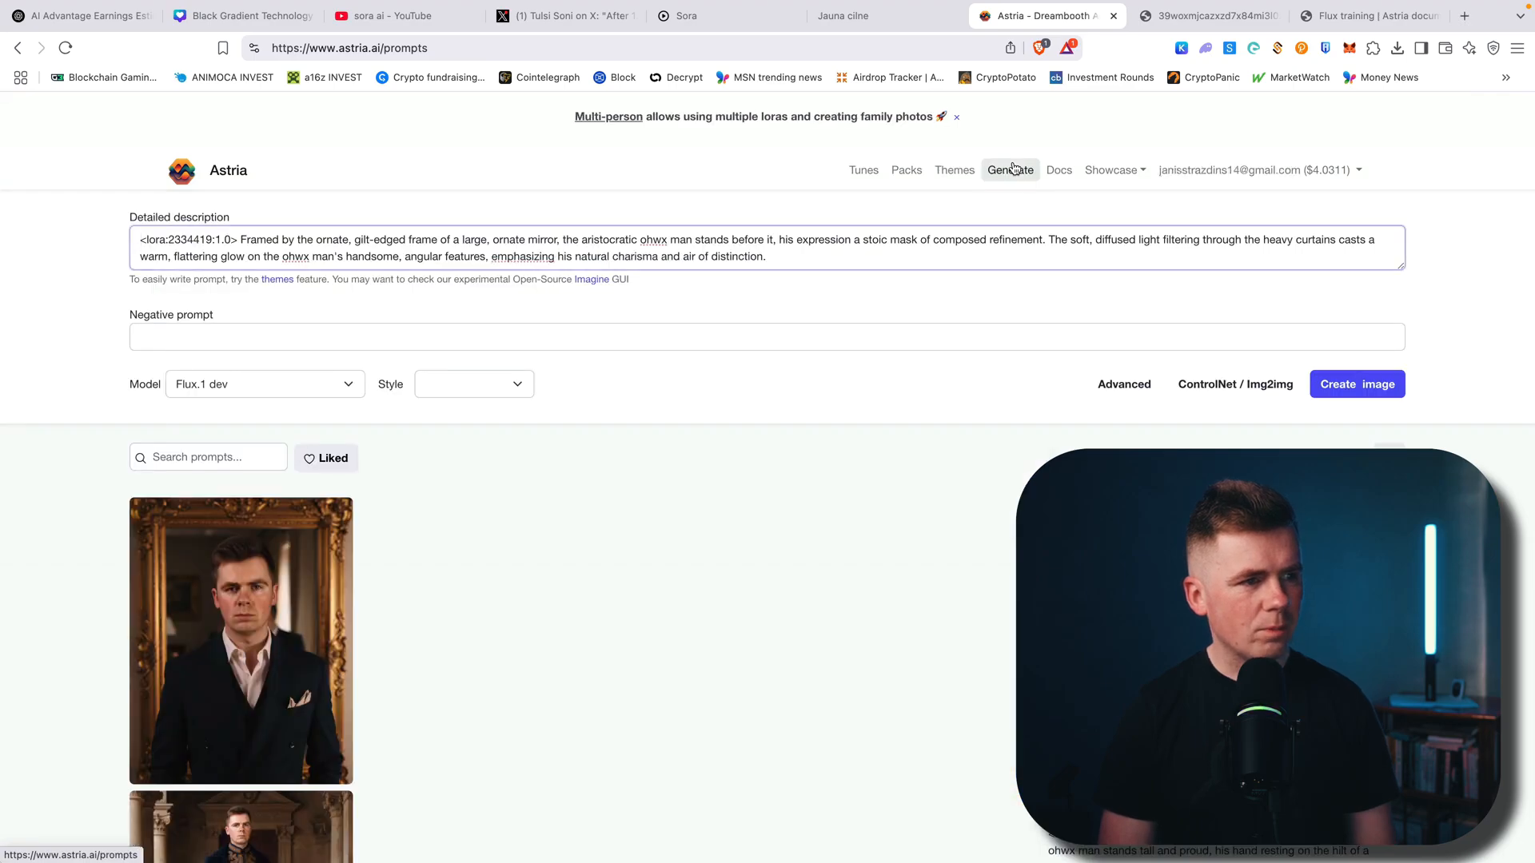
{"action": "left_click_drag", "start_coordinate": [468, 256], "coordinate": [766, 256]}
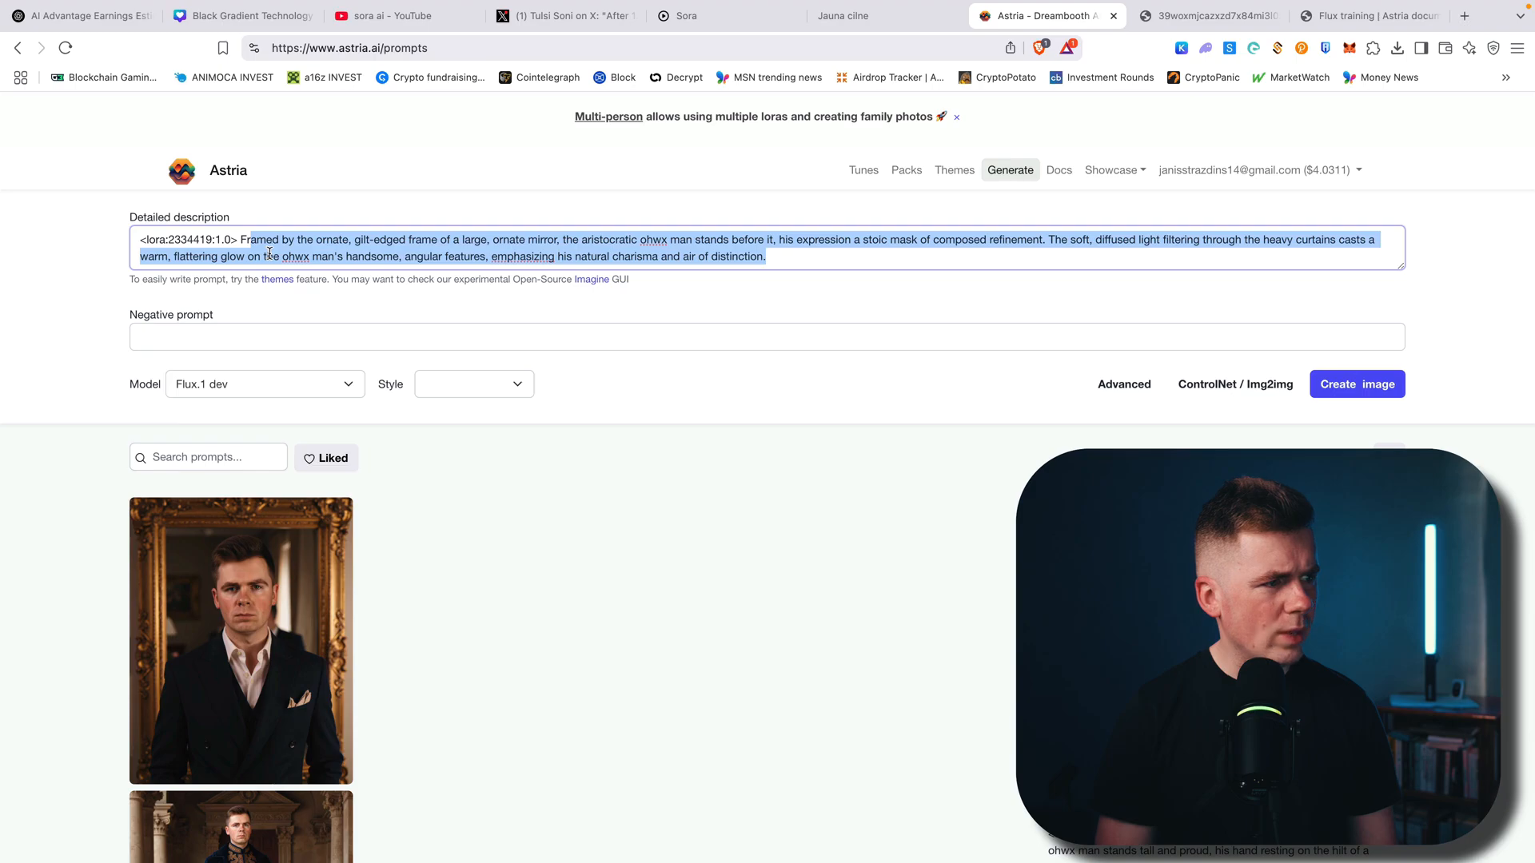
{"action": "left_click", "coordinate": [269, 256]}
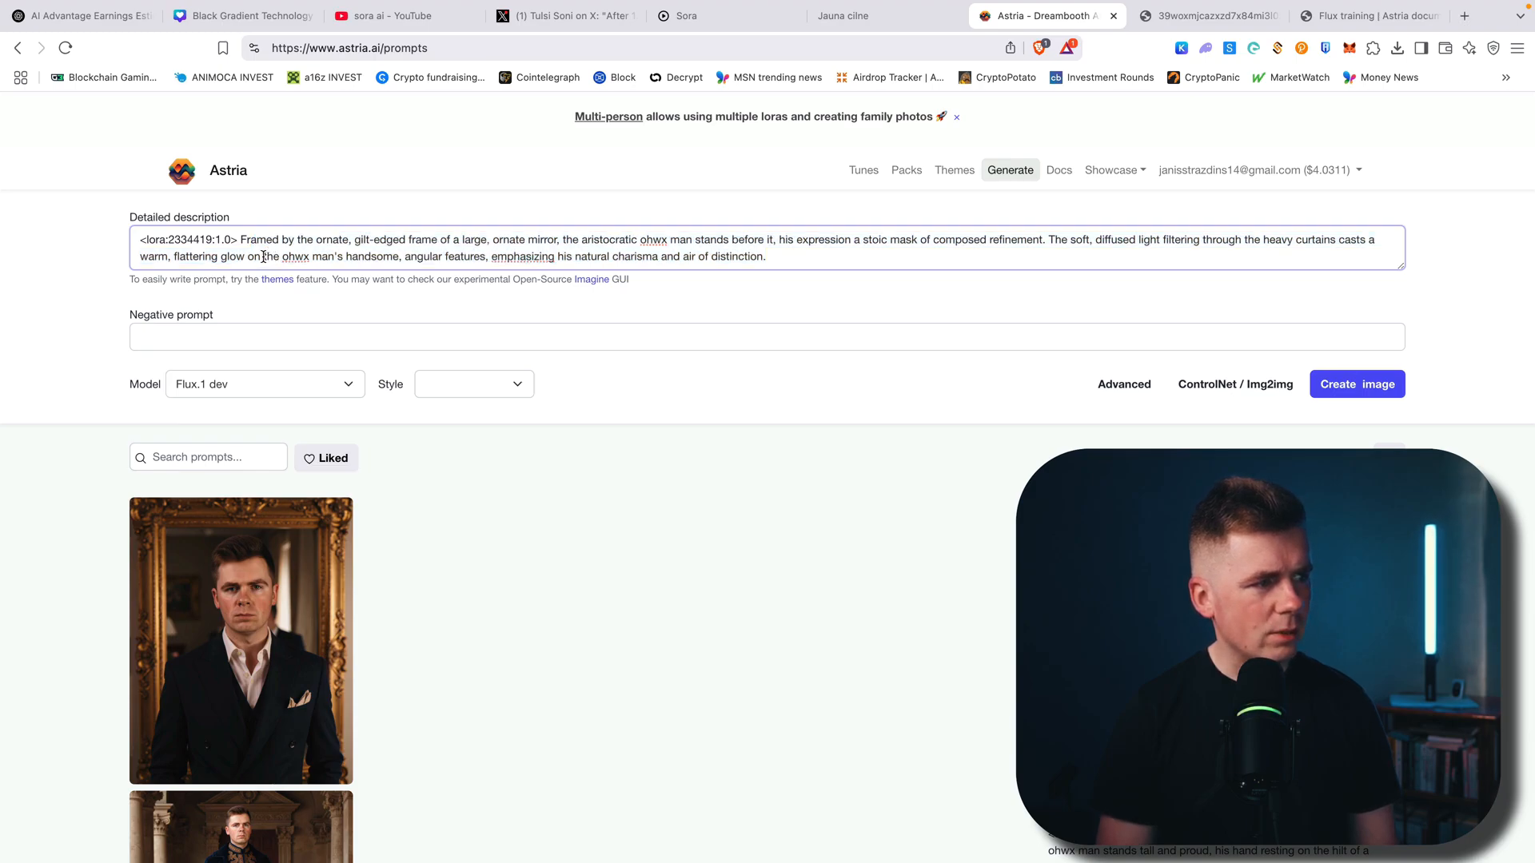
{"action": "double_click", "coordinate": [288, 256]}
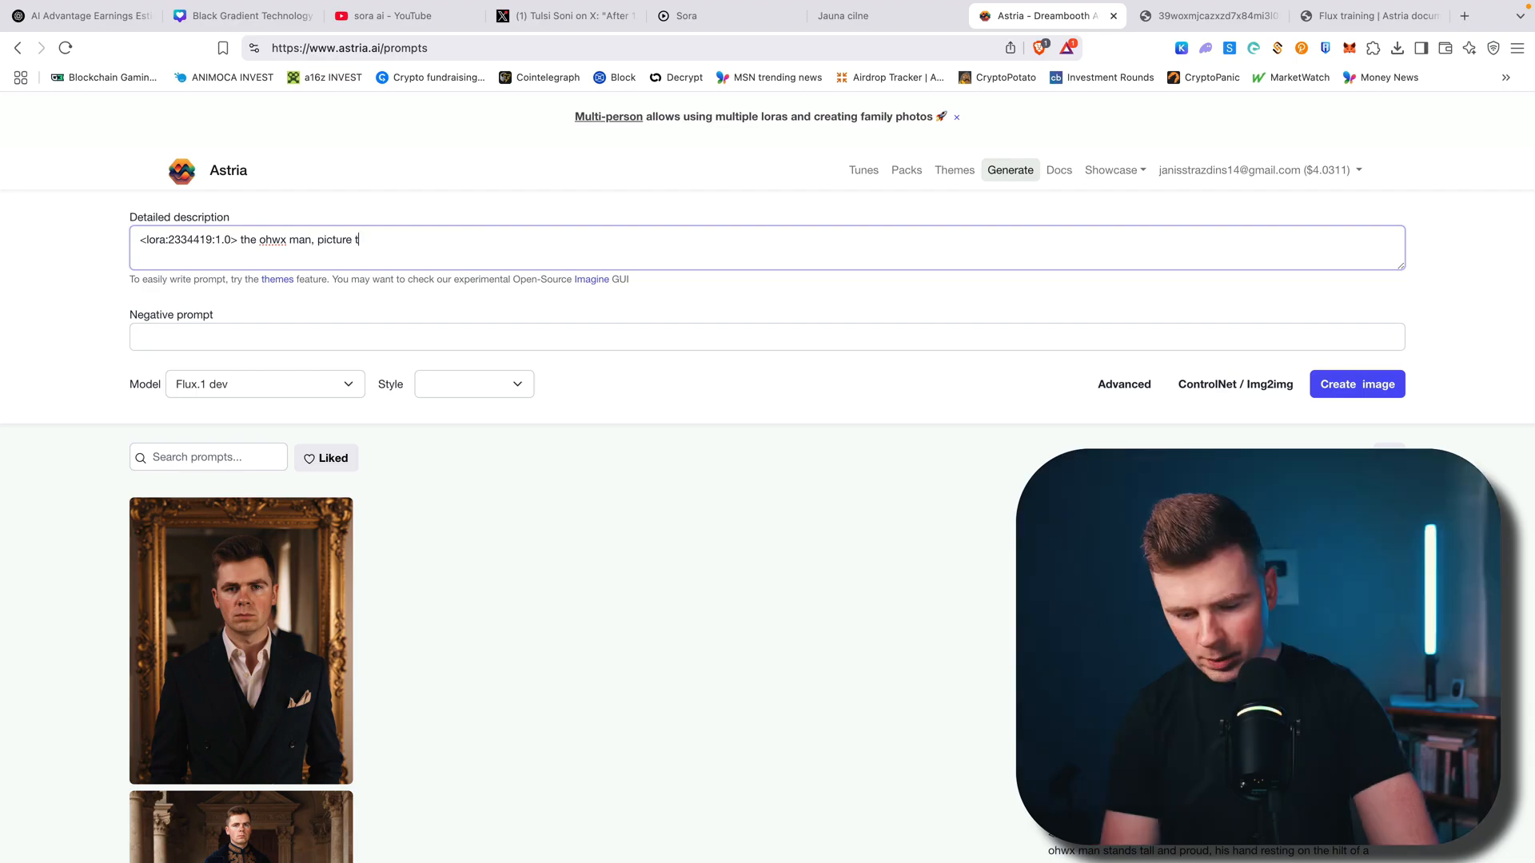
{"action": "type", "text": "aken with polaroid camer"}
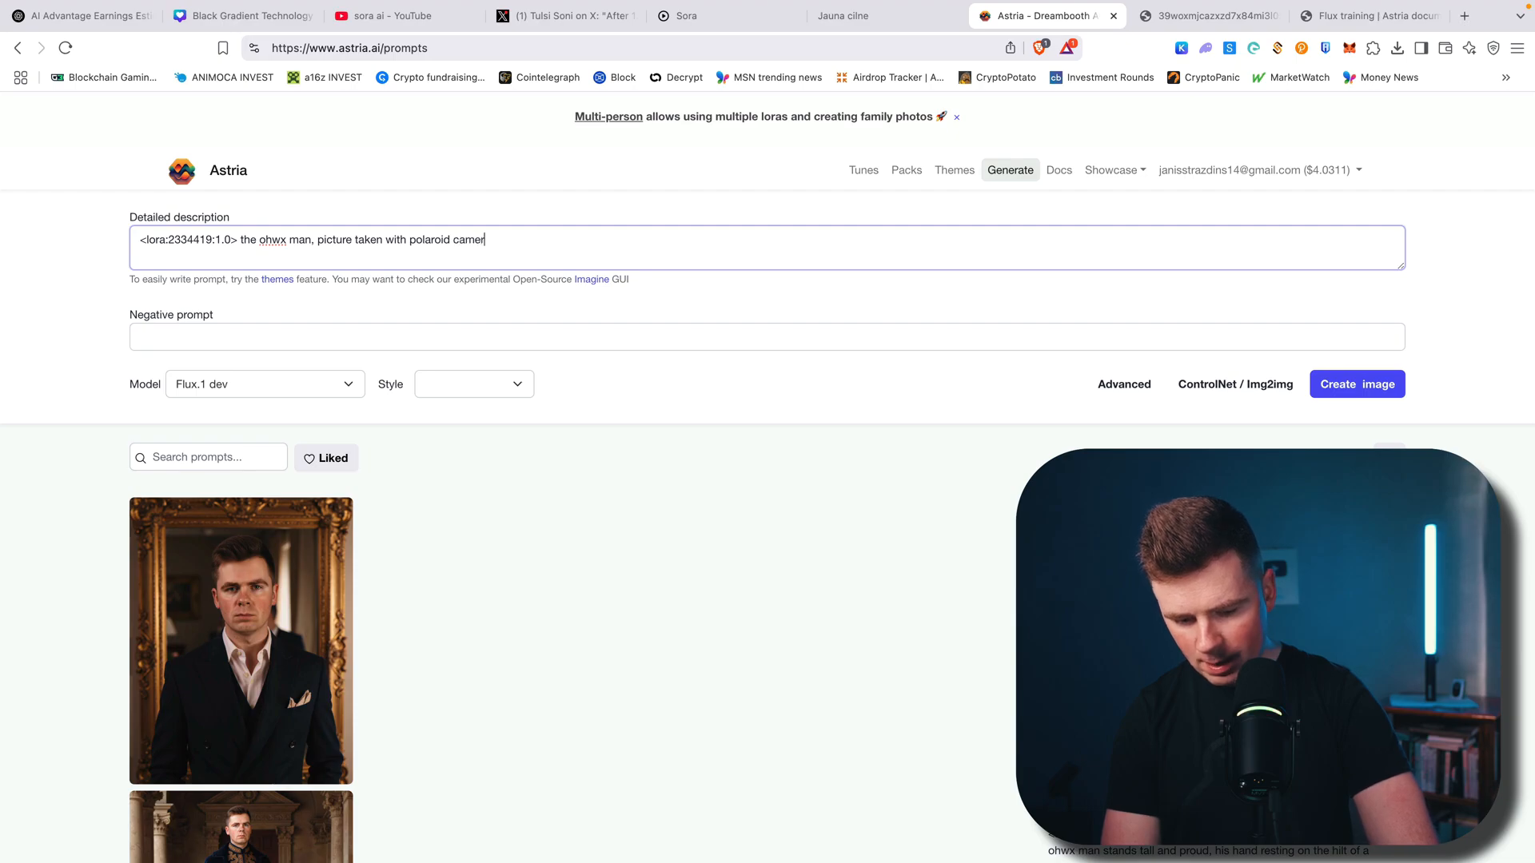
{"action": "type", "text": "a, add some film grain, image is sharply focused"}
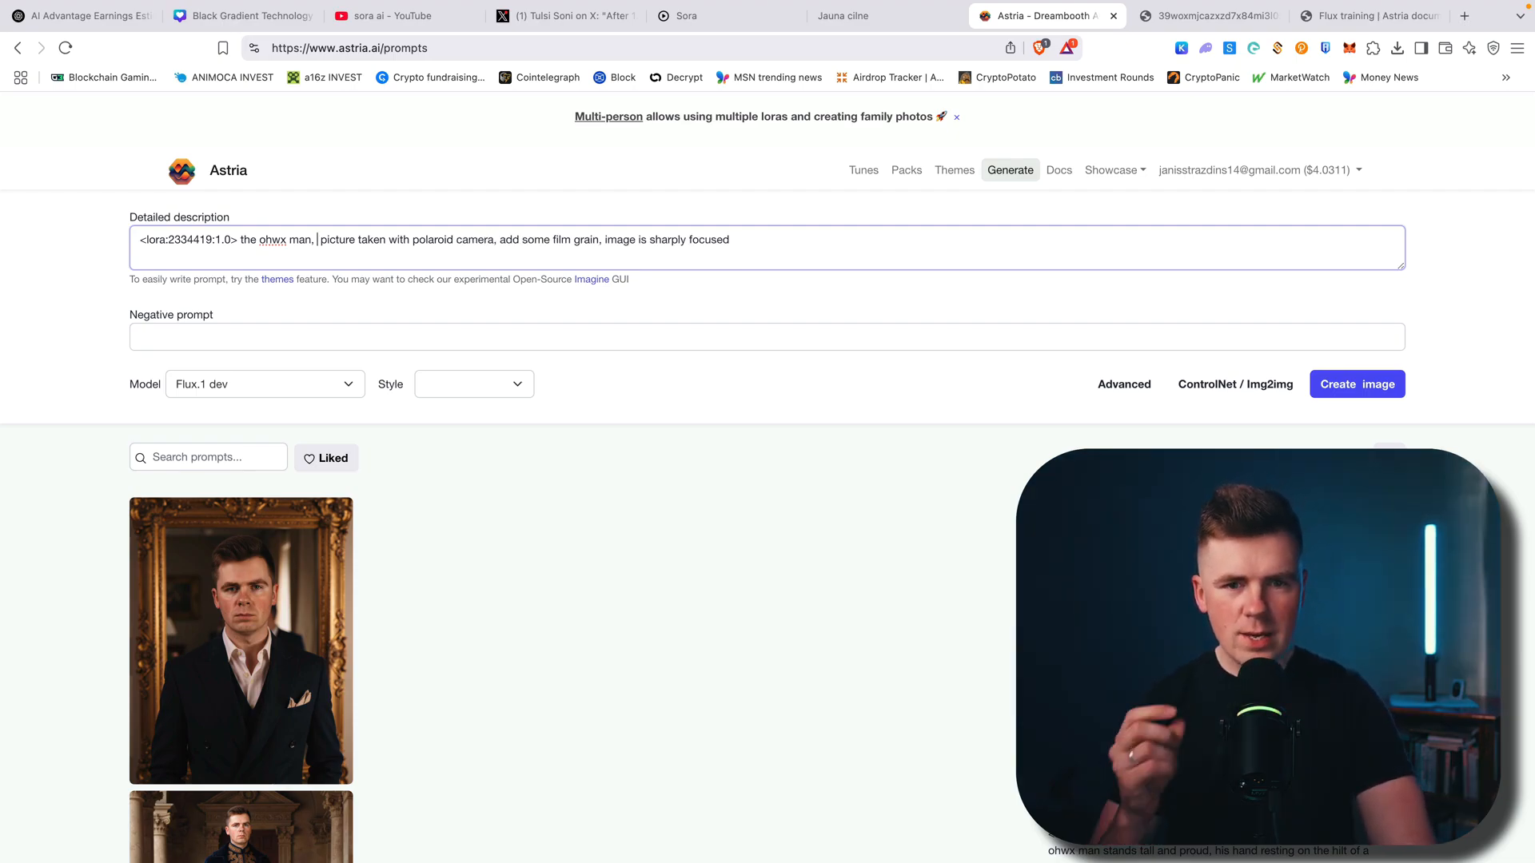
{"action": "type", "text": "sitting on"}
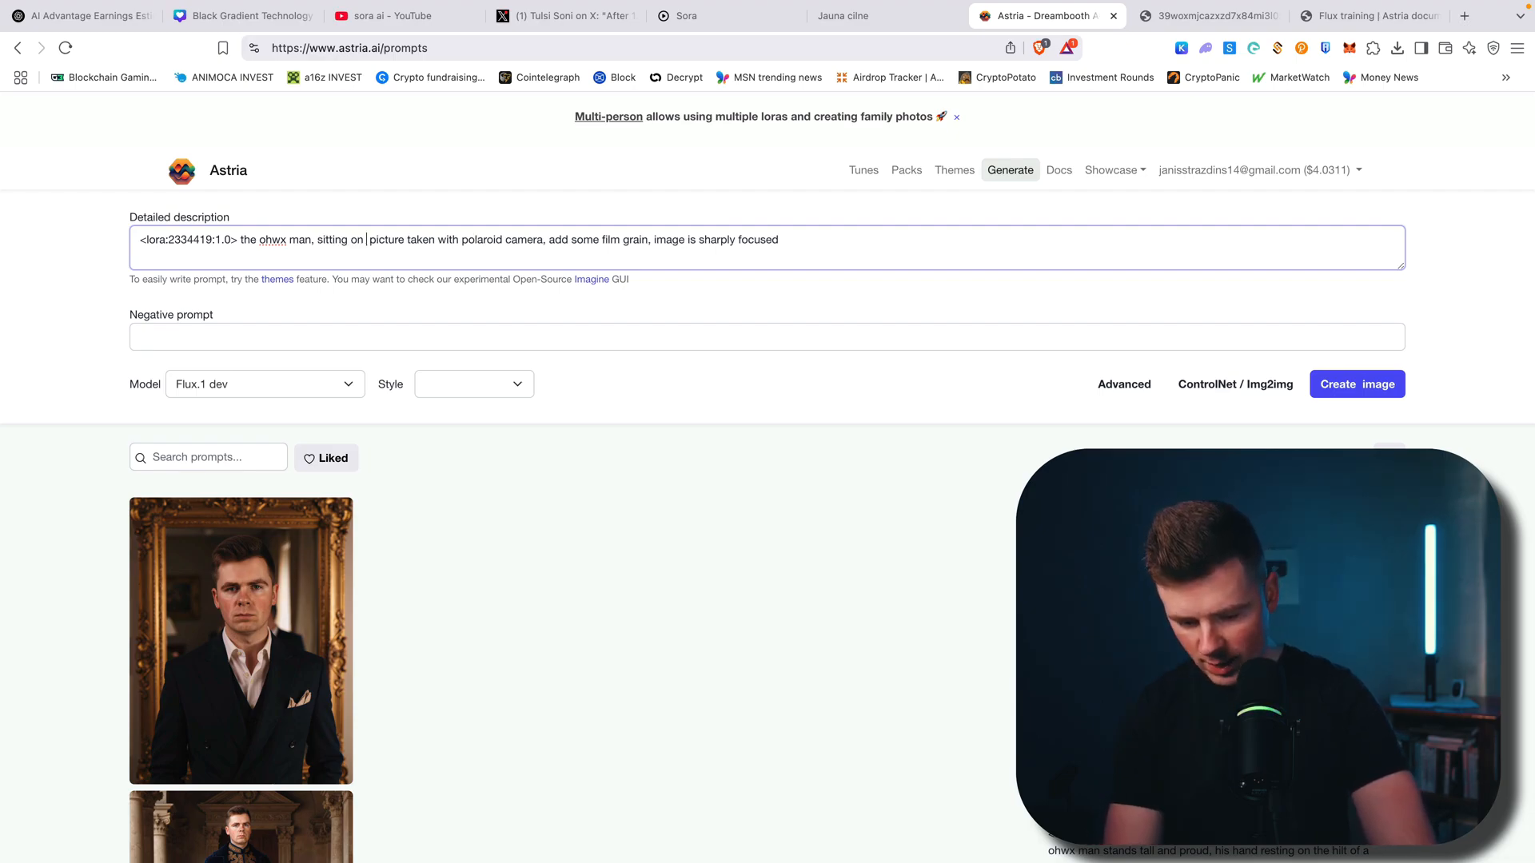
{"action": "type", "text": "a 5"}
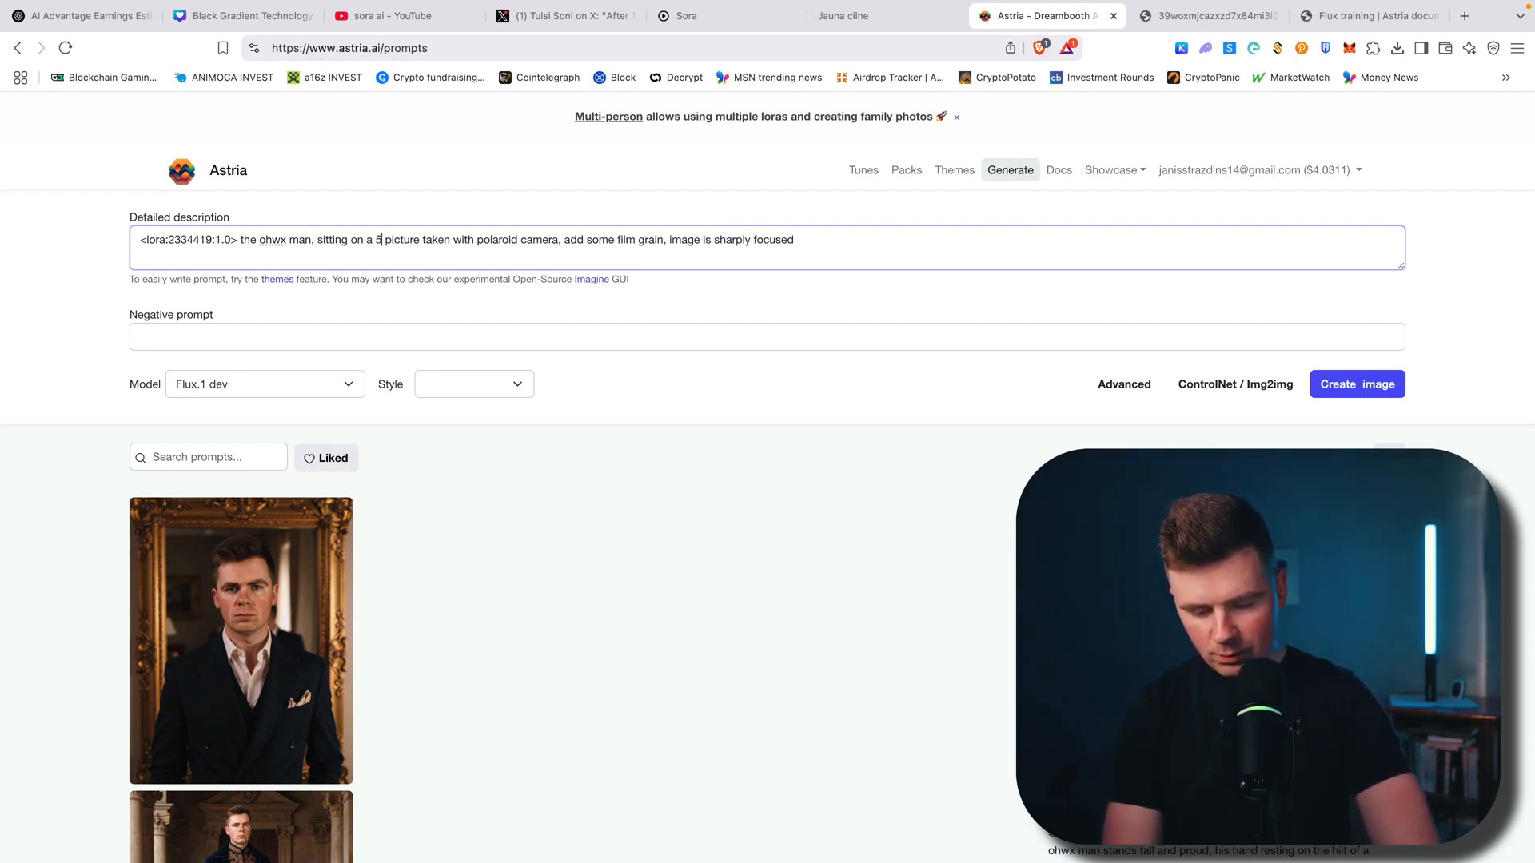
{"action": "type", "text": "00m construction, you can see mountains in a background, lake under mountains,"}
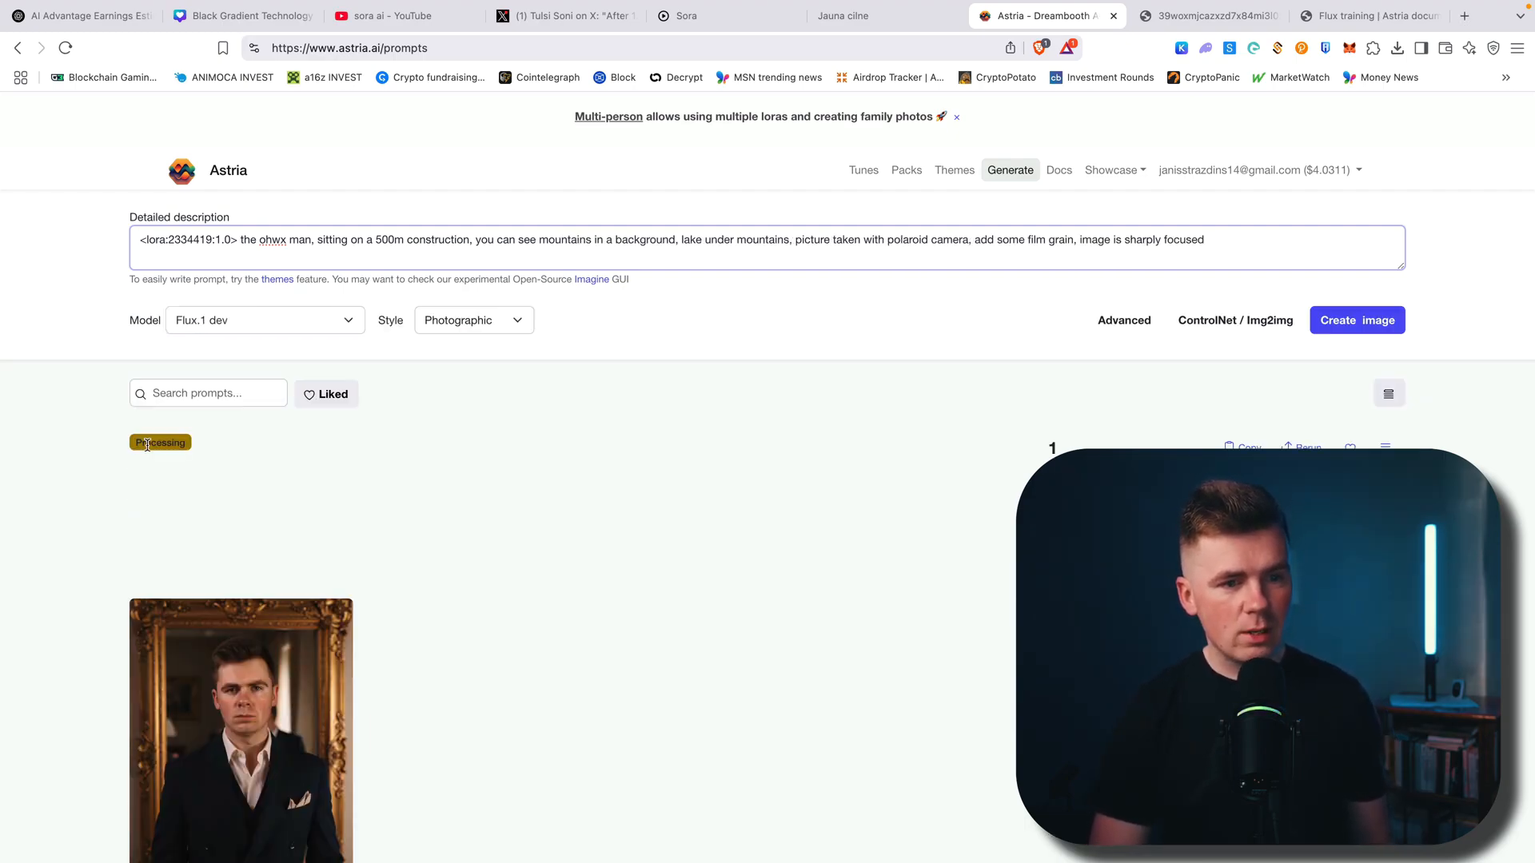
Revisit the trained face models list, then return to the generation page with the processing prompt.
{"action": "scroll", "scroll_direction": "down", "scroll_amount": 3}
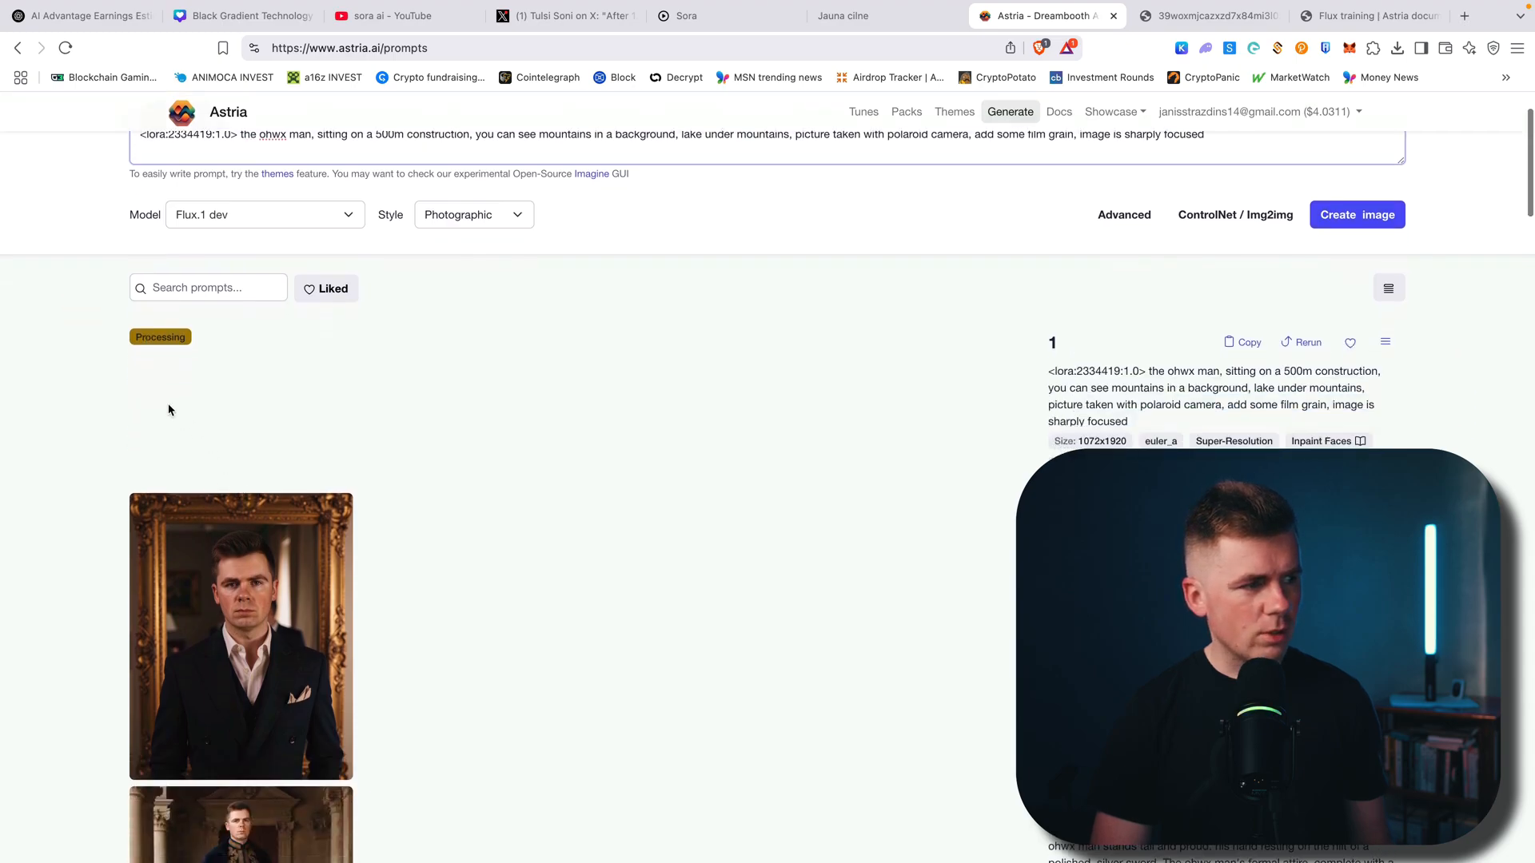
{"action": "scroll", "scroll_direction": "down", "scroll_amount": 3}
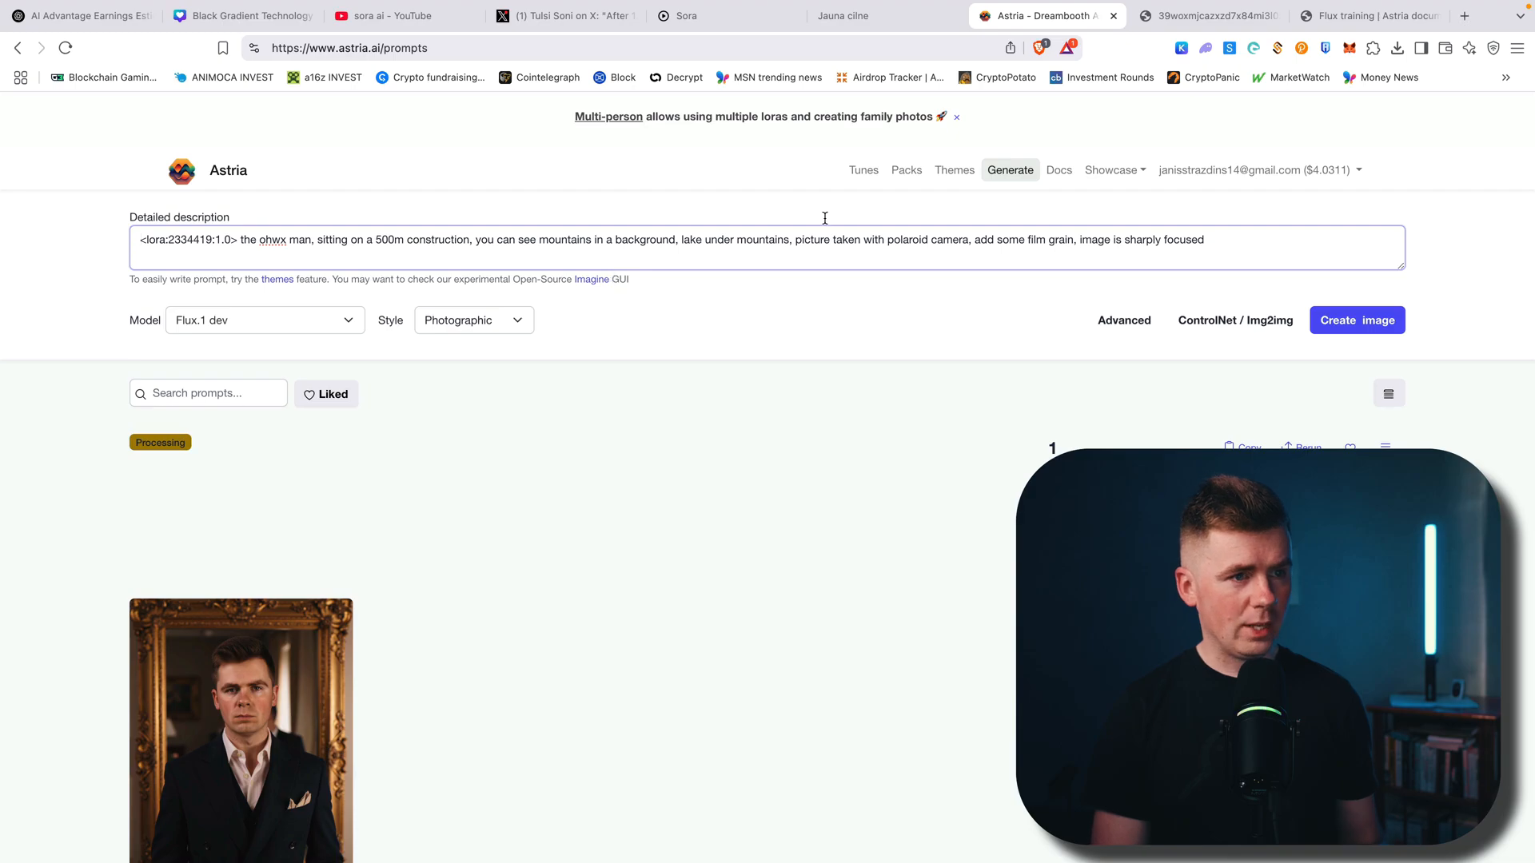
{"action": "left_click", "coordinate": [863, 169]}
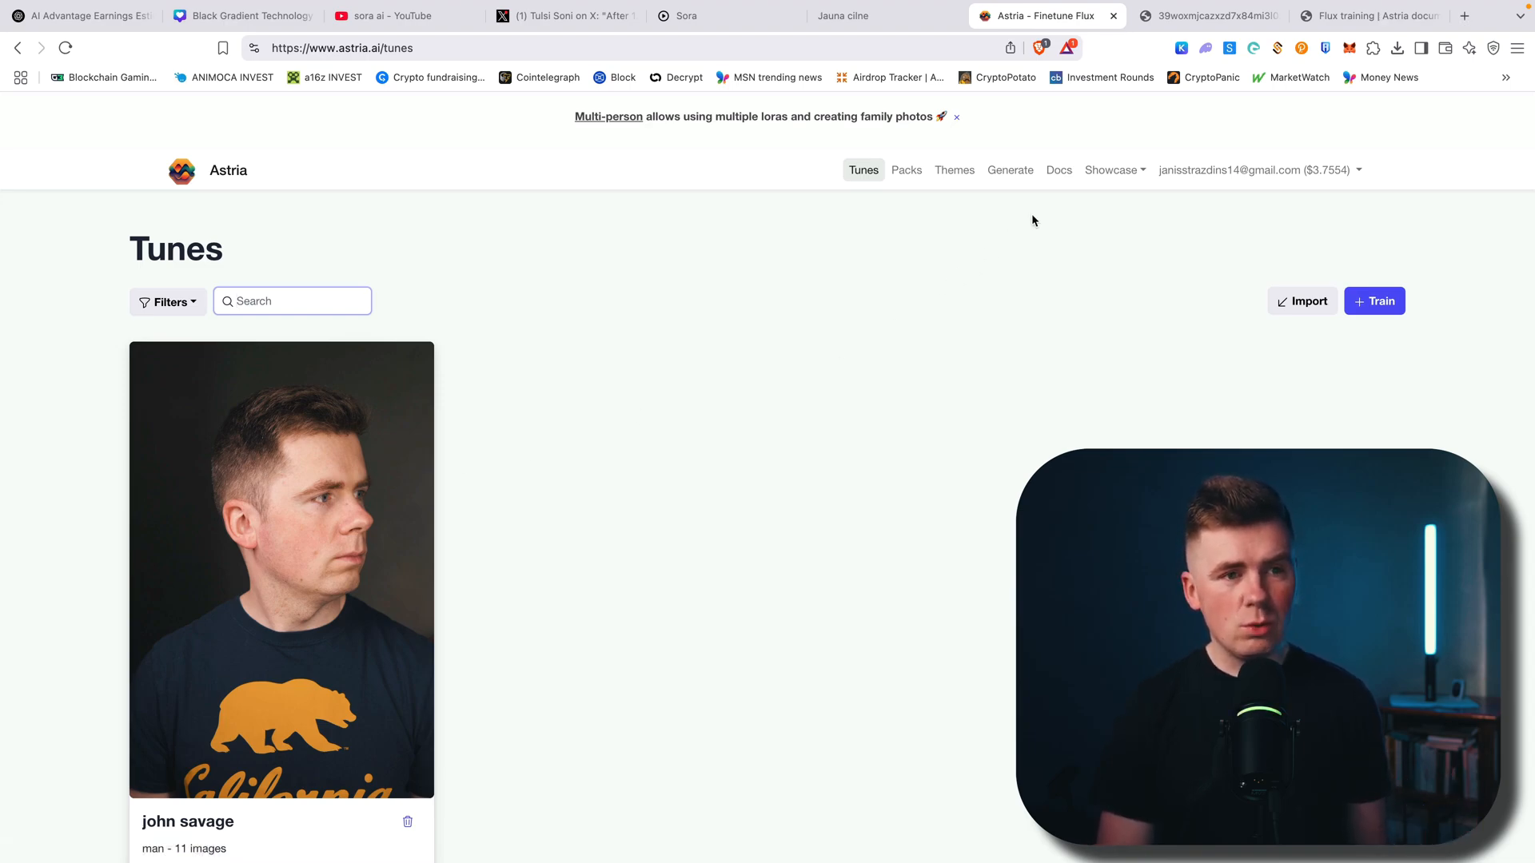
{"action": "mouse_move", "coordinate": [1009, 169]}
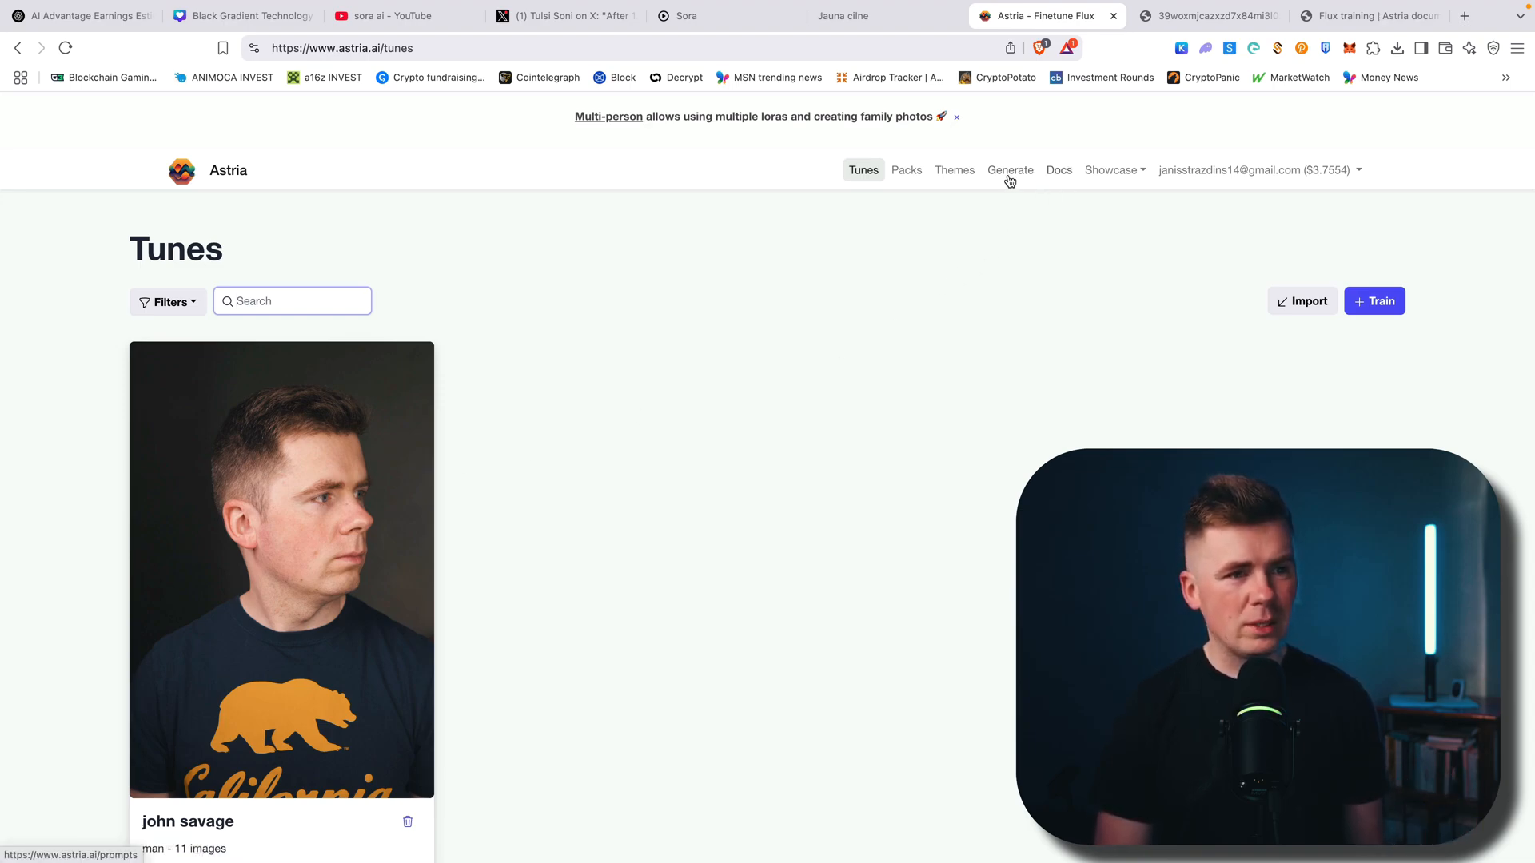
{"action": "left_click", "coordinate": [1010, 170]}
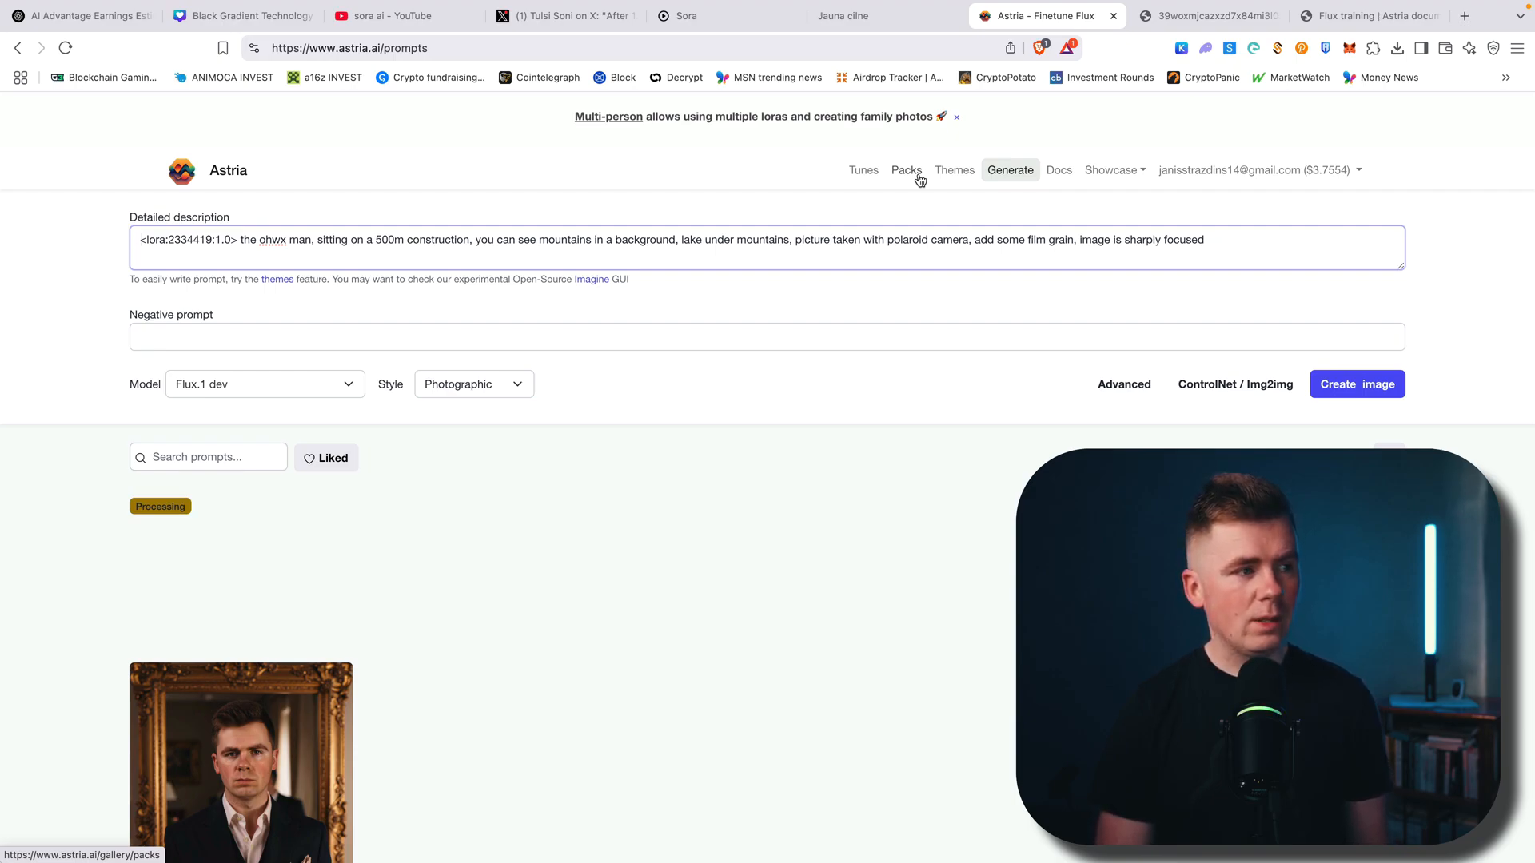
{"action": "mouse_move", "coordinate": [292, 159]}
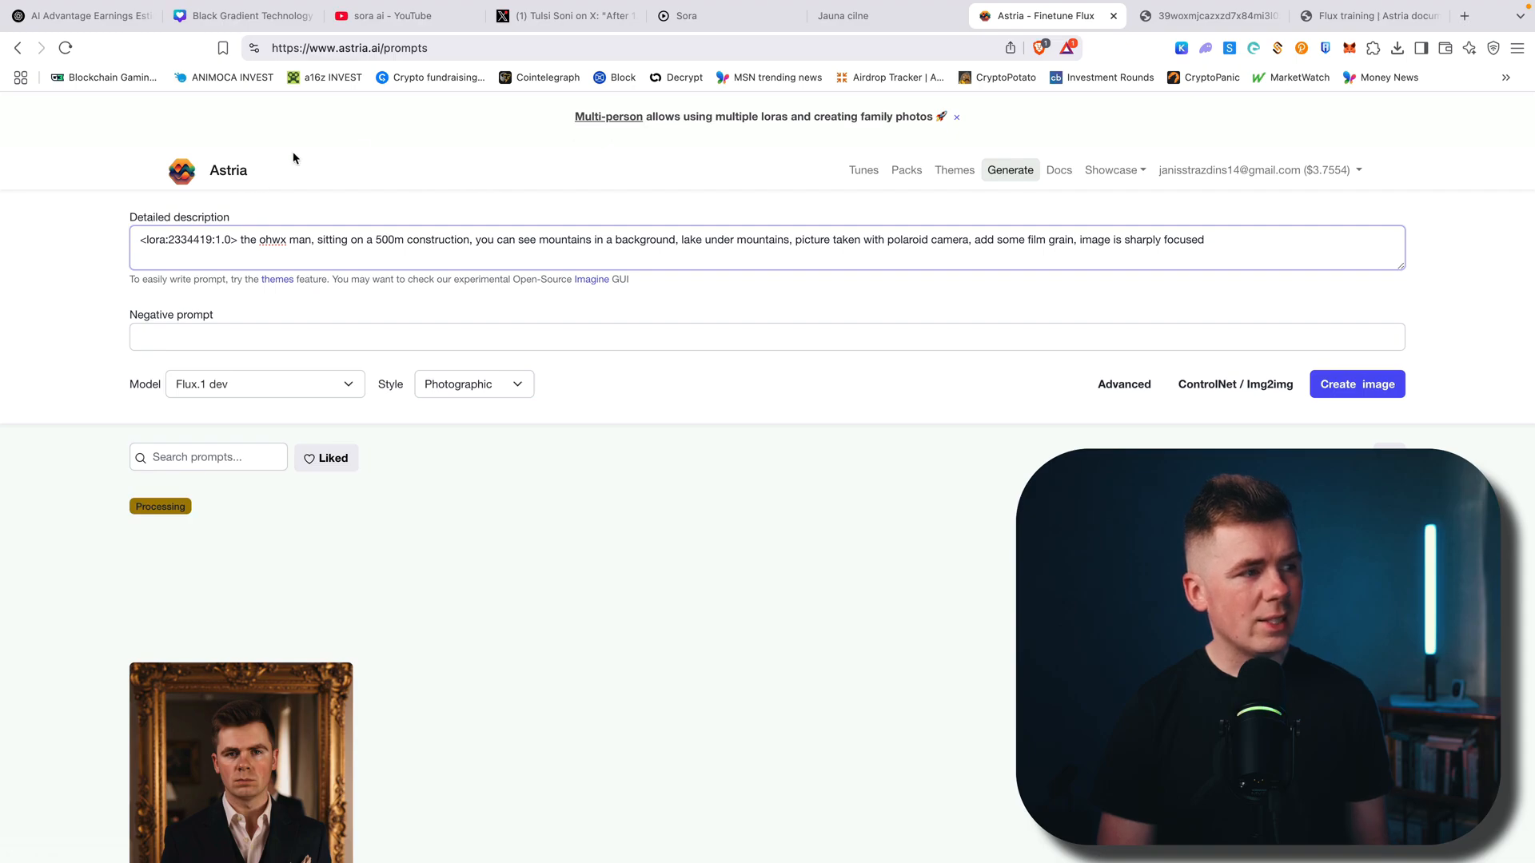
{"action": "mouse_move", "coordinate": [1009, 235]}
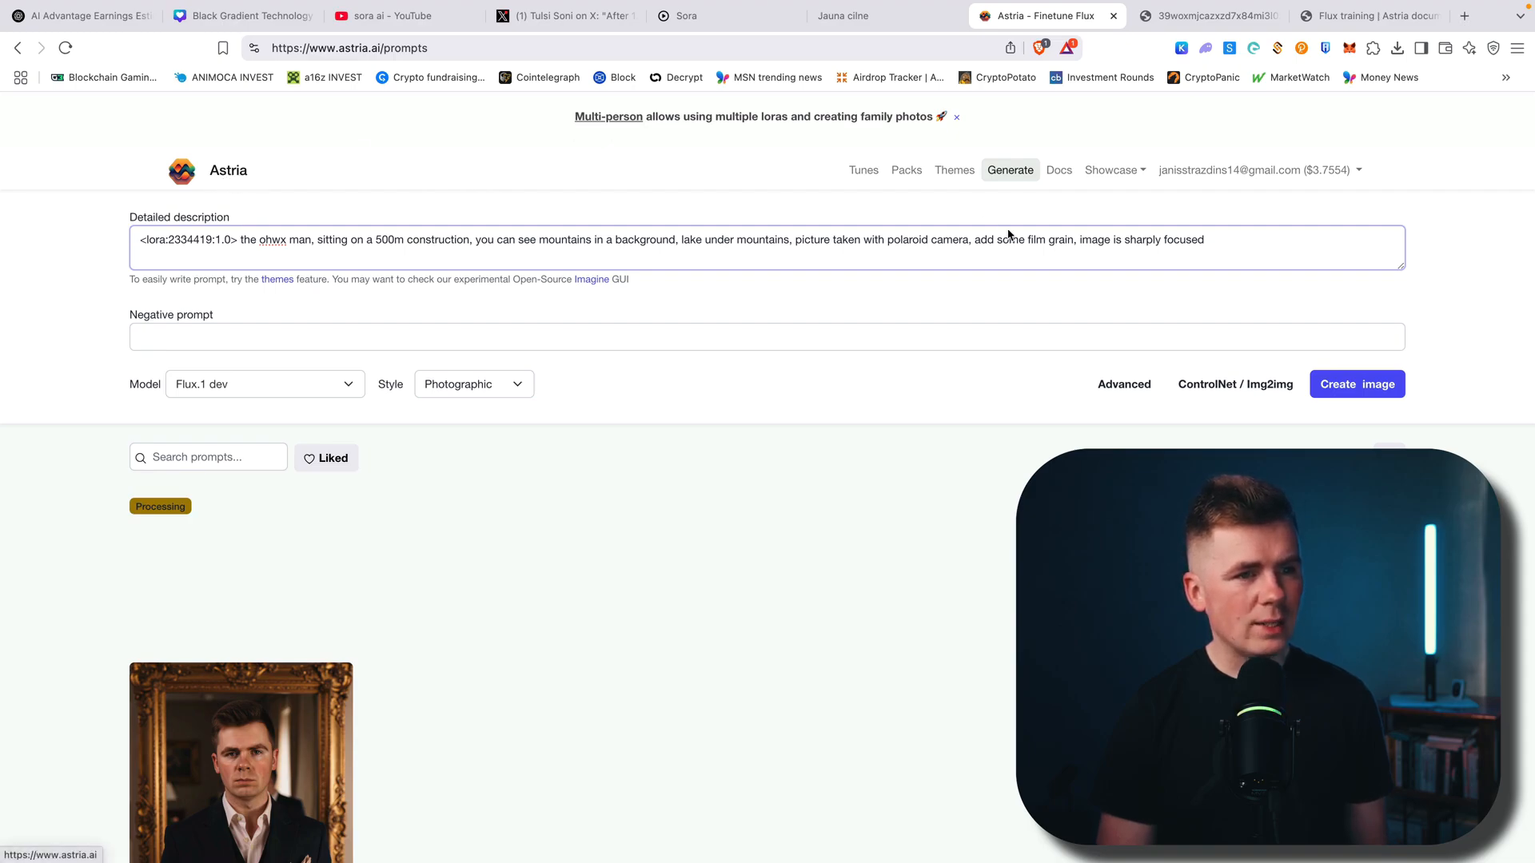
{"action": "mouse_move", "coordinate": [1002, 300]}
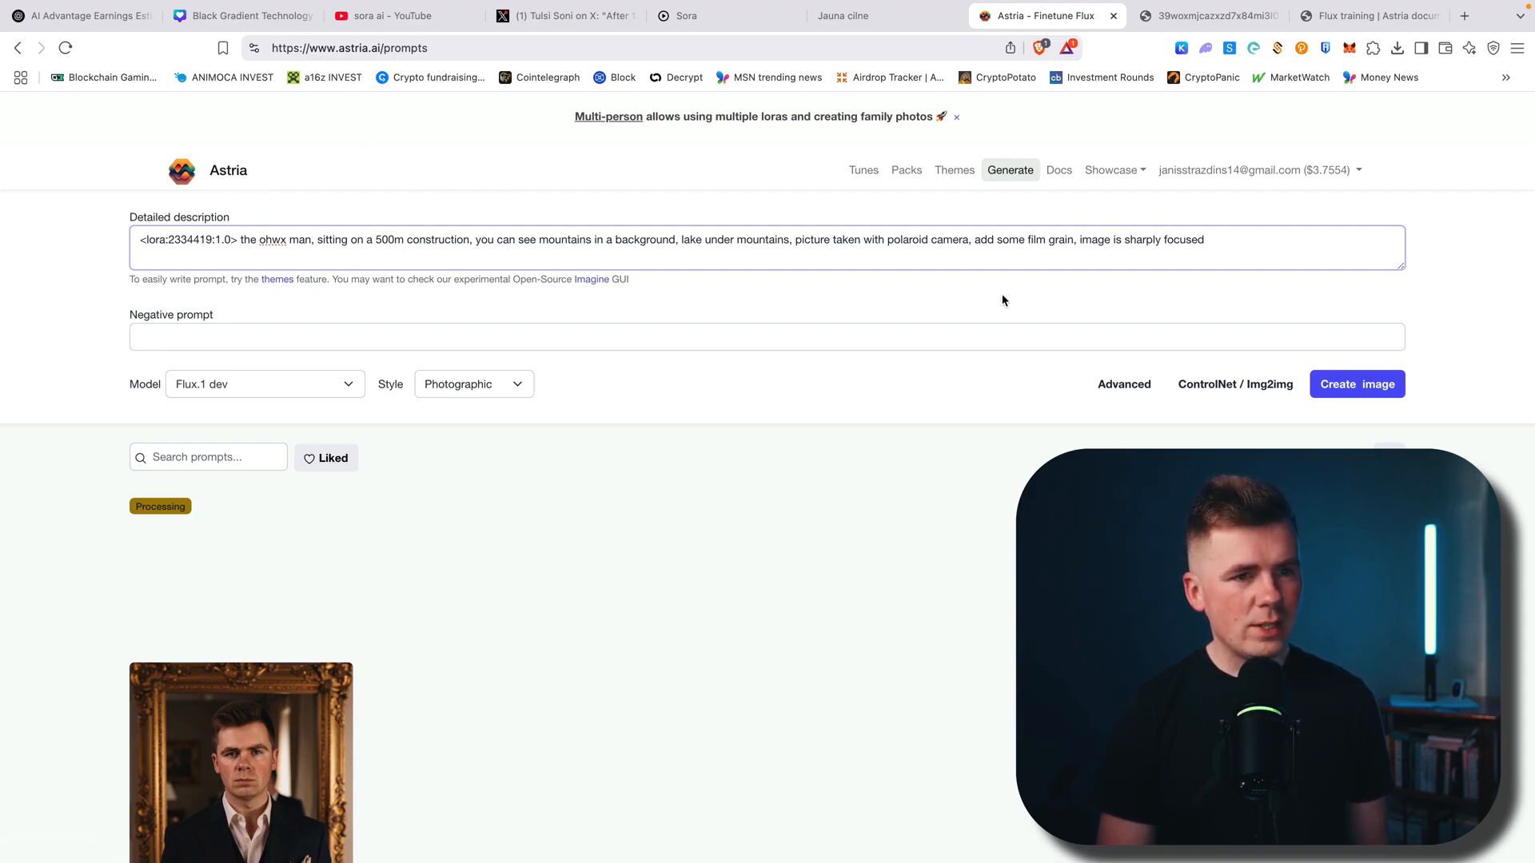
{"action": "mouse_move", "coordinate": [1180, 206]}
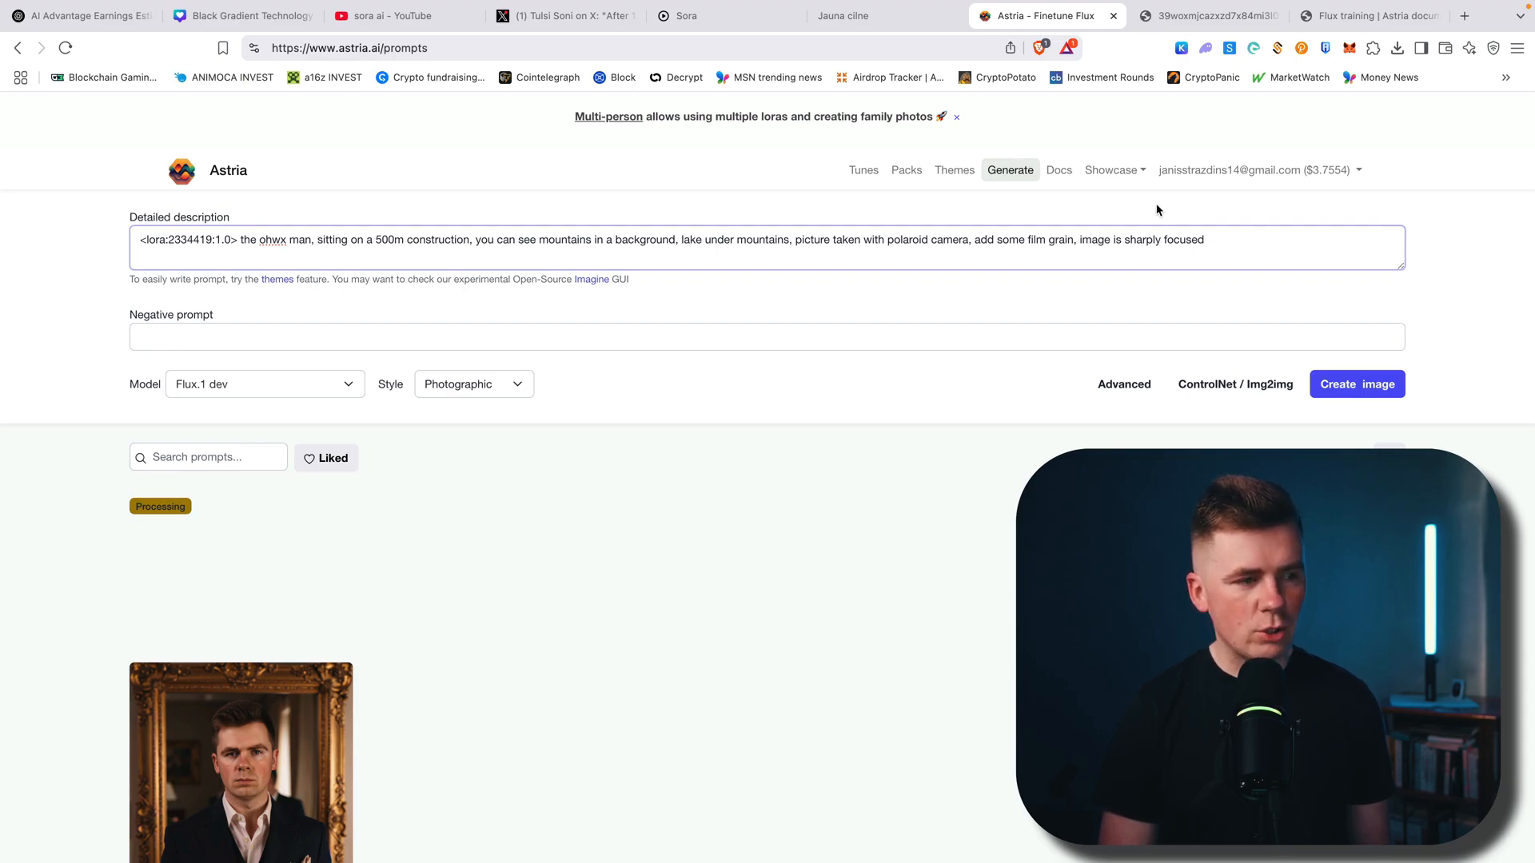
Scroll through earlier portraits until the four mountain-lake Polaroid photos finish rendering.
{"action": "scroll", "scroll_direction": "down", "scroll_amount": 3}
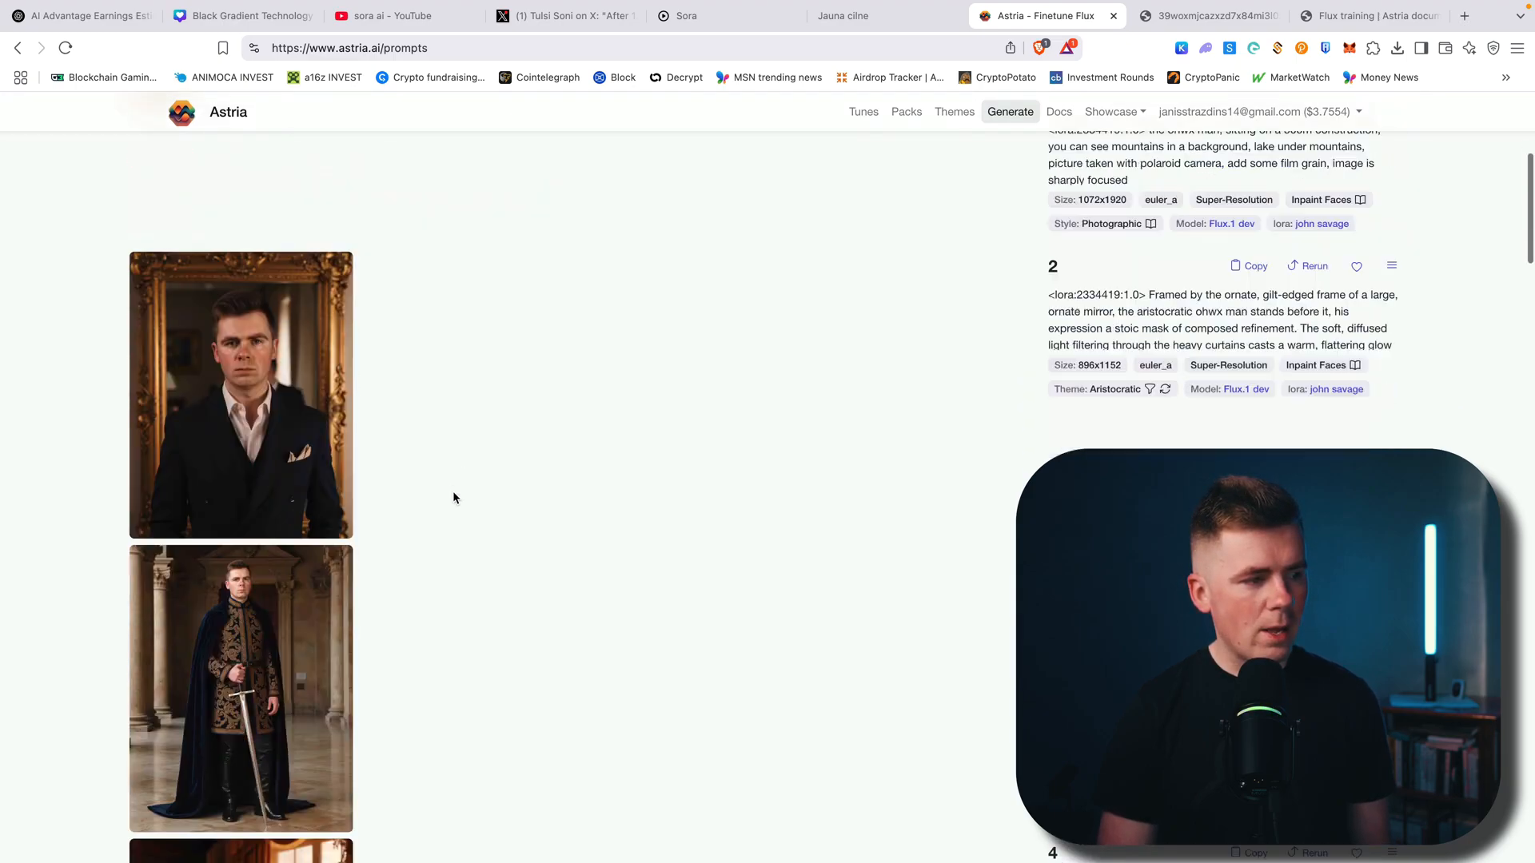
{"action": "scroll", "scroll_direction": "down", "scroll_amount": 3}
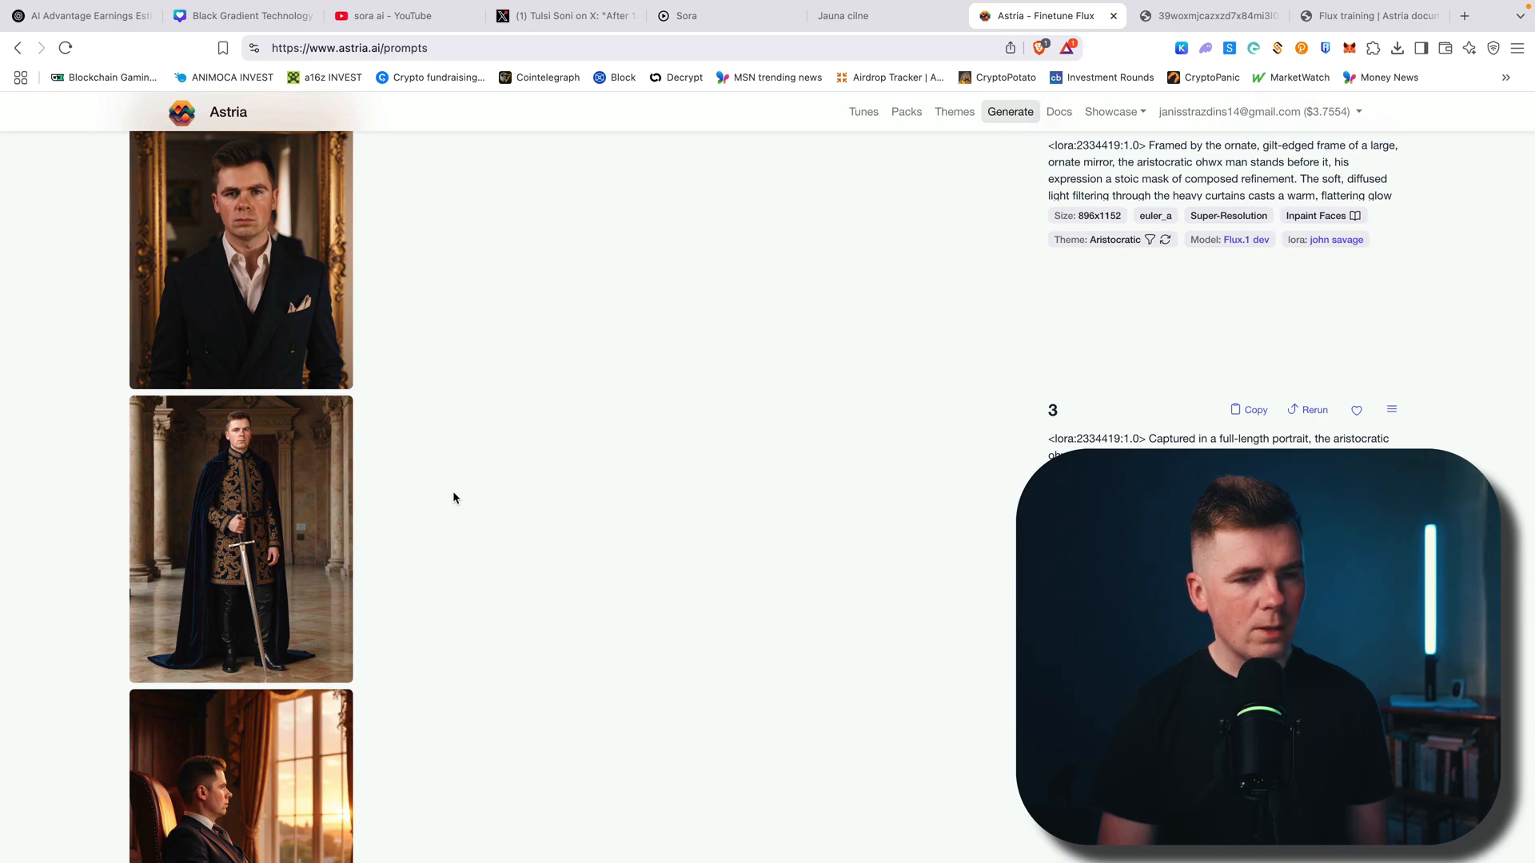
{"action": "scroll", "scroll_direction": "down", "scroll_amount": 3}
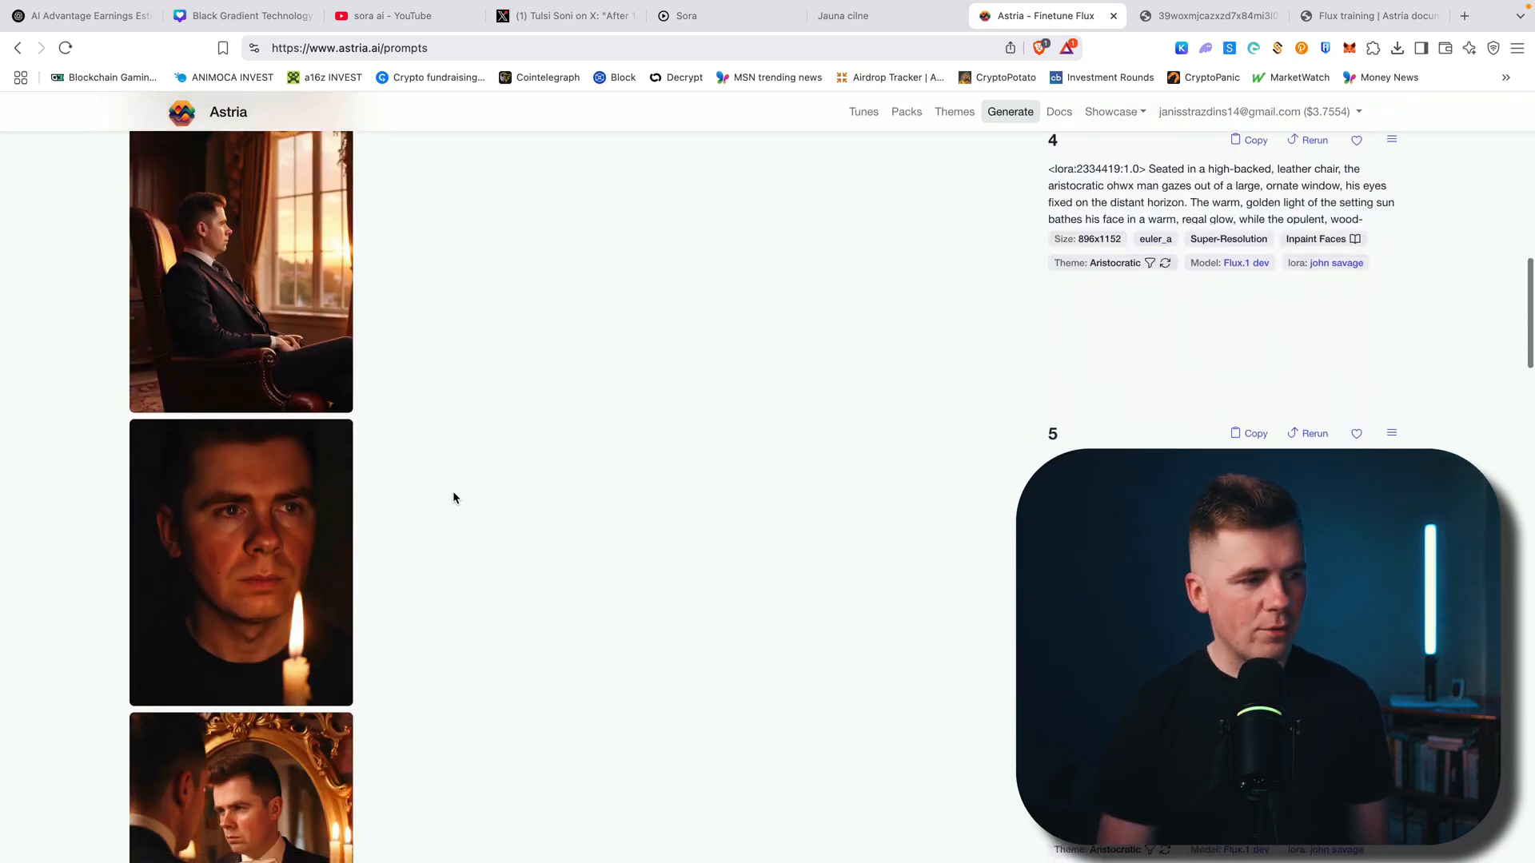
{"action": "scroll", "scroll_direction": "down", "scroll_amount": 3}
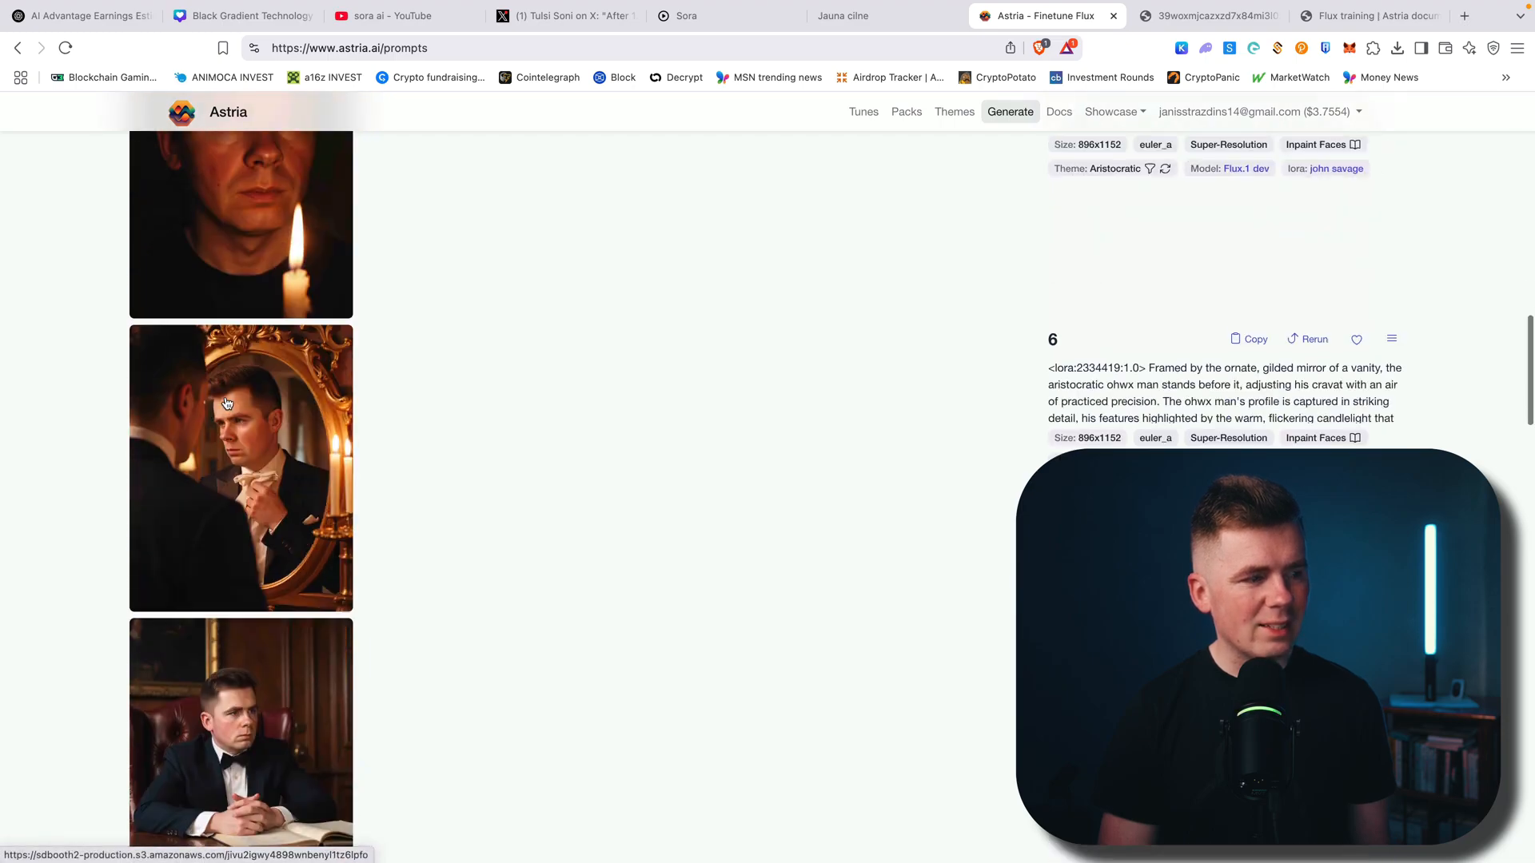
{"action": "scroll", "scroll_direction": "down", "scroll_amount": 3}
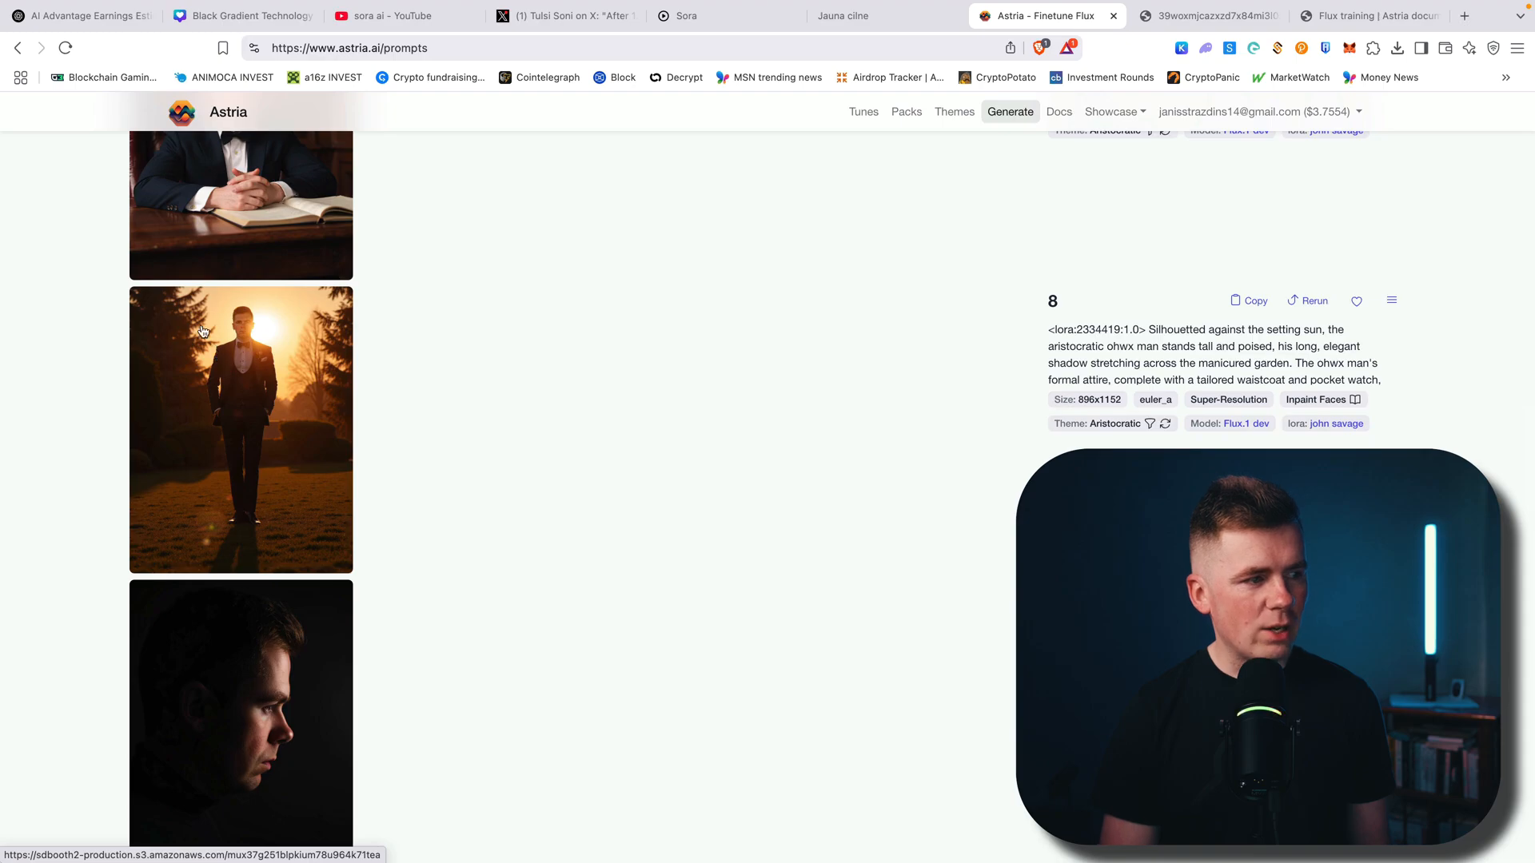
{"action": "mouse_move", "coordinate": [441, 425]}
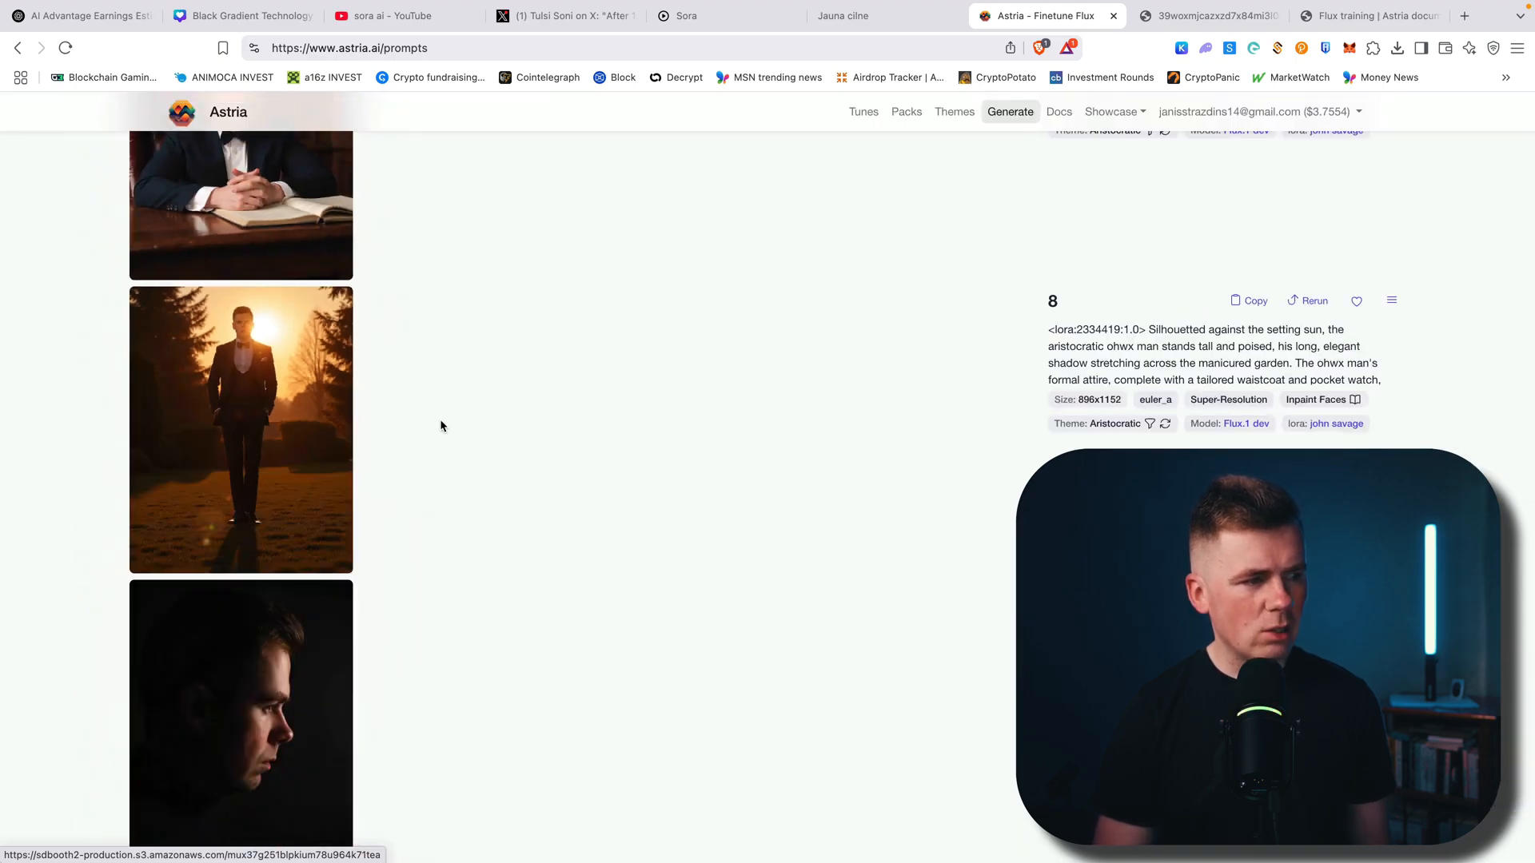
{"action": "scroll", "scroll_direction": "down", "scroll_amount": 3}
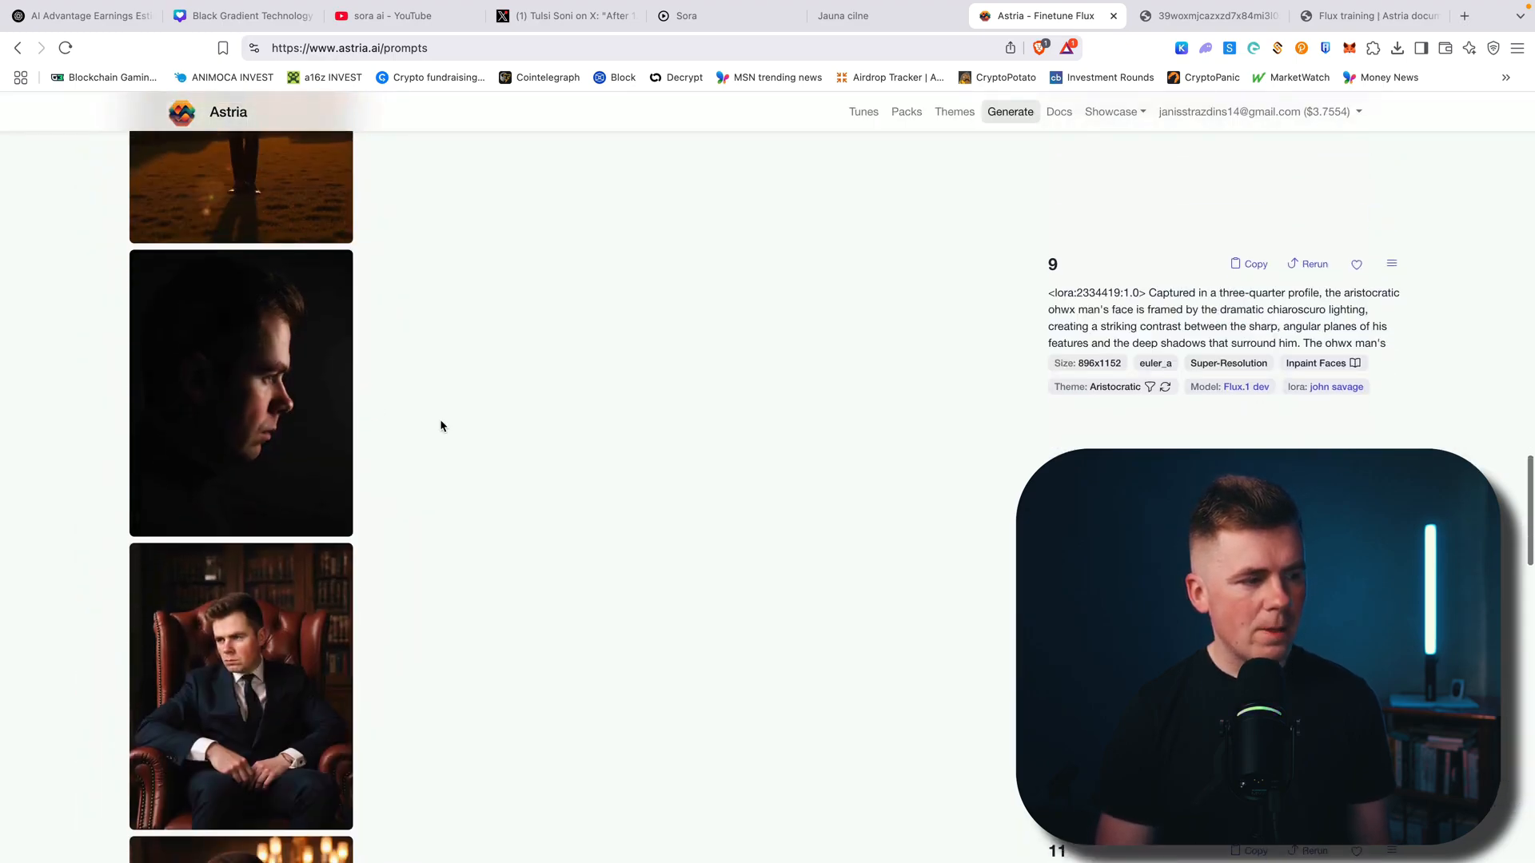
{"action": "scroll", "scroll_direction": "down", "scroll_amount": 3}
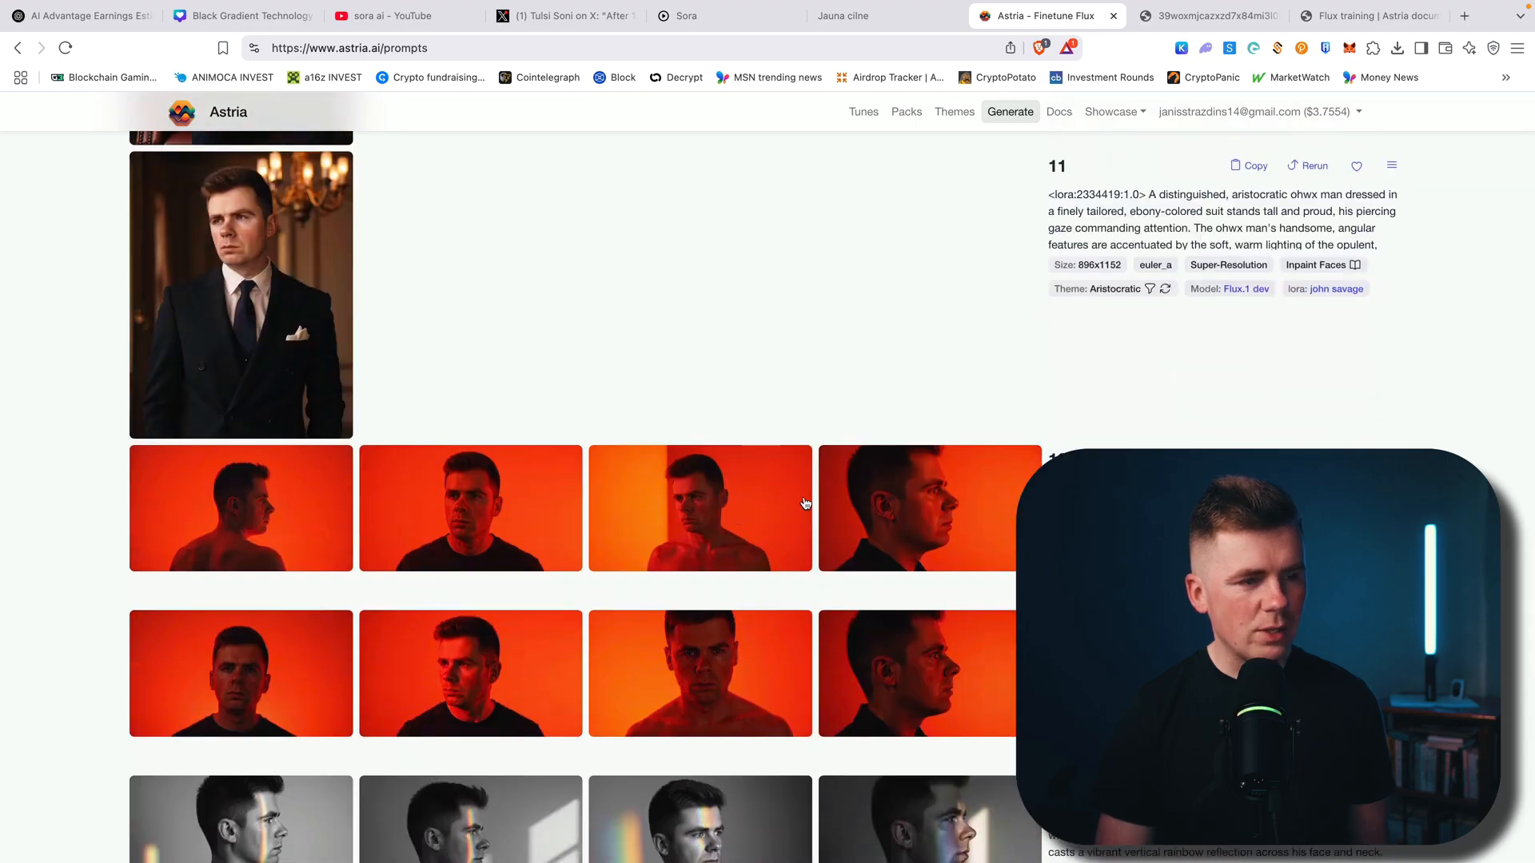
{"action": "scroll", "scroll_direction": "down", "scroll_amount": 3}
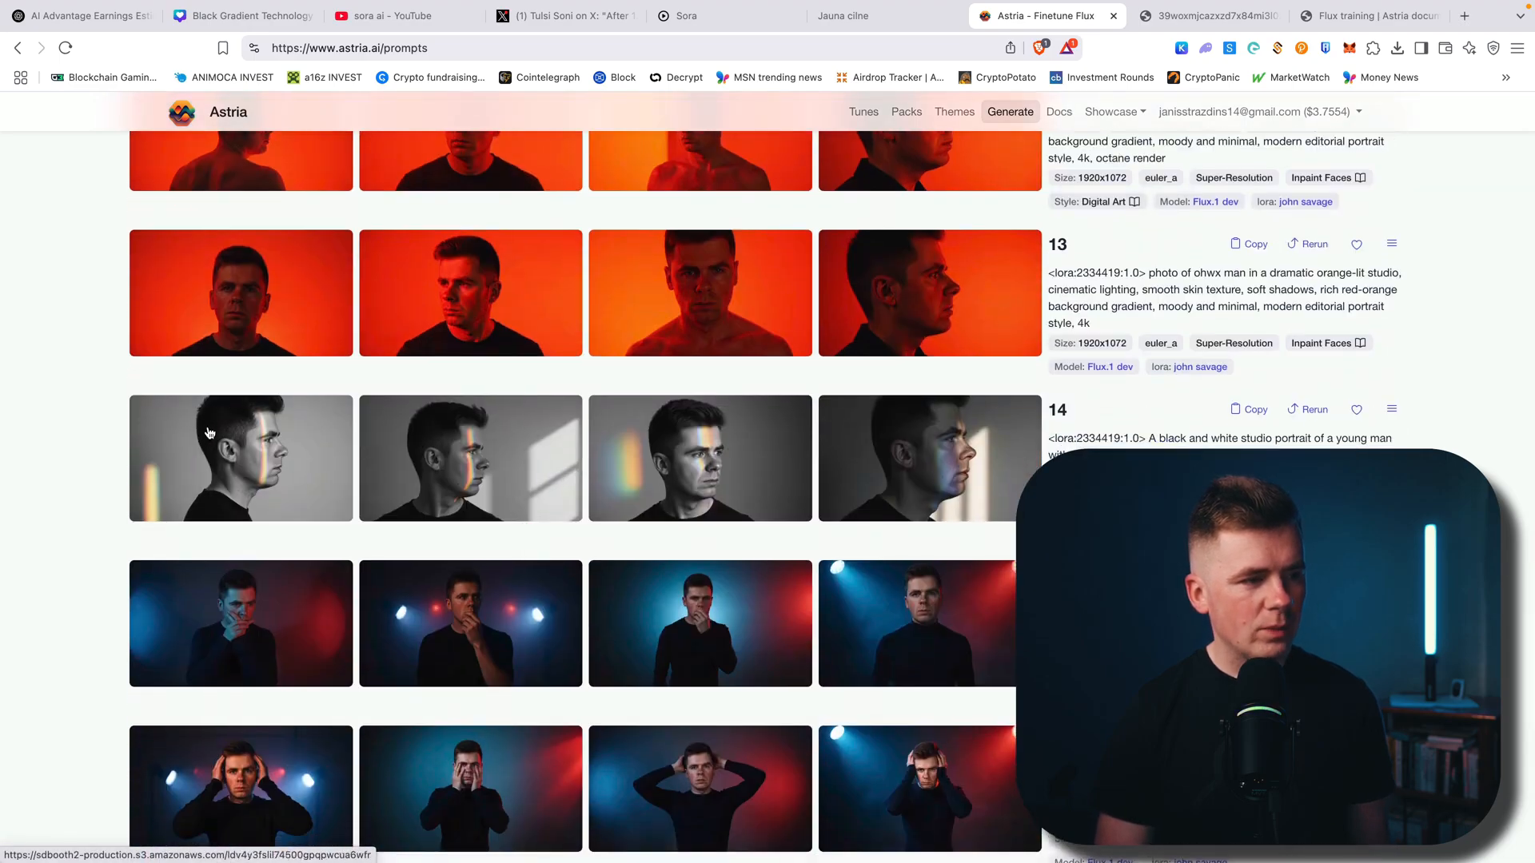
{"action": "mouse_move", "coordinate": [680, 447]}
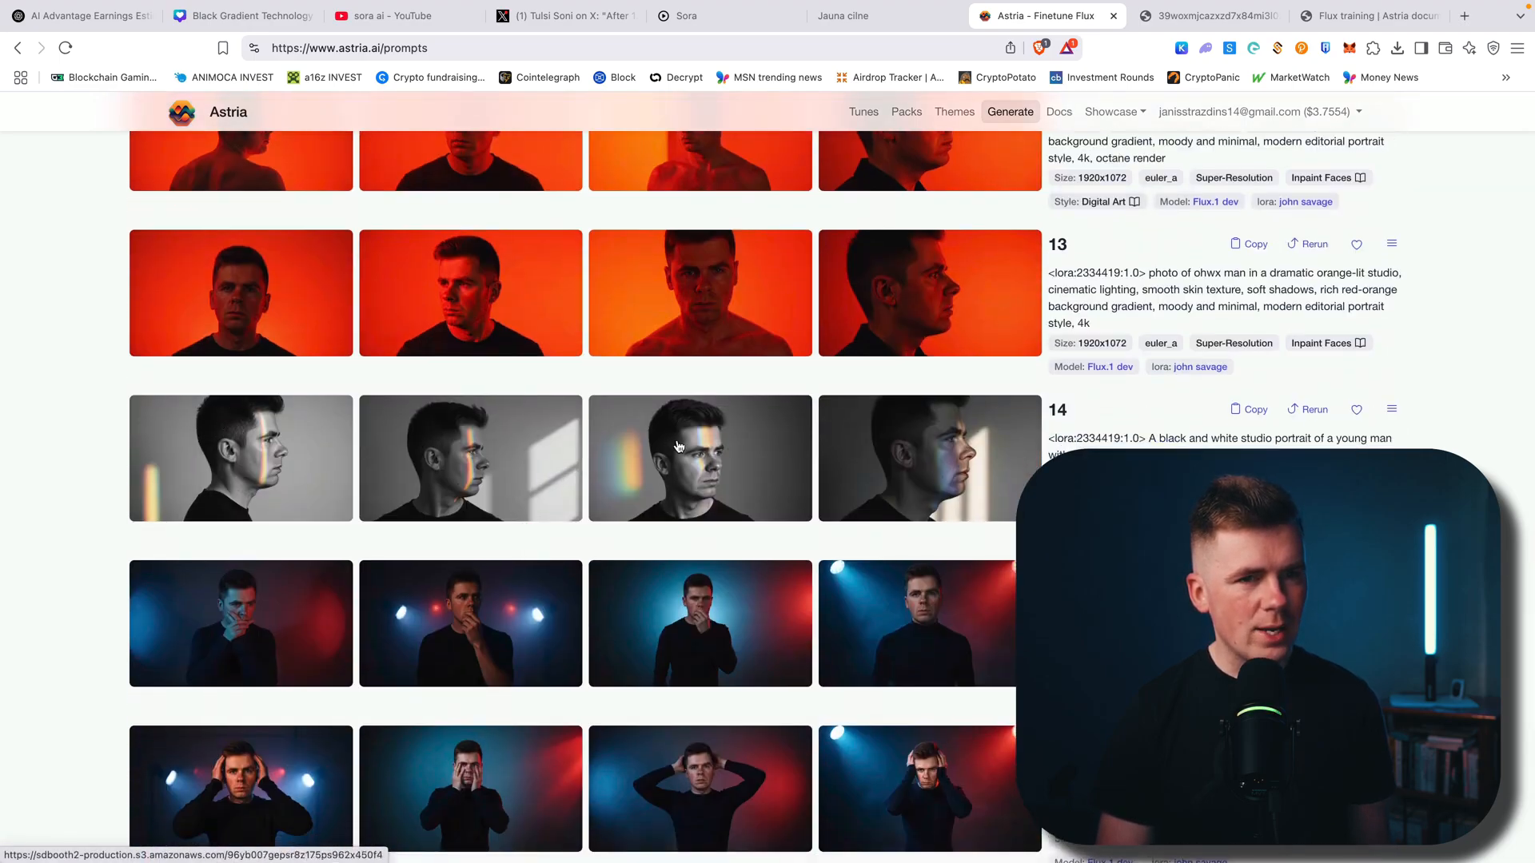
{"action": "mouse_move", "coordinate": [875, 475]}
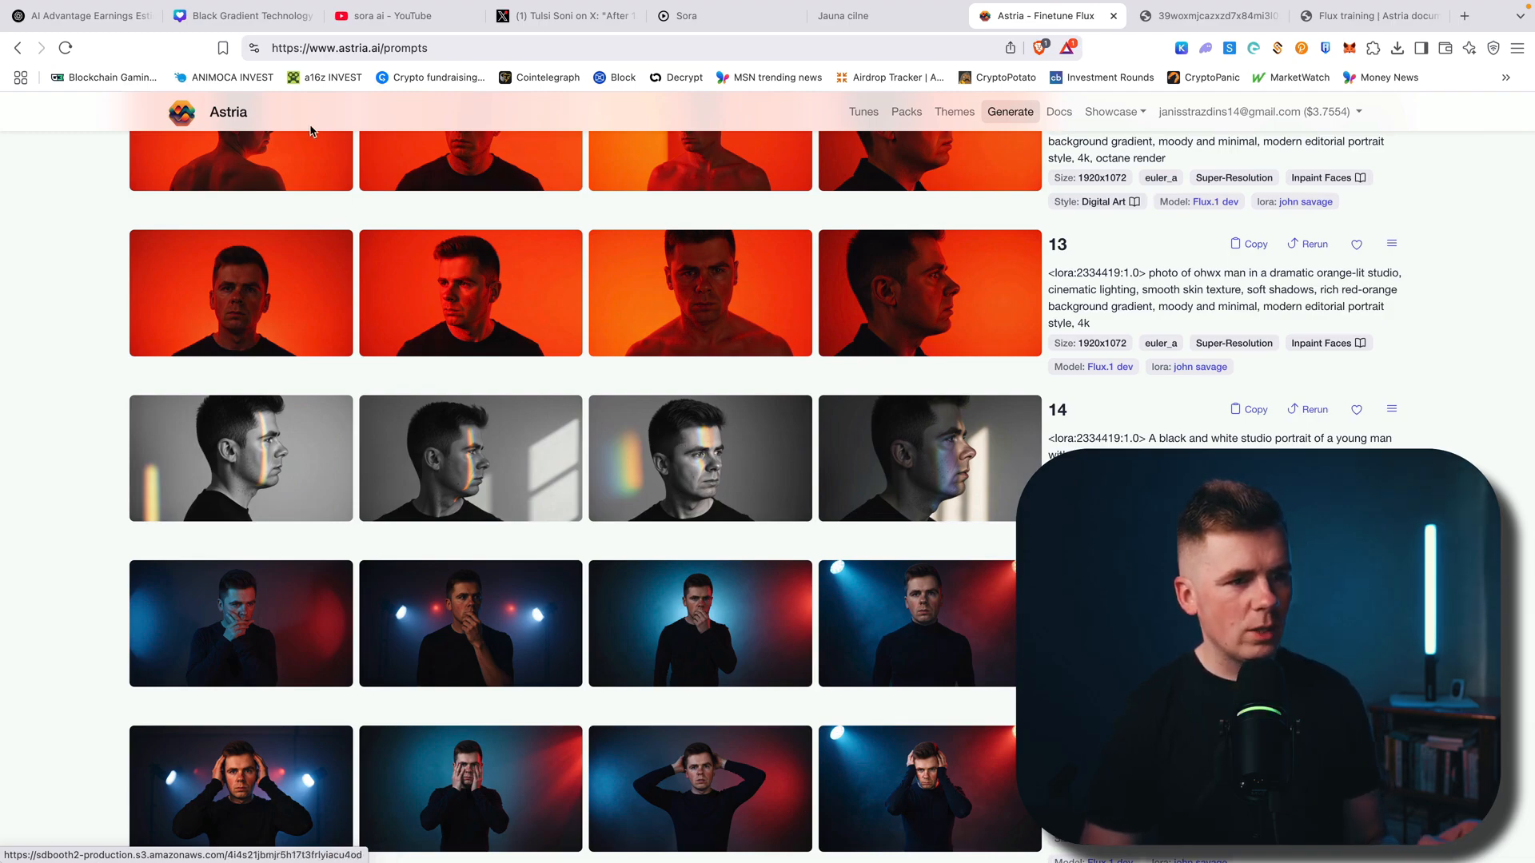
{"action": "mouse_move", "coordinate": [696, 488]}
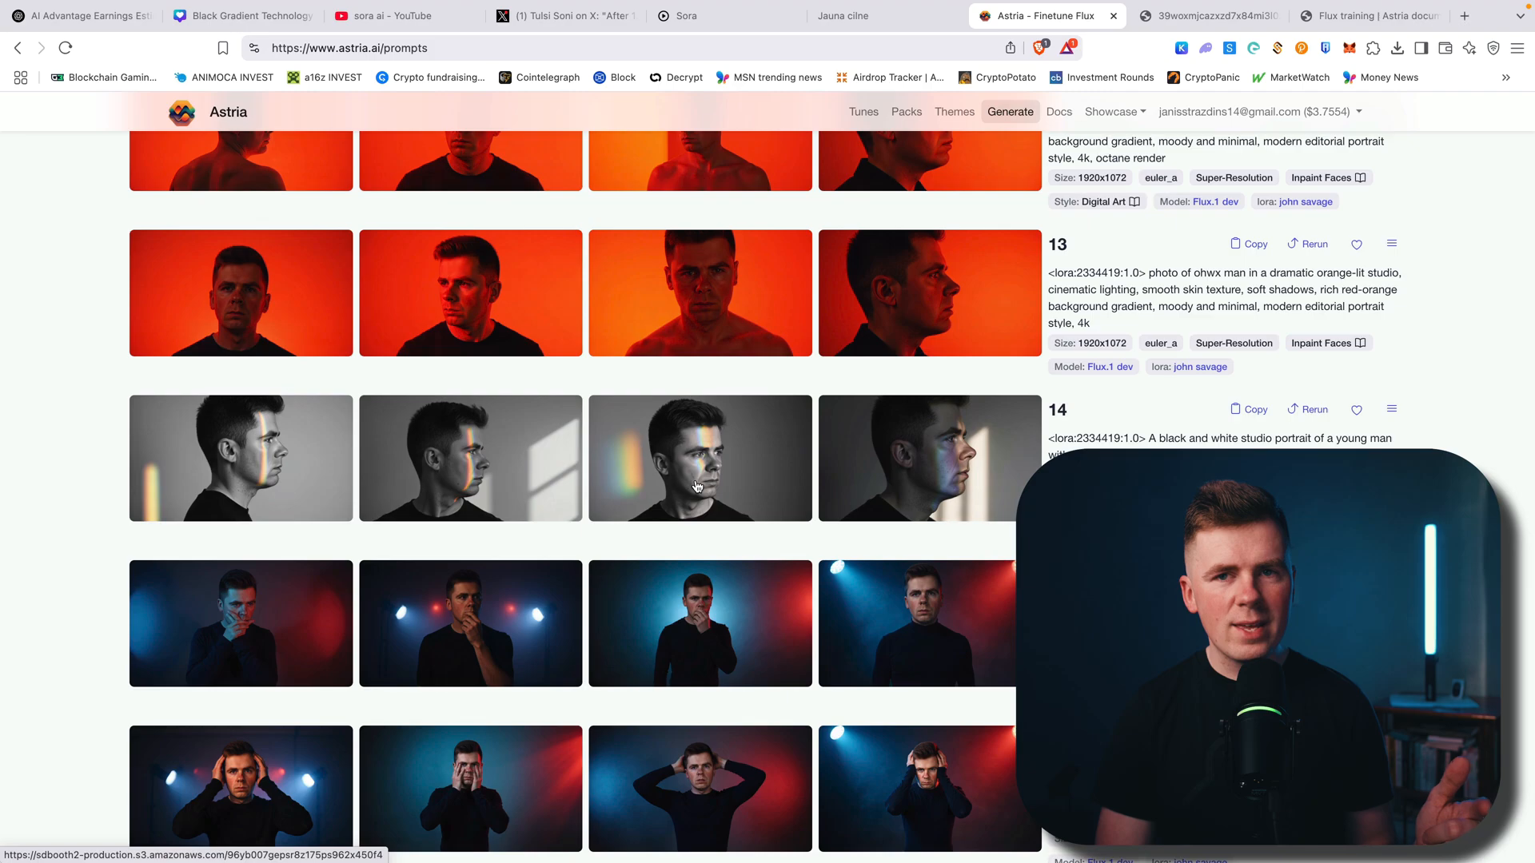
{"action": "scroll", "scroll_direction": "down", "scroll_amount": 3}
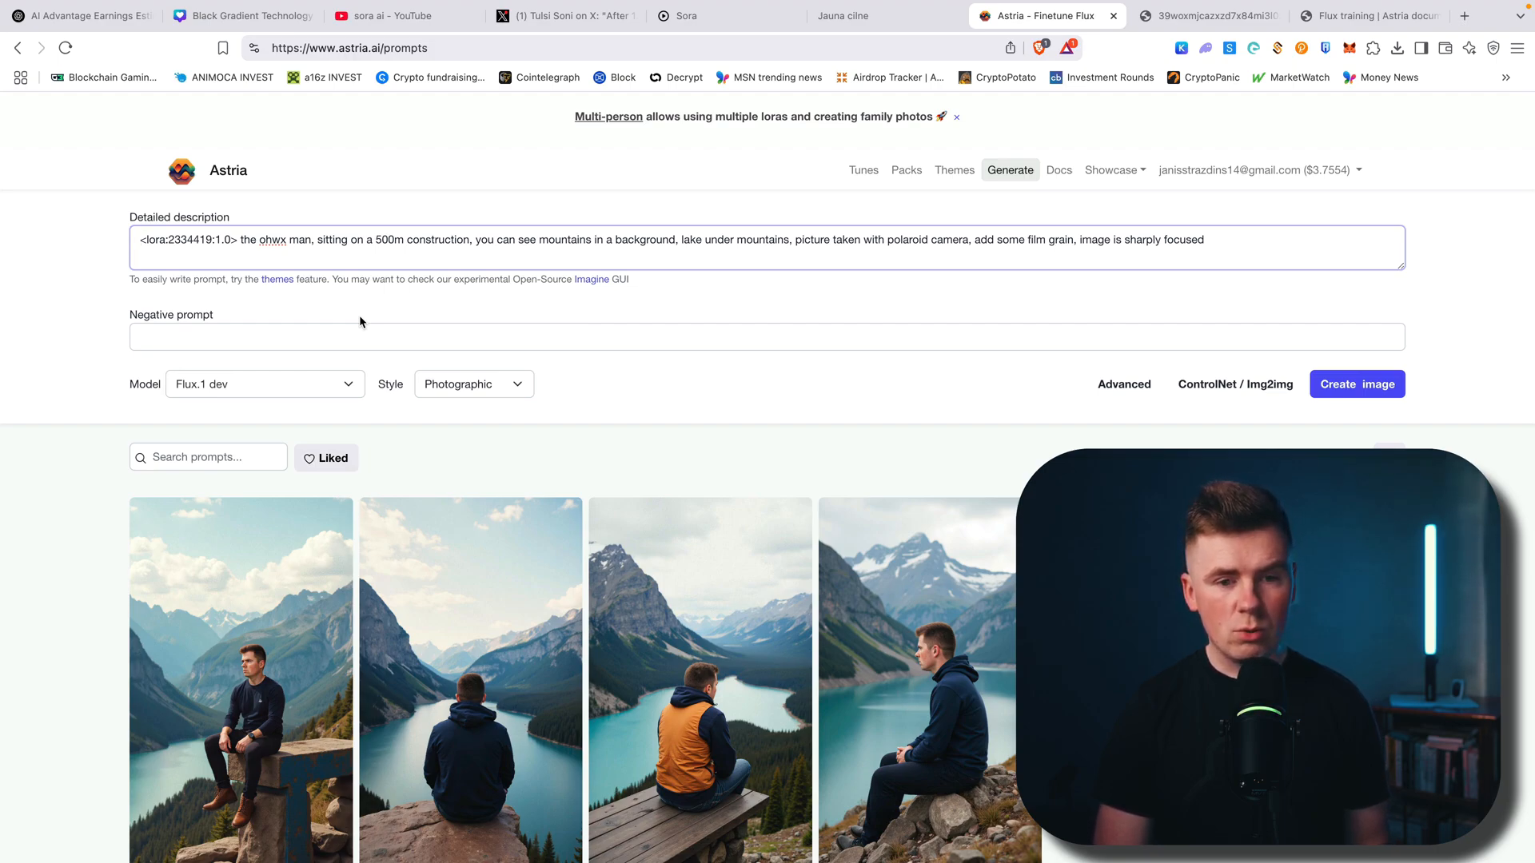
View the ledge photo and a second mountain-lake photo full size, then return to the Astria results.
{"action": "scroll", "scroll_direction": "down", "scroll_amount": 3}
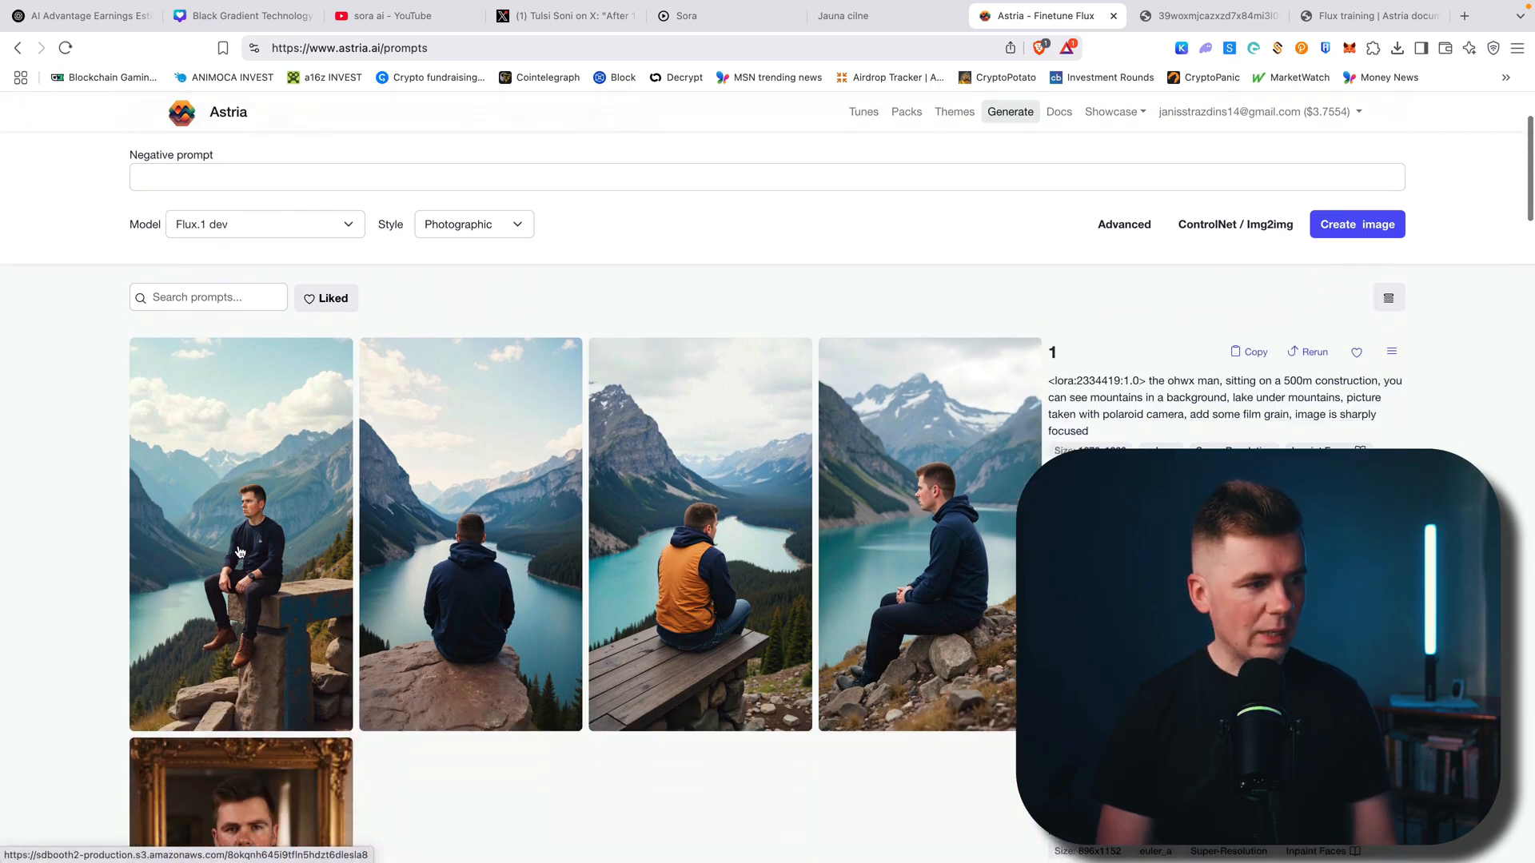
{"action": "left_click", "coordinate": [239, 534]}
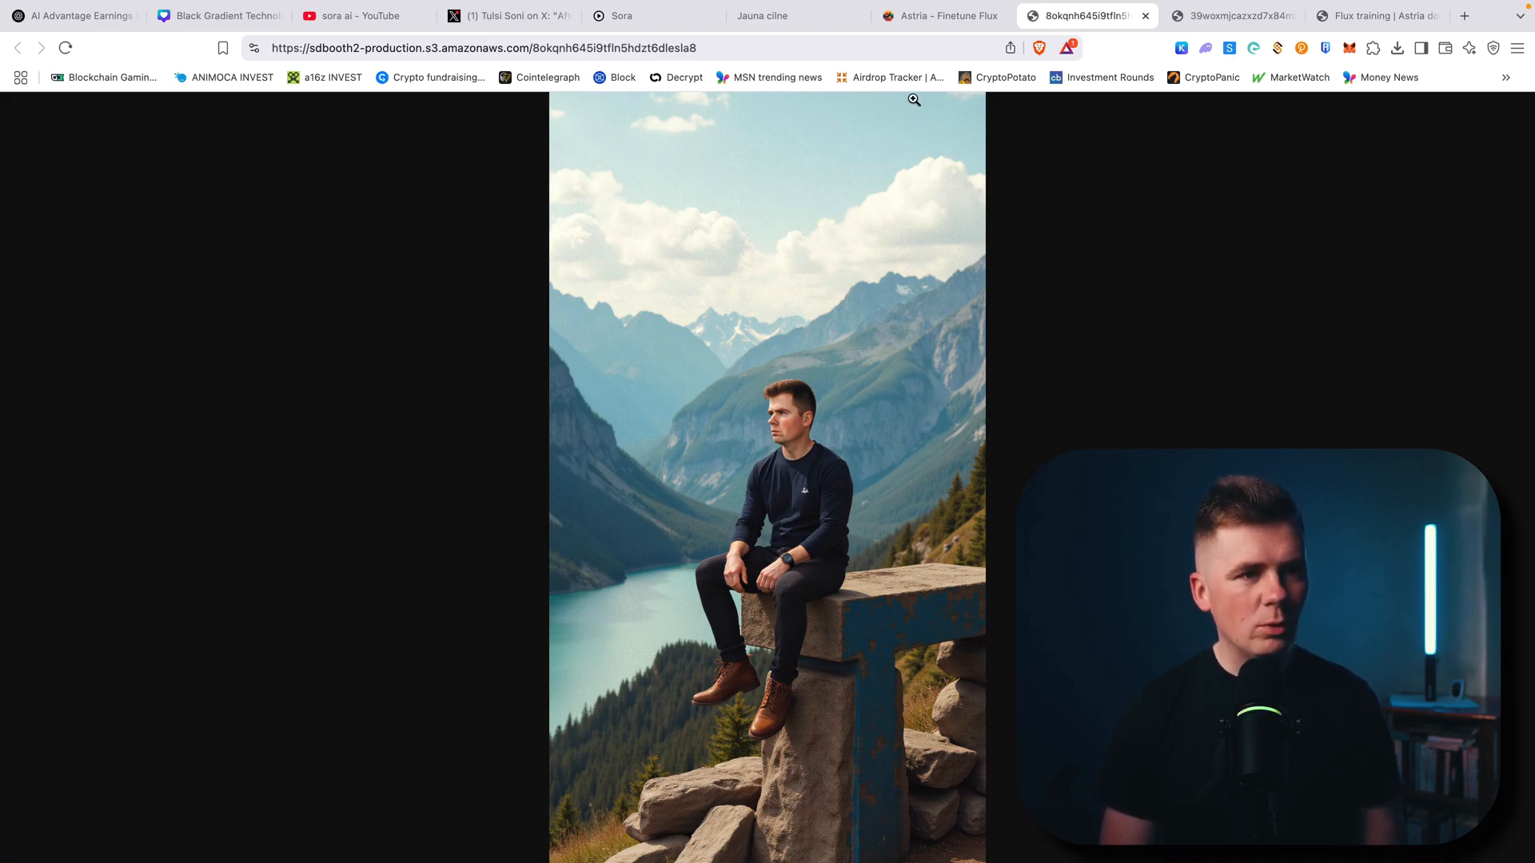
{"action": "left_click", "coordinate": [940, 16]}
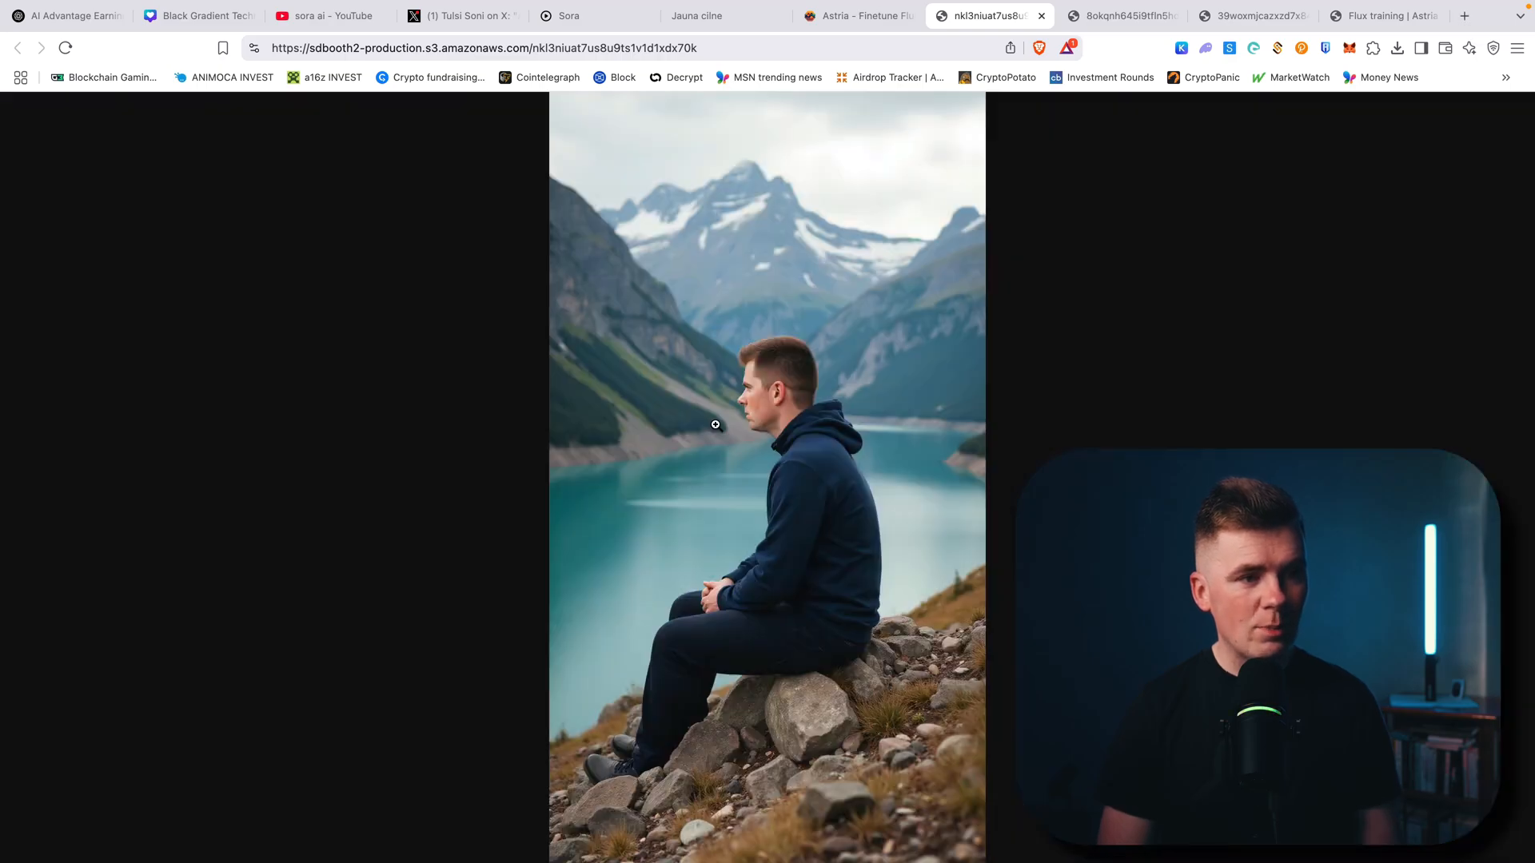
{"action": "mouse_move", "coordinate": [818, 119]}
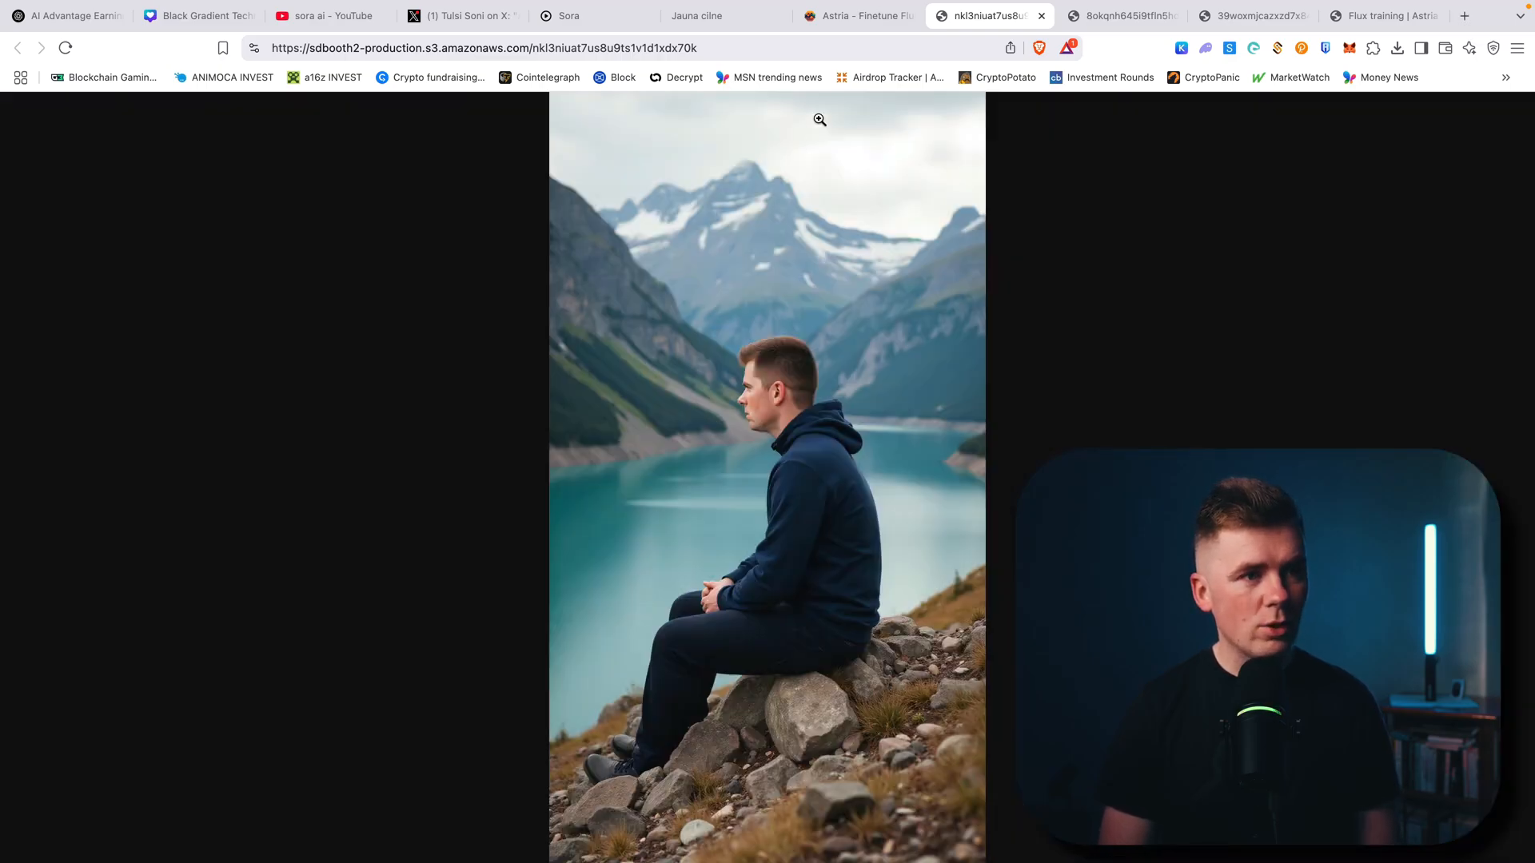
{"action": "left_click", "coordinate": [855, 16]}
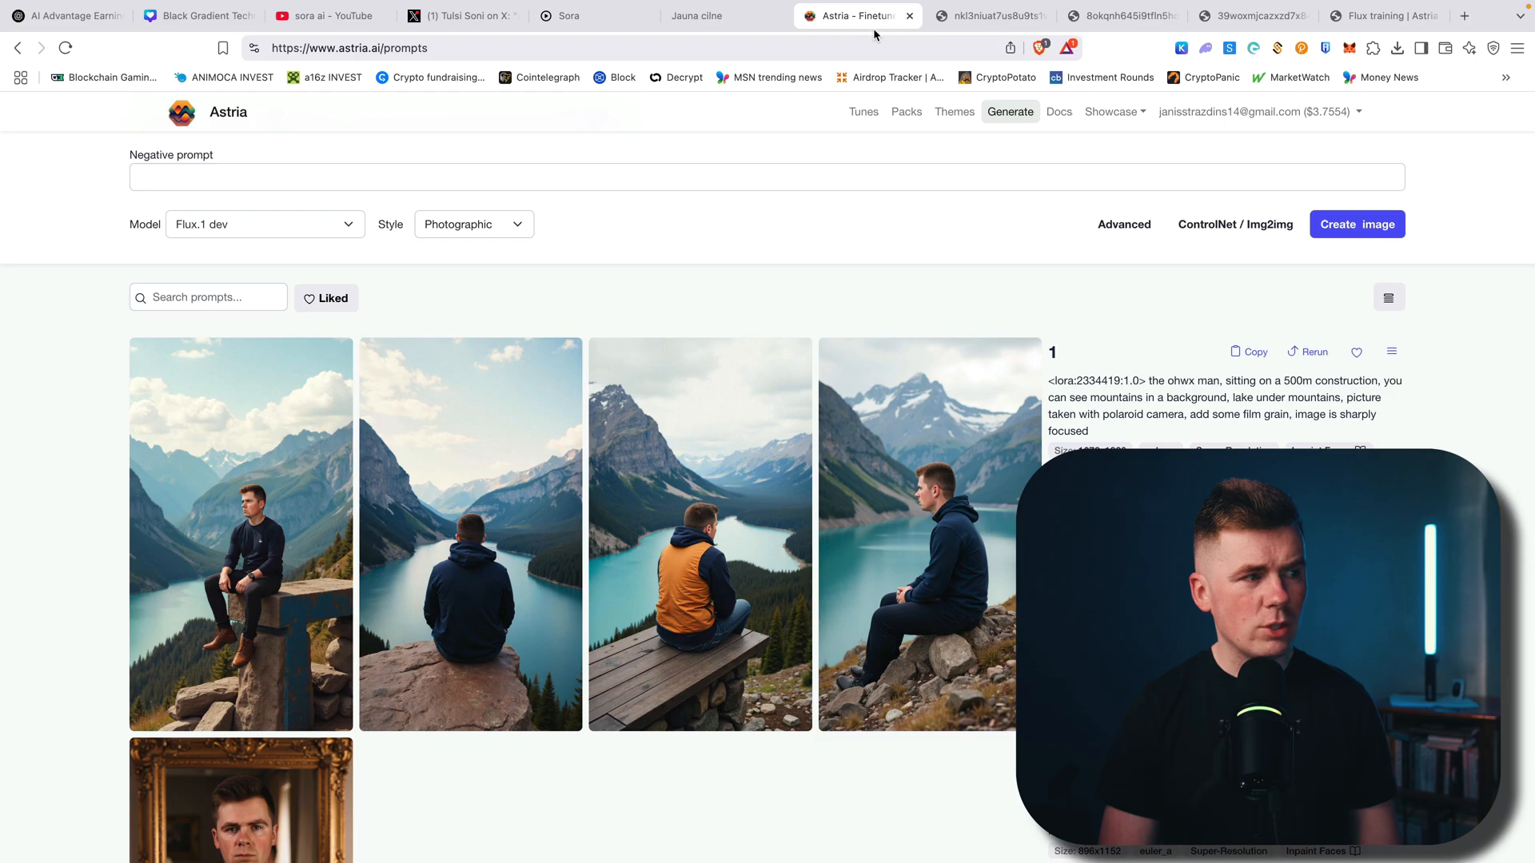